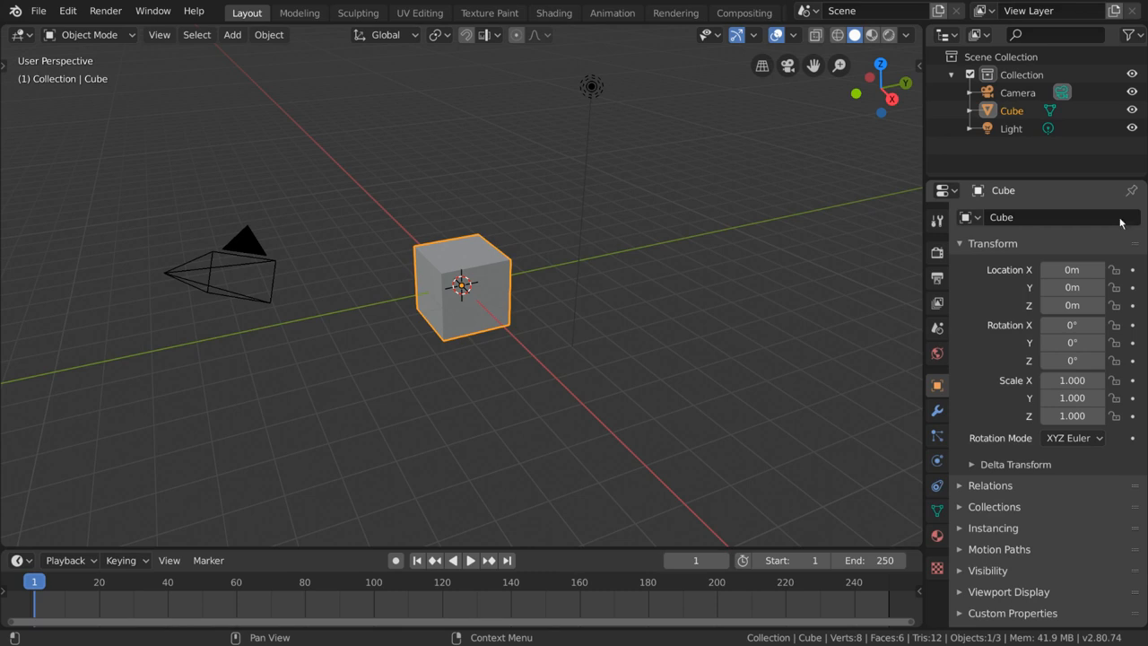
pyautogui.moveTo(642, 327)
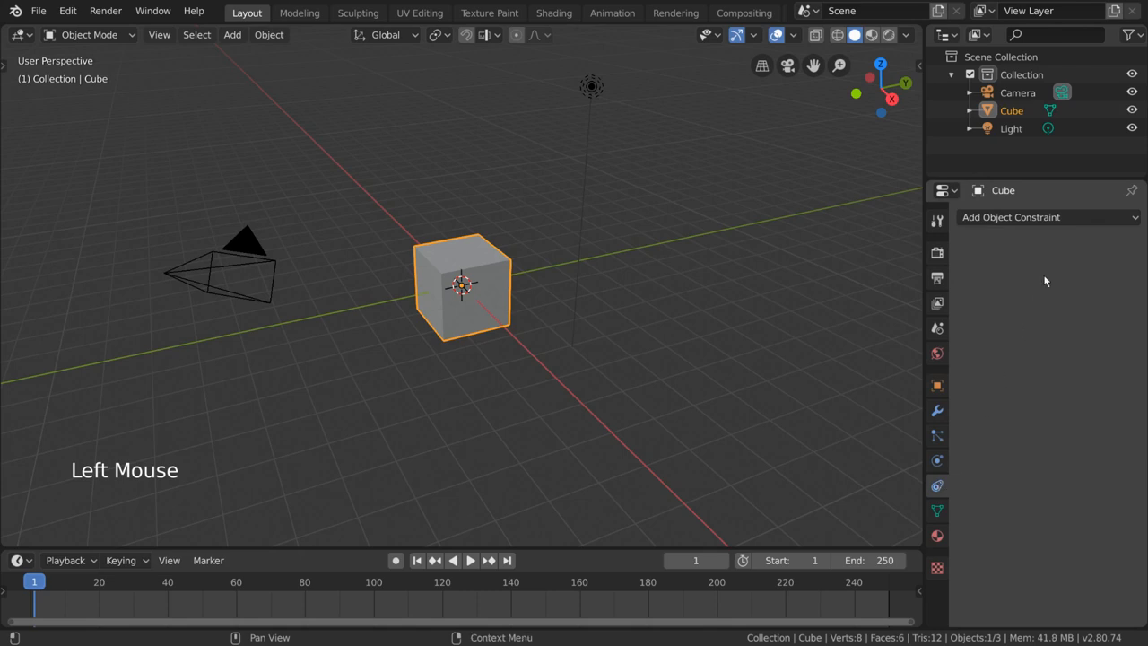
# Step: Add a Copy Rotation constraint targeting the Camera to the Cube, then delete it
pyautogui.click(1048, 216)
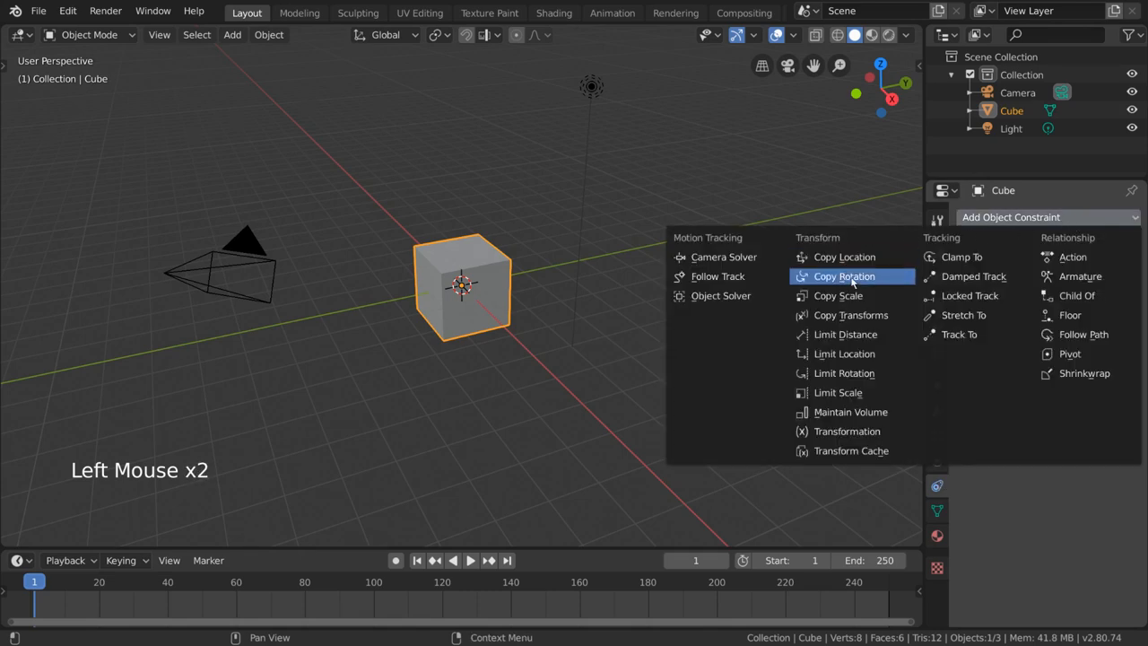
pyautogui.click(843, 275)
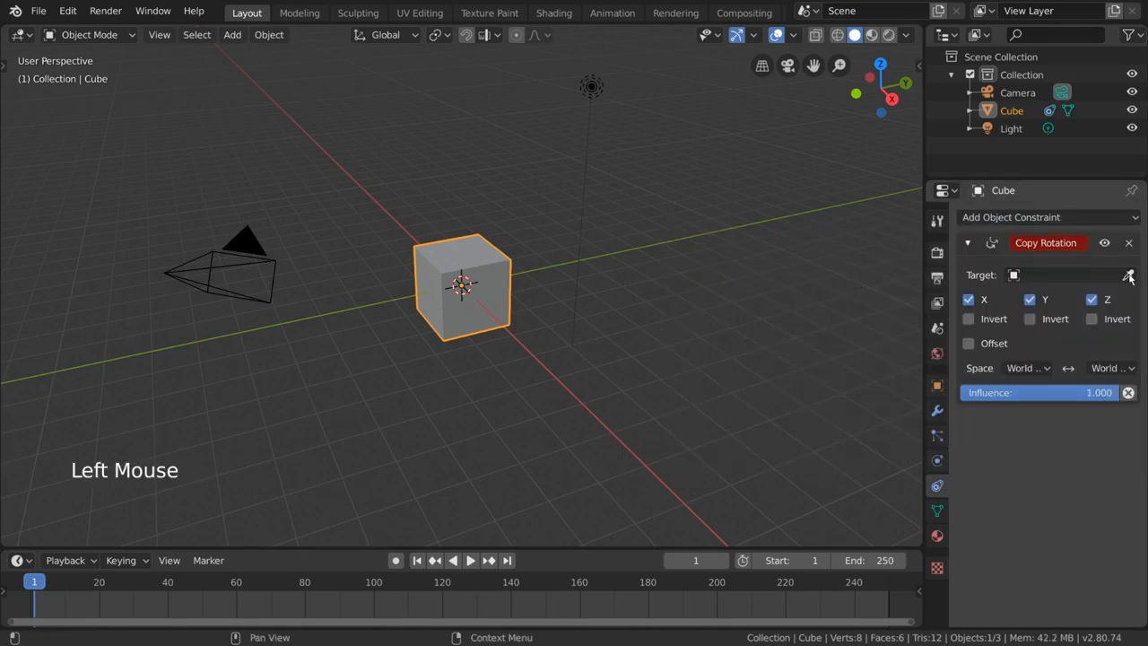
pyautogui.click(1068, 274)
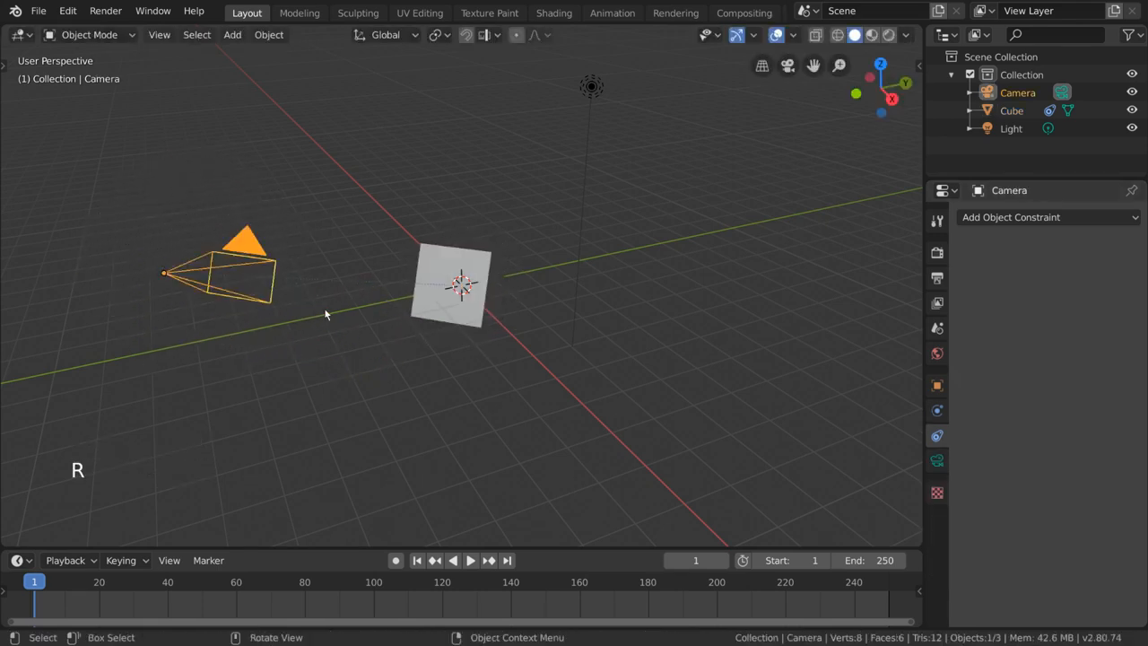
pyautogui.click(460, 287)
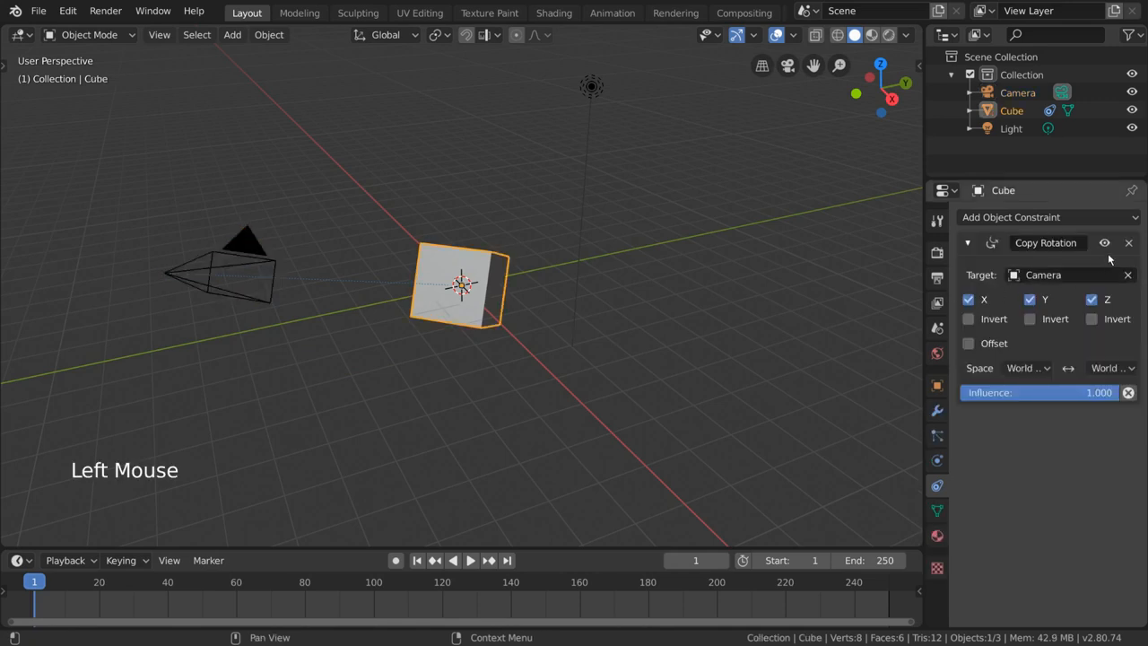
pyautogui.click(1129, 242)
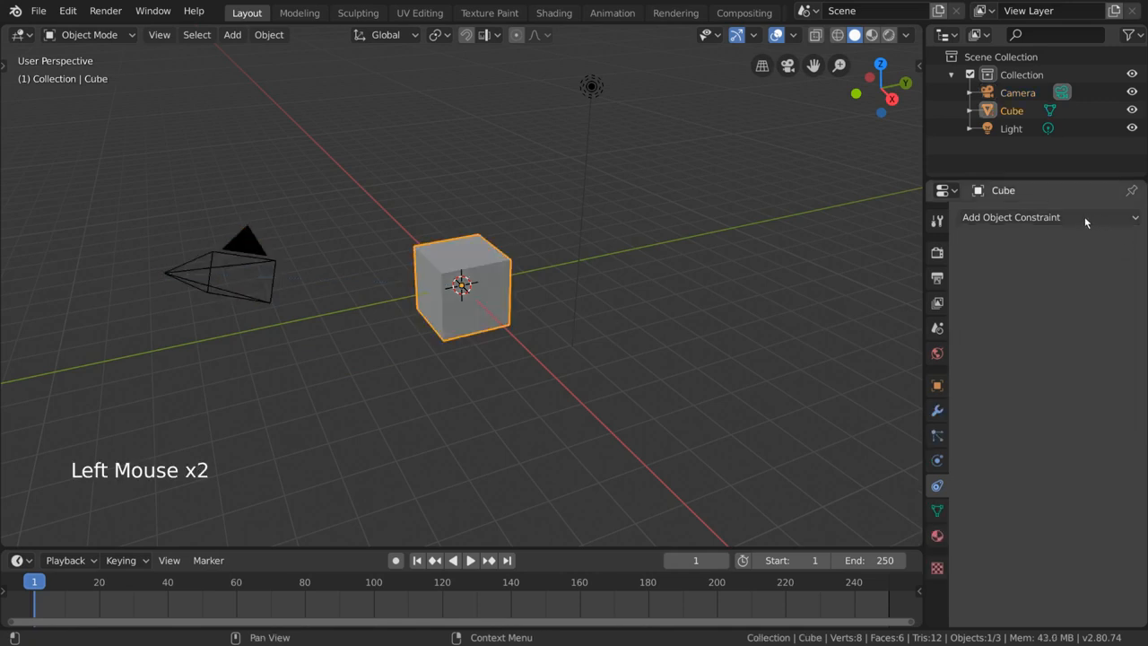
pyautogui.press('shift+a')
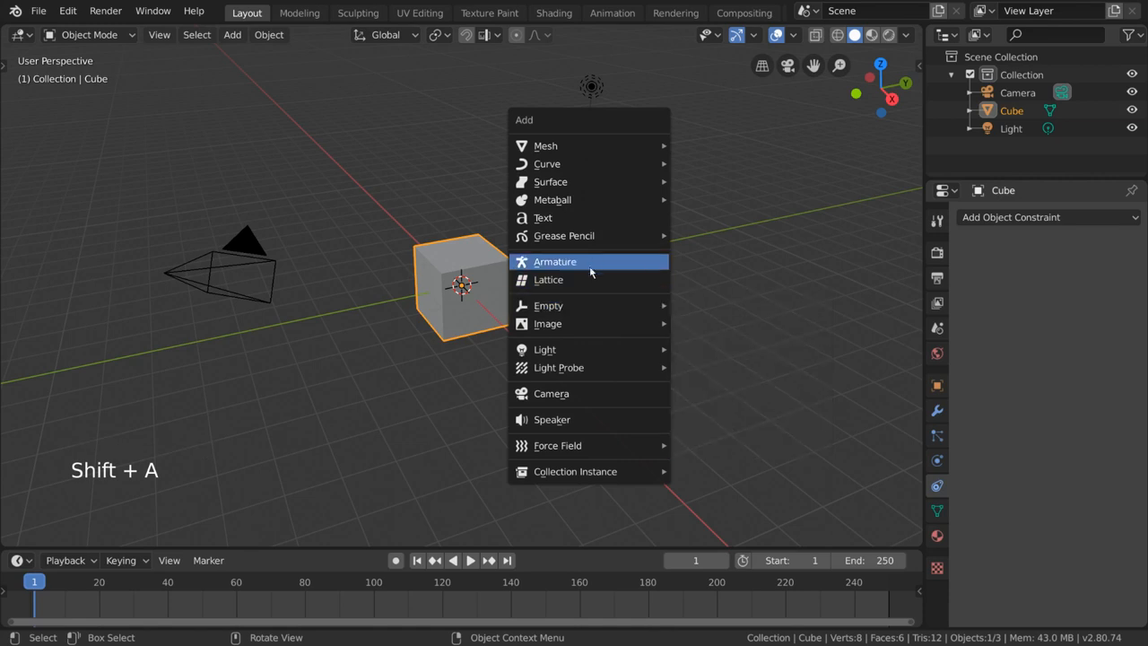
pyautogui.click(554, 261)
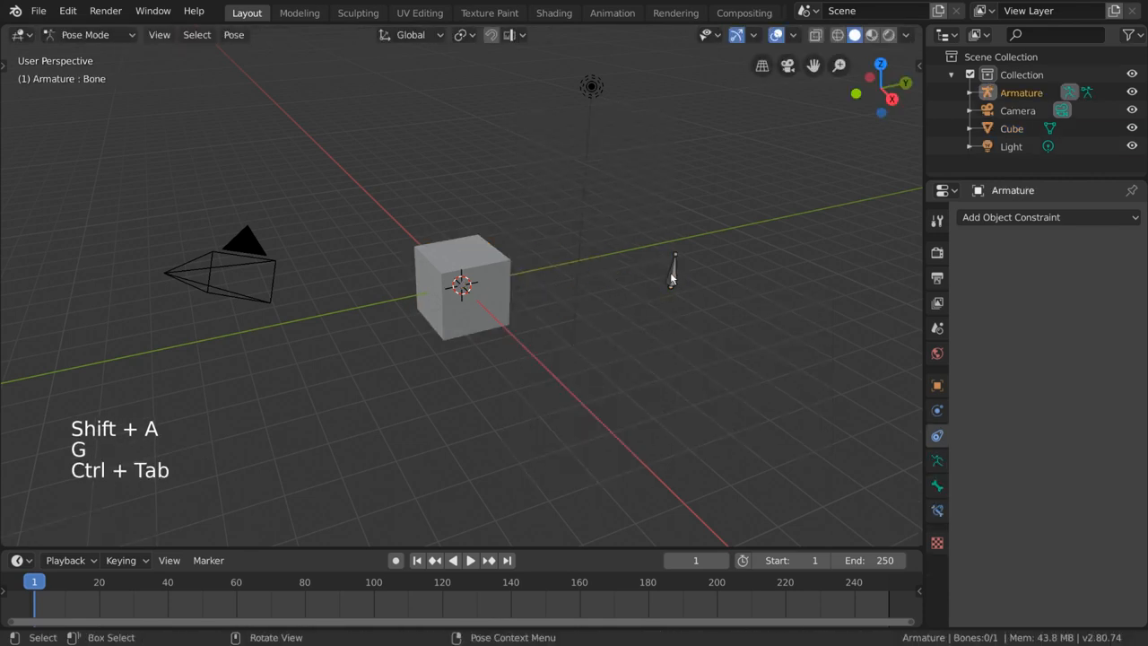
pyautogui.click(672, 274)
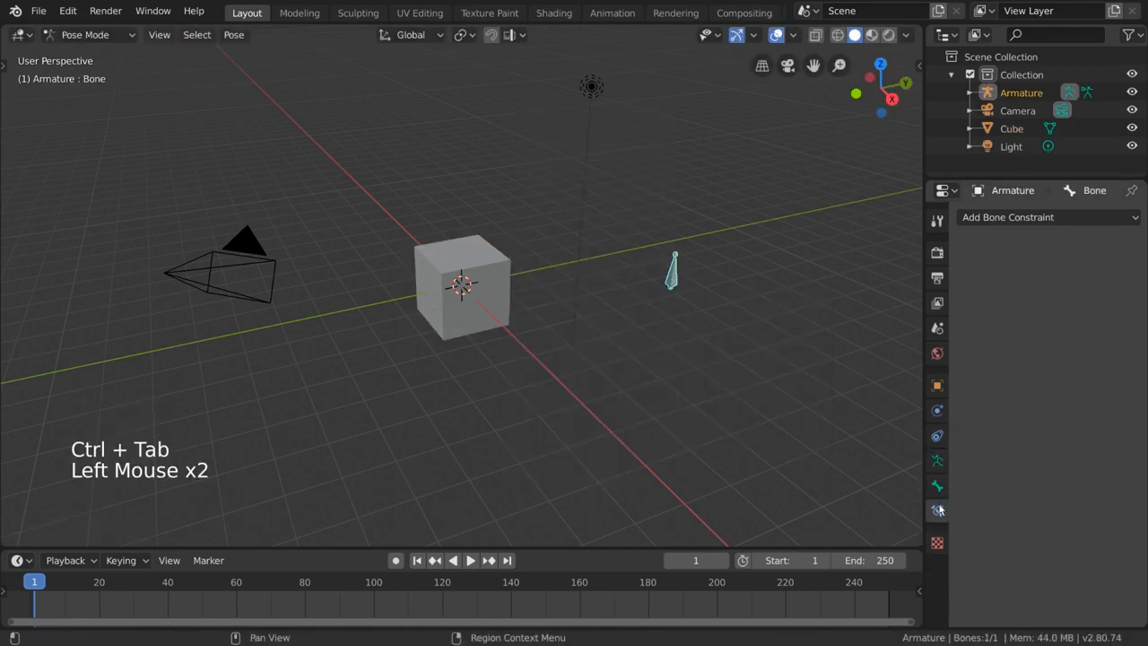
pyautogui.click(1046, 218)
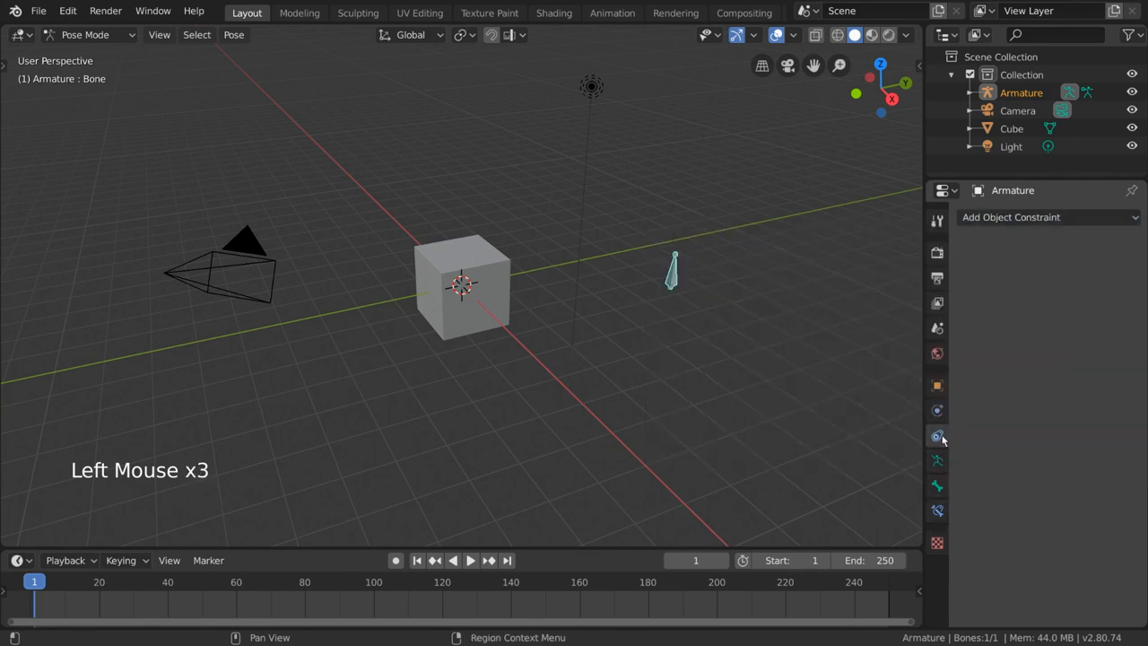
pyautogui.click(1045, 217)
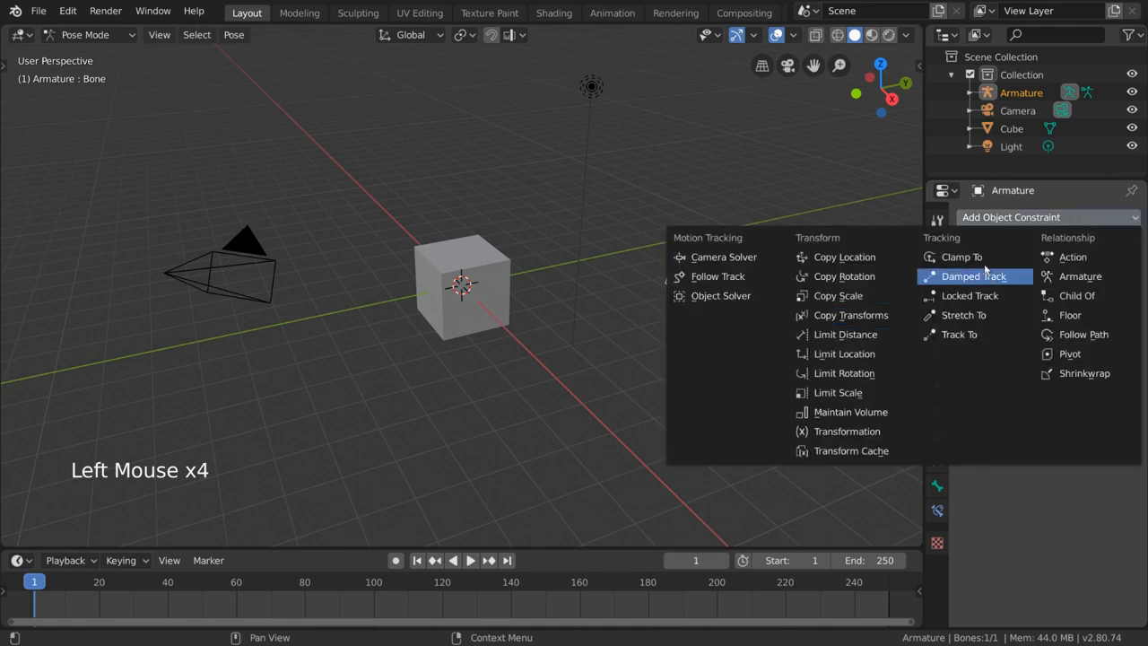
pyautogui.press('ctrl+tab')
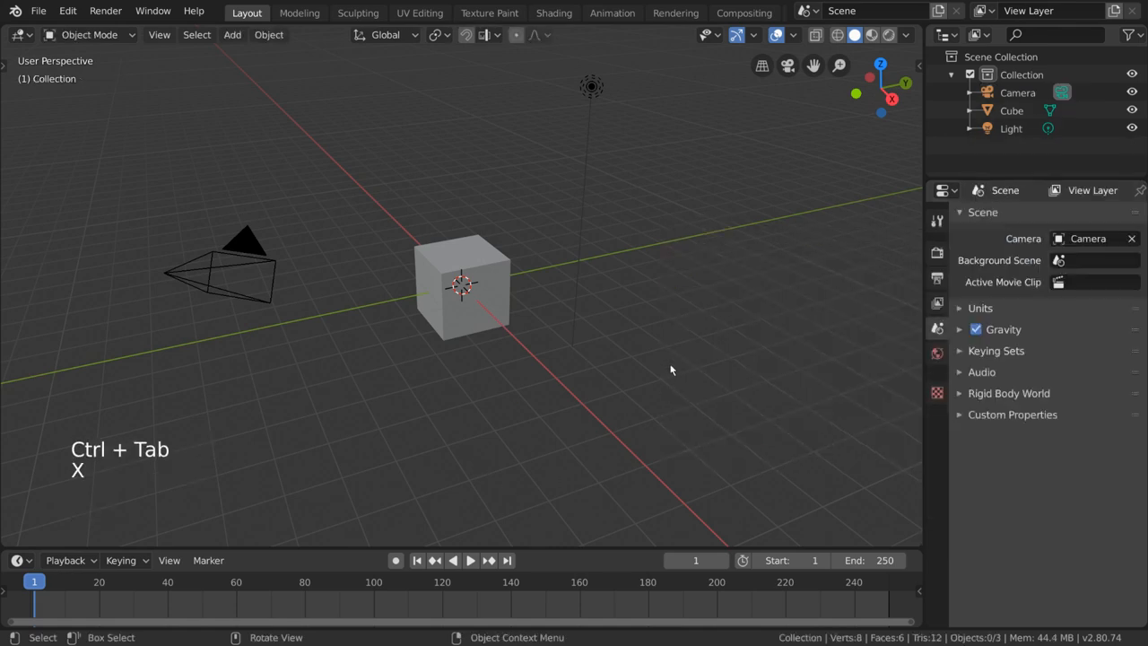
# Step: Confirm deleting the armature and add a Copy Location constraint to the Cube
pyautogui.click(462, 285)
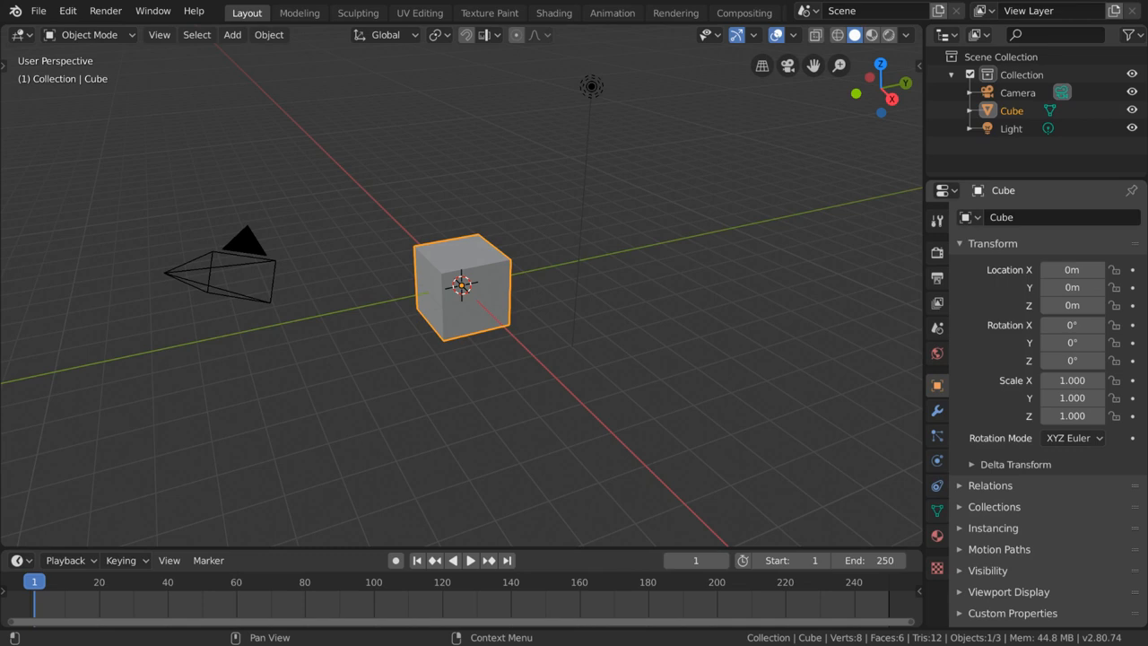
pyautogui.click(1012, 217)
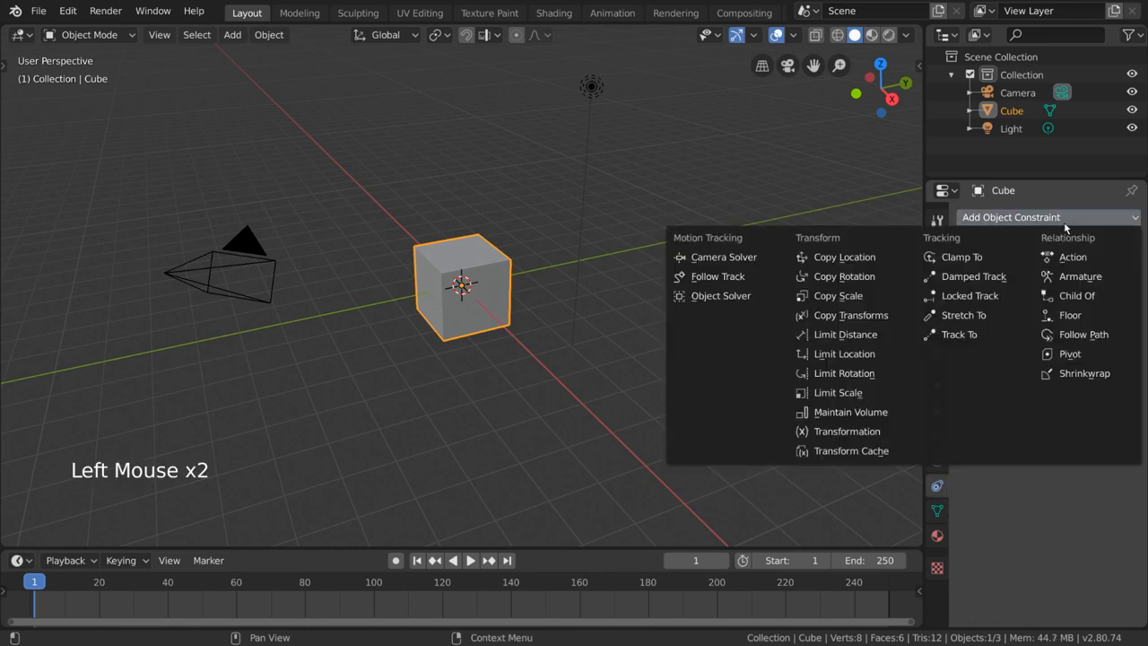
pyautogui.moveTo(852, 350)
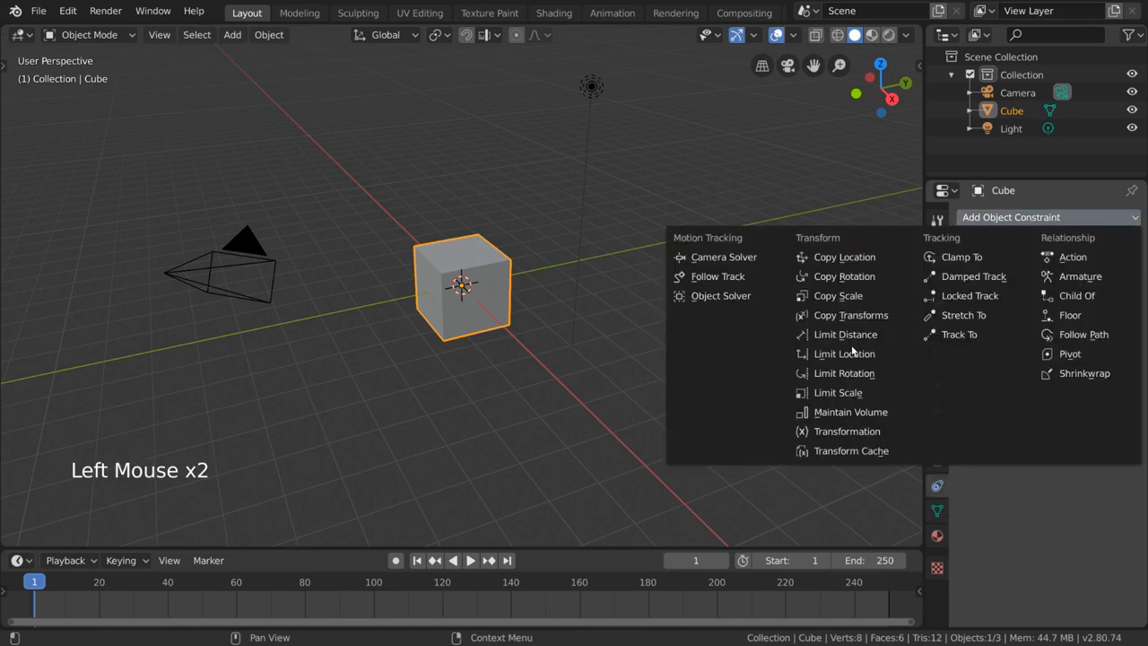
pyautogui.moveTo(843, 258)
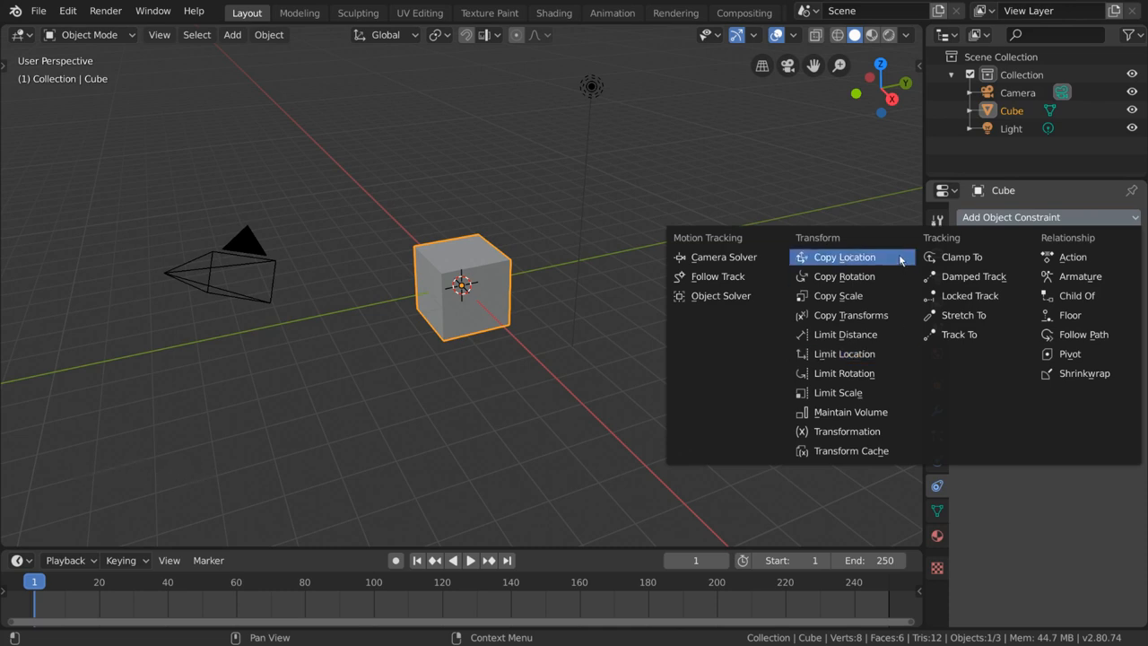
pyautogui.moveTo(901, 258)
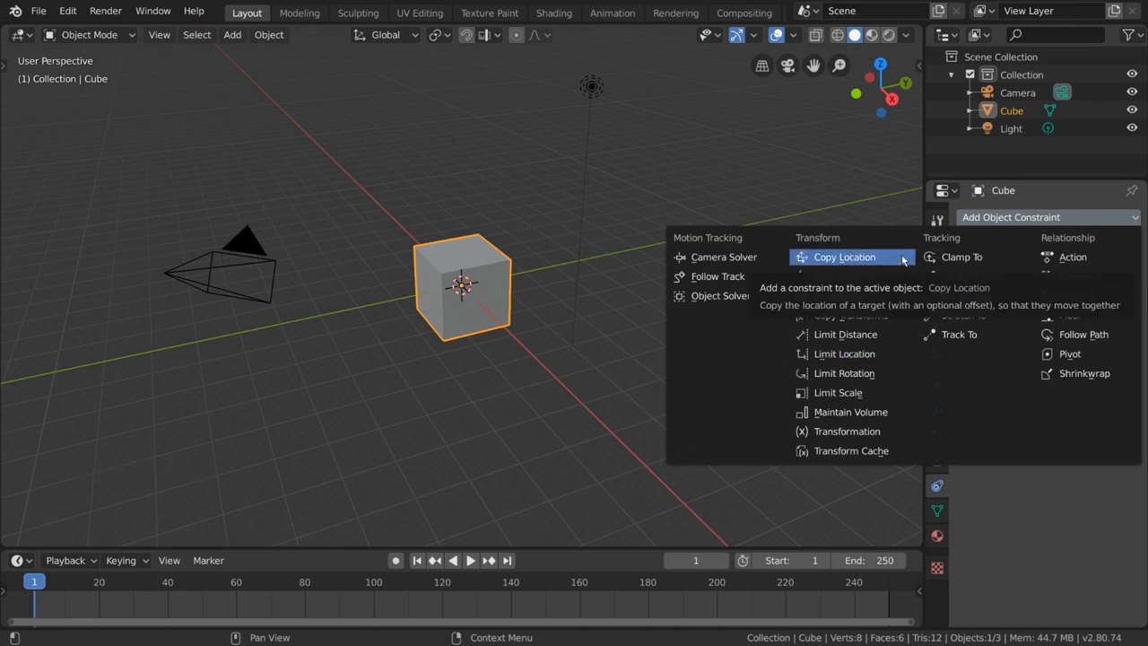
pyautogui.click(844, 258)
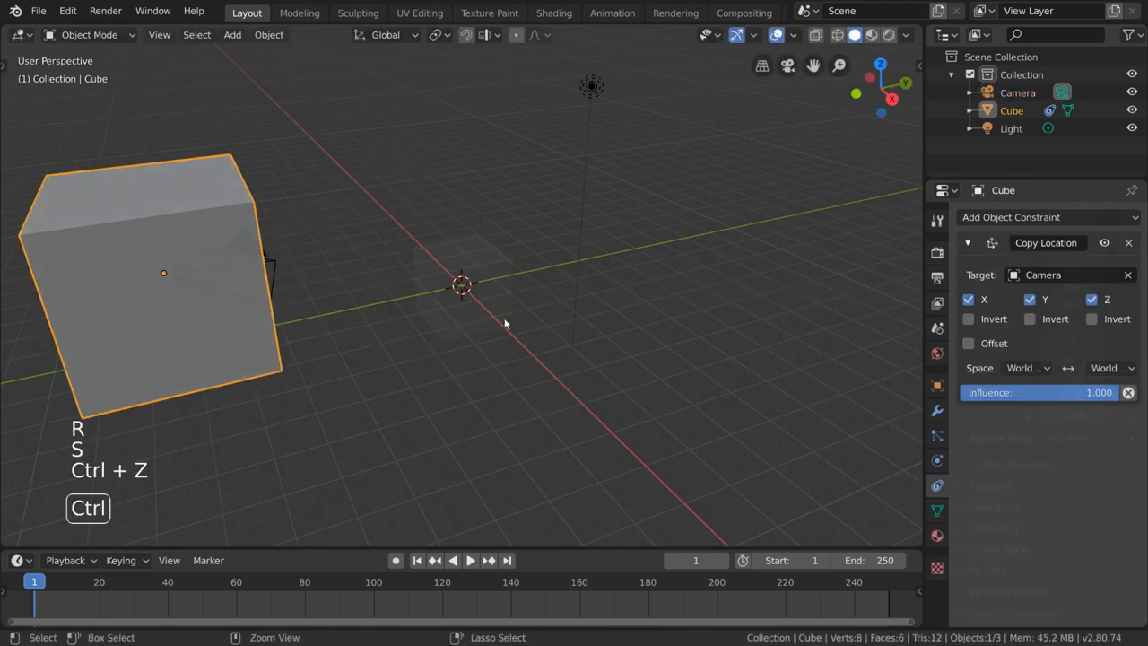
# Step: Remove the Cube's Copy Location constraint, then add a Suzanne monkey and rotate it
pyautogui.click(232, 34)
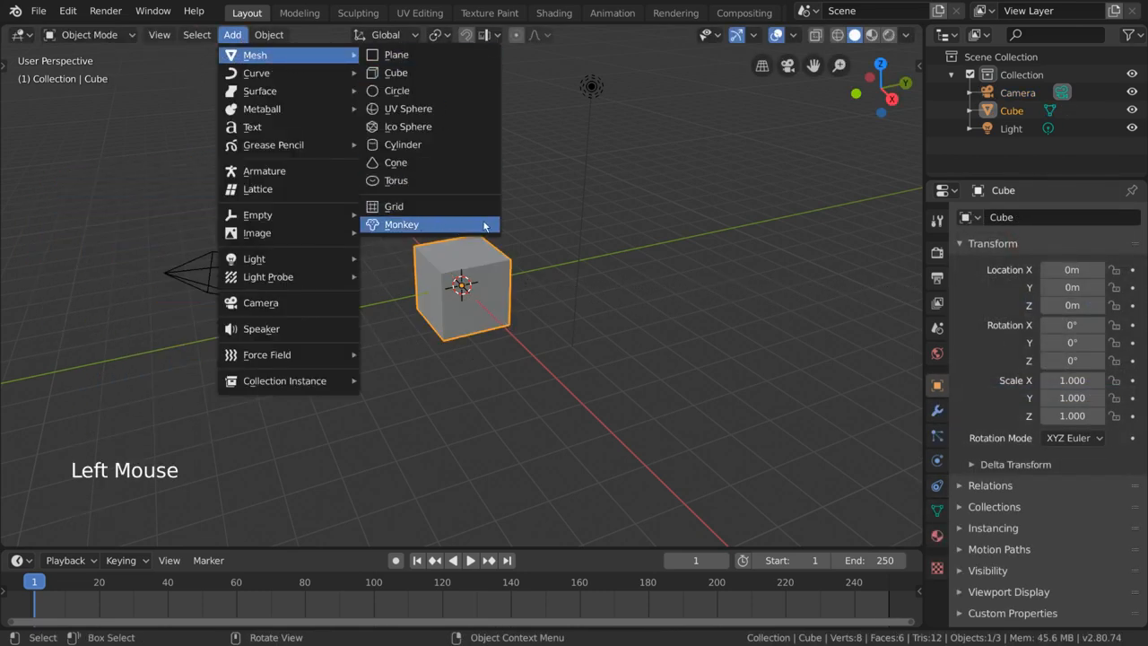
pyautogui.click(401, 225)
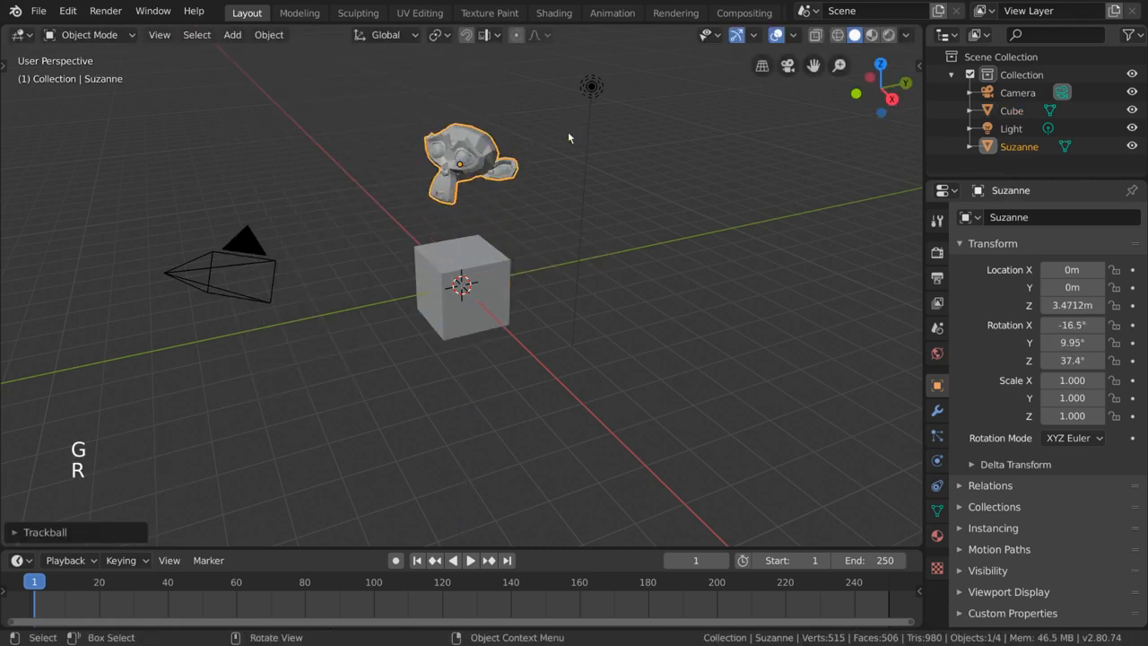
pyautogui.press('r')
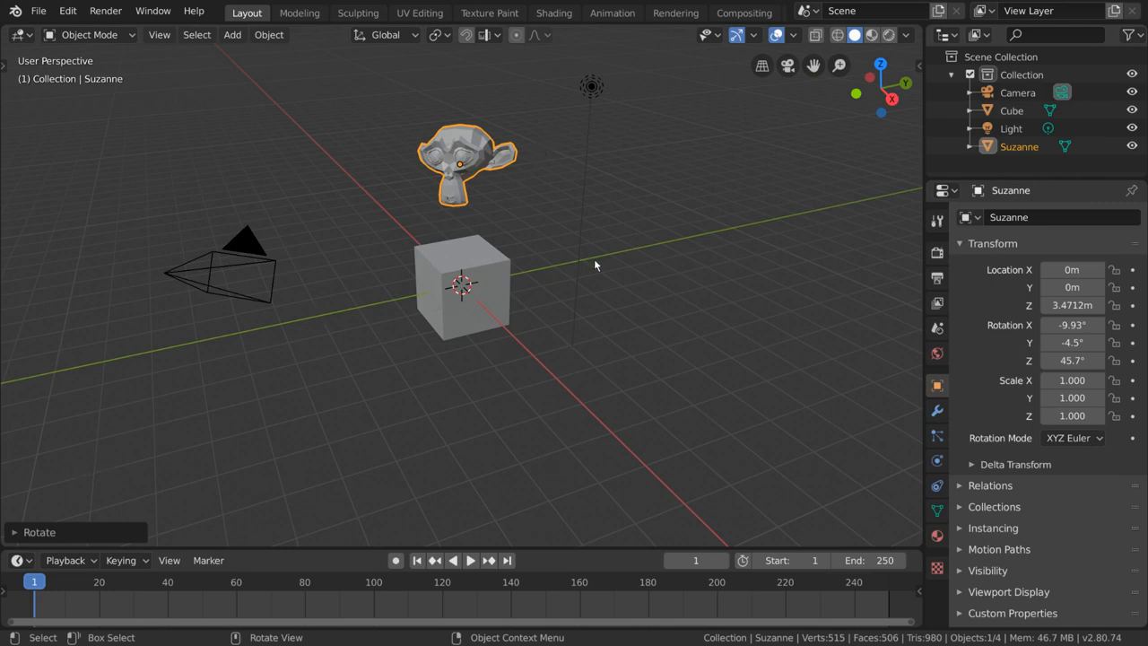
pyautogui.moveTo(459, 277)
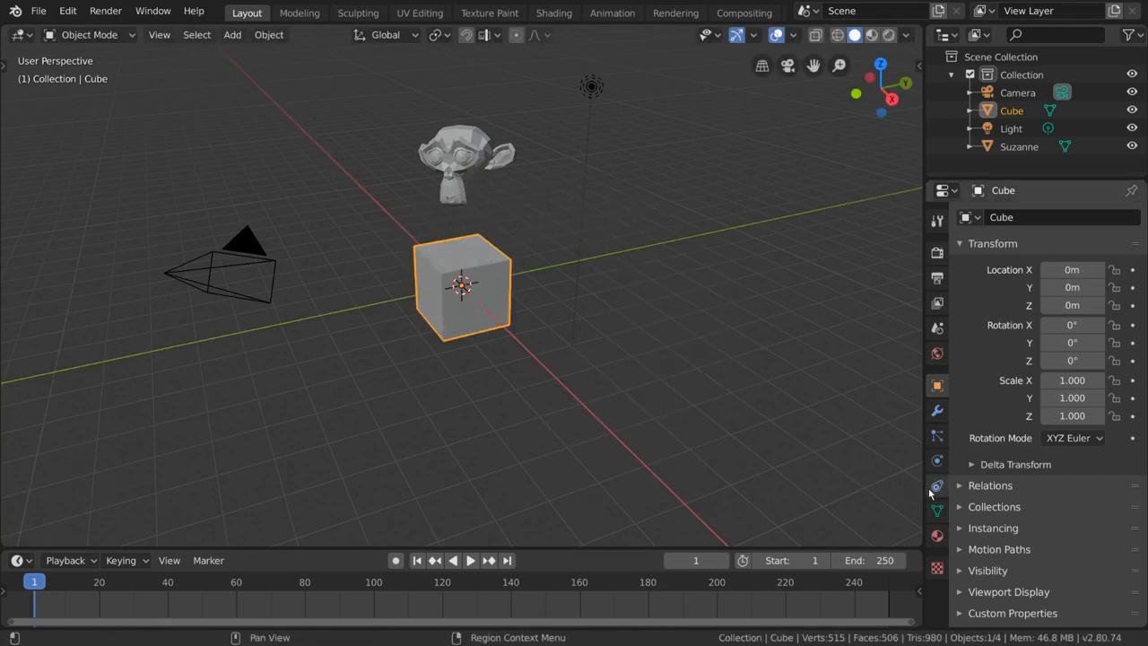
pyautogui.moveTo(938, 486)
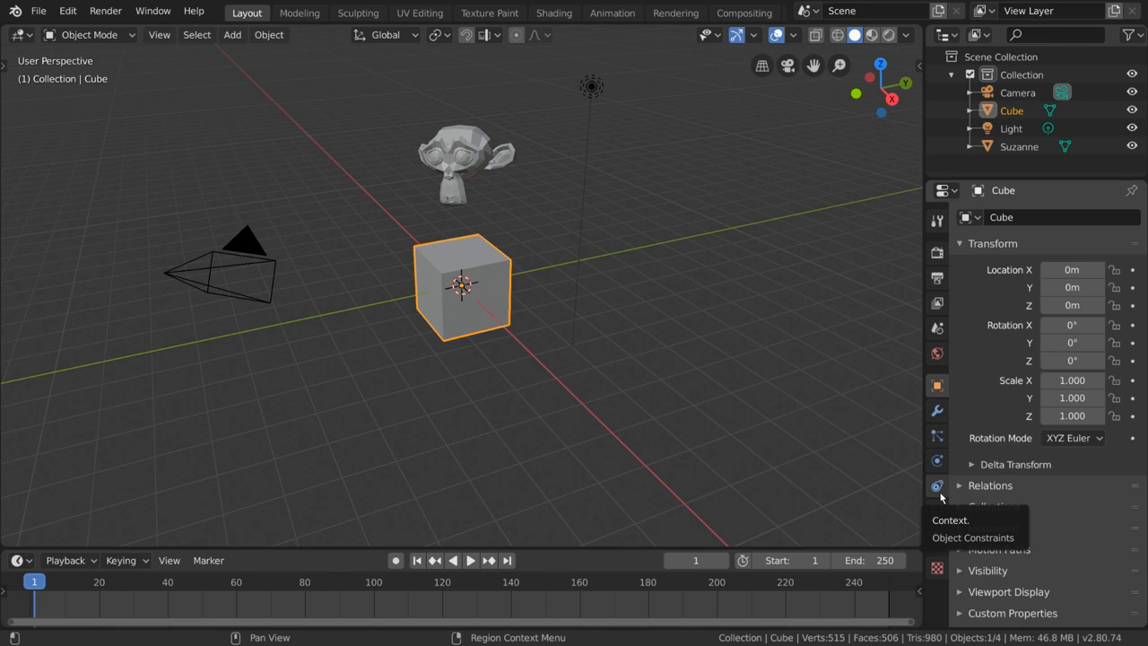
# Step: Add a Copy Location constraint, still without a target, from the Cube's Object Constraint Properties
pyautogui.click(937, 485)
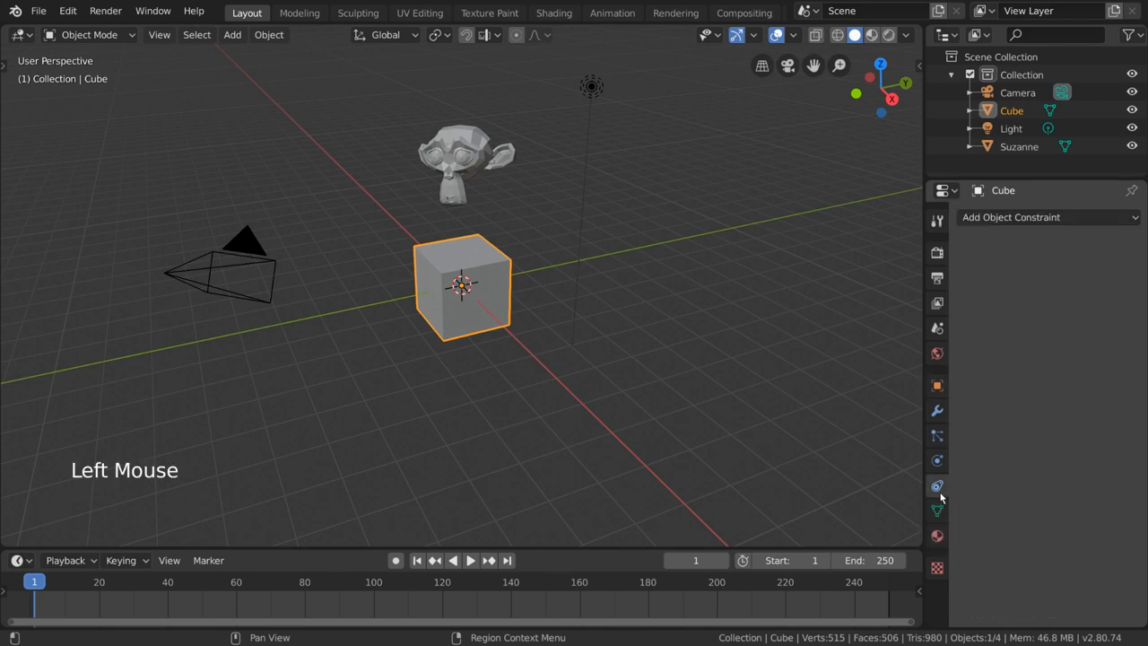
pyautogui.click(1045, 217)
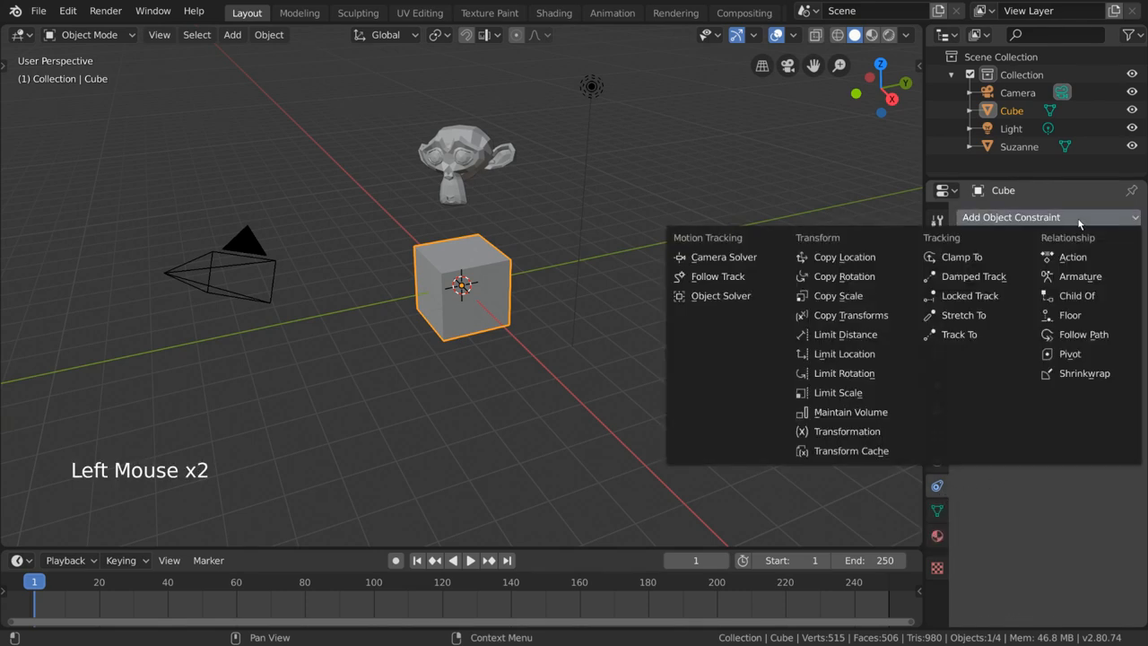
pyautogui.moveTo(844, 256)
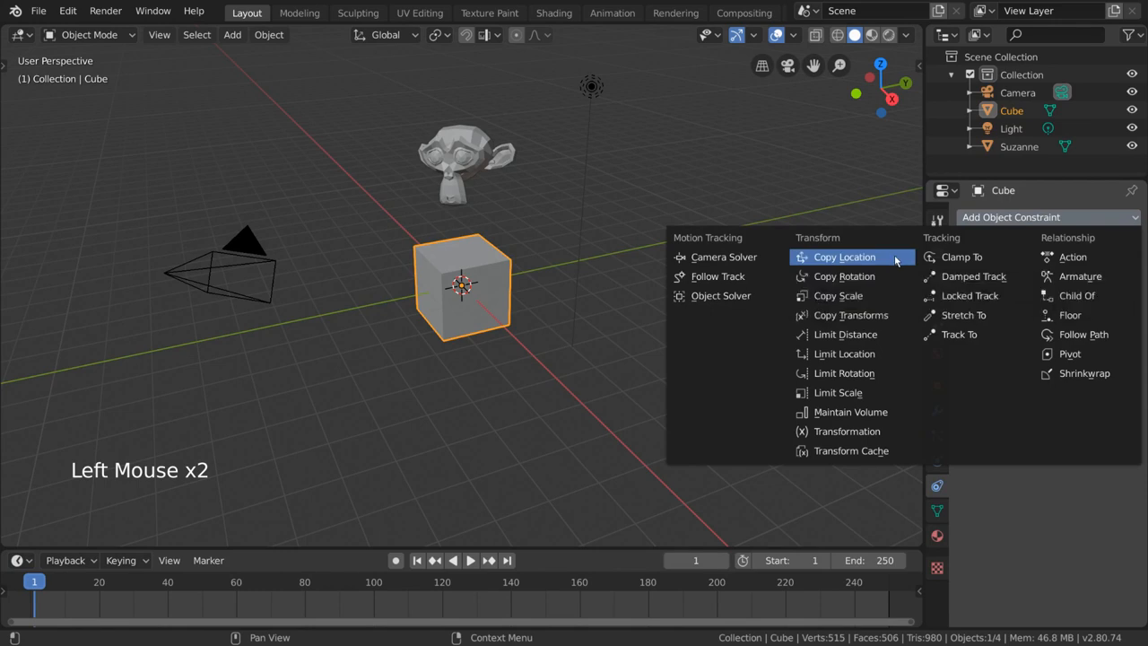
pyautogui.click(844, 256)
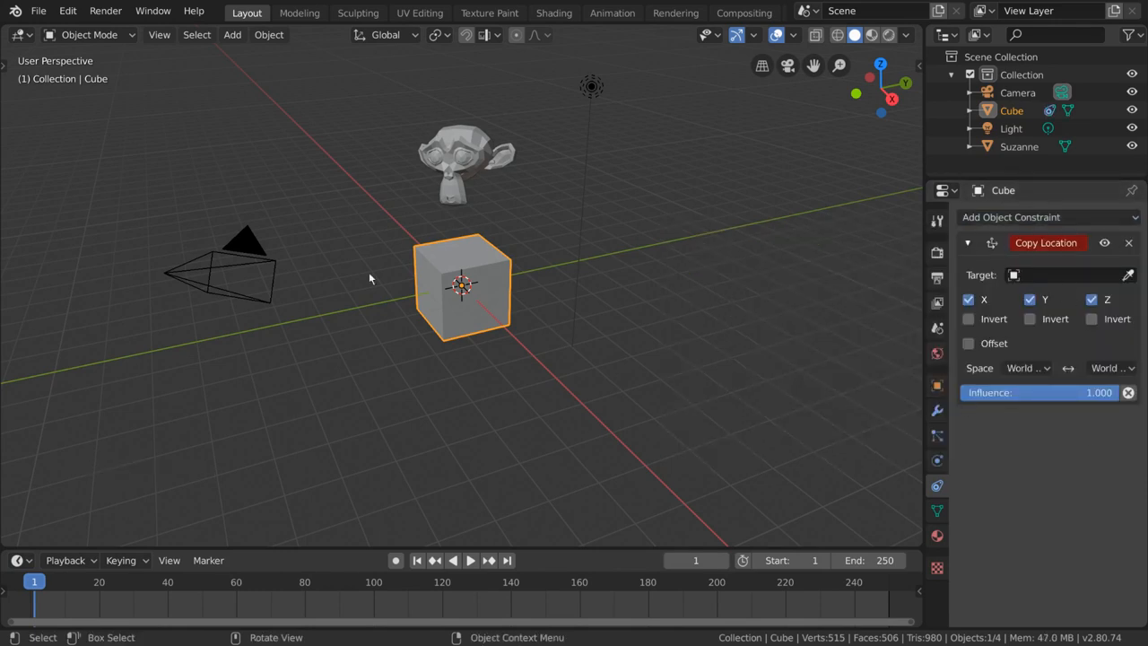
pyautogui.moveTo(767, 402)
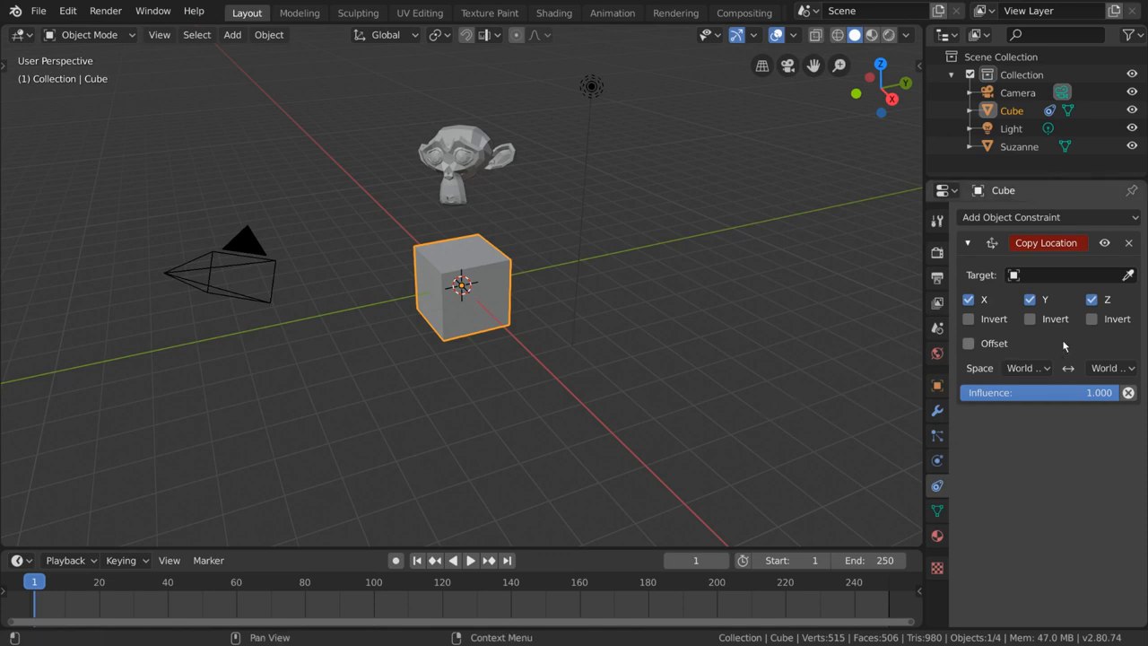
pyautogui.moveTo(1129, 276)
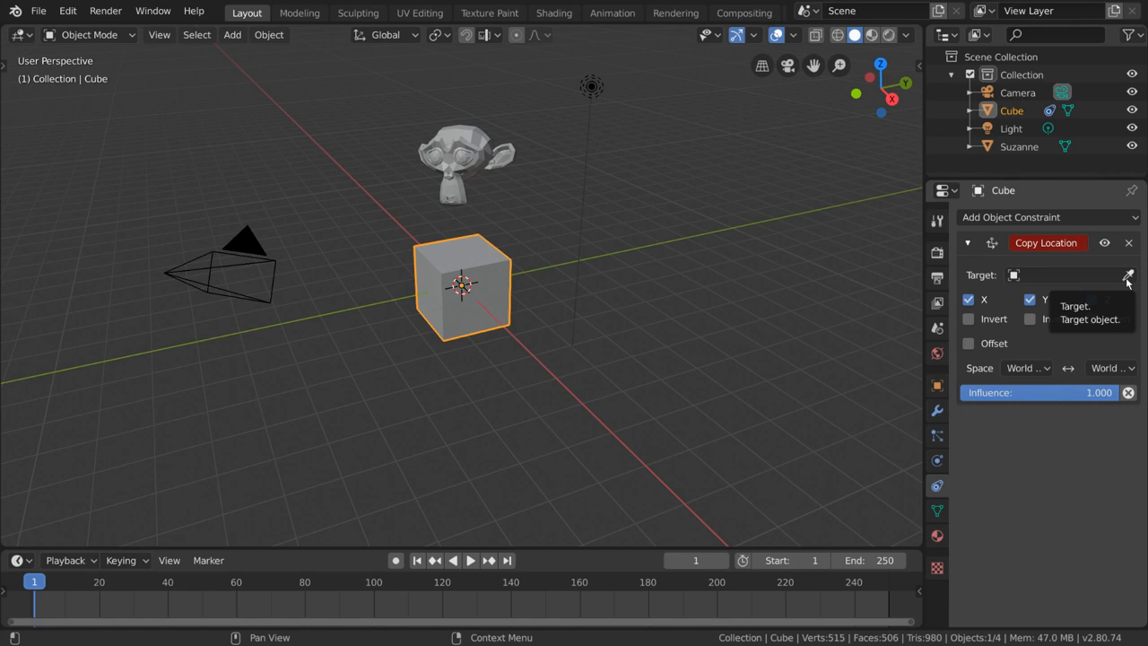
# Step: Pick Suzanne as the Copy Location target and move the cube to test it
pyautogui.click(1129, 275)
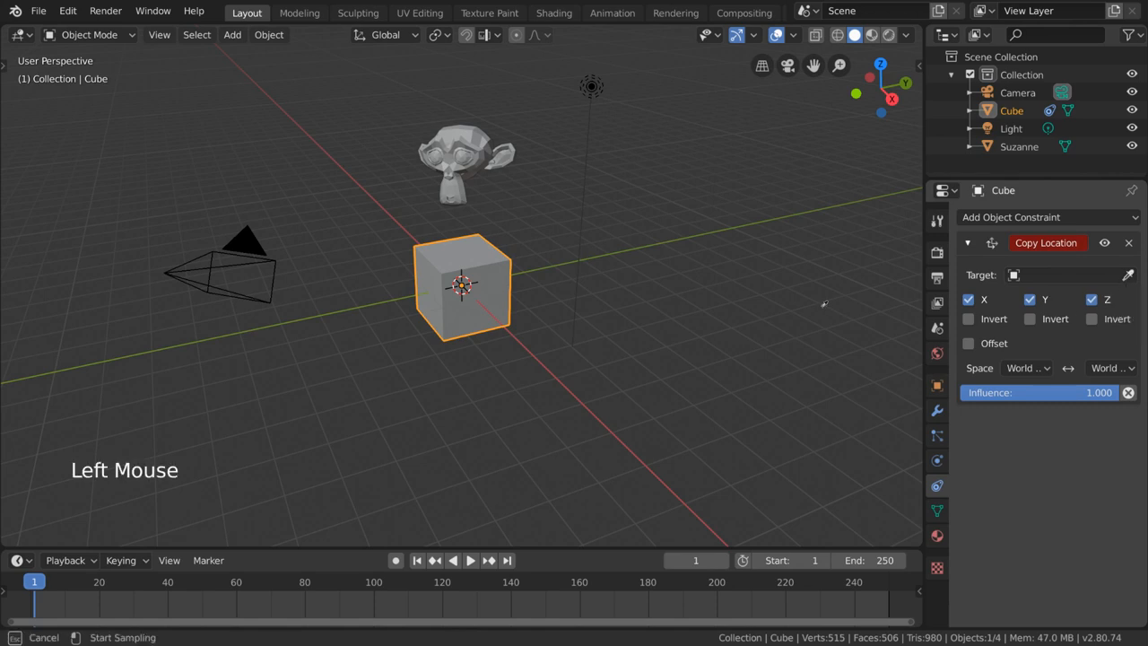
pyautogui.moveTo(265, 267)
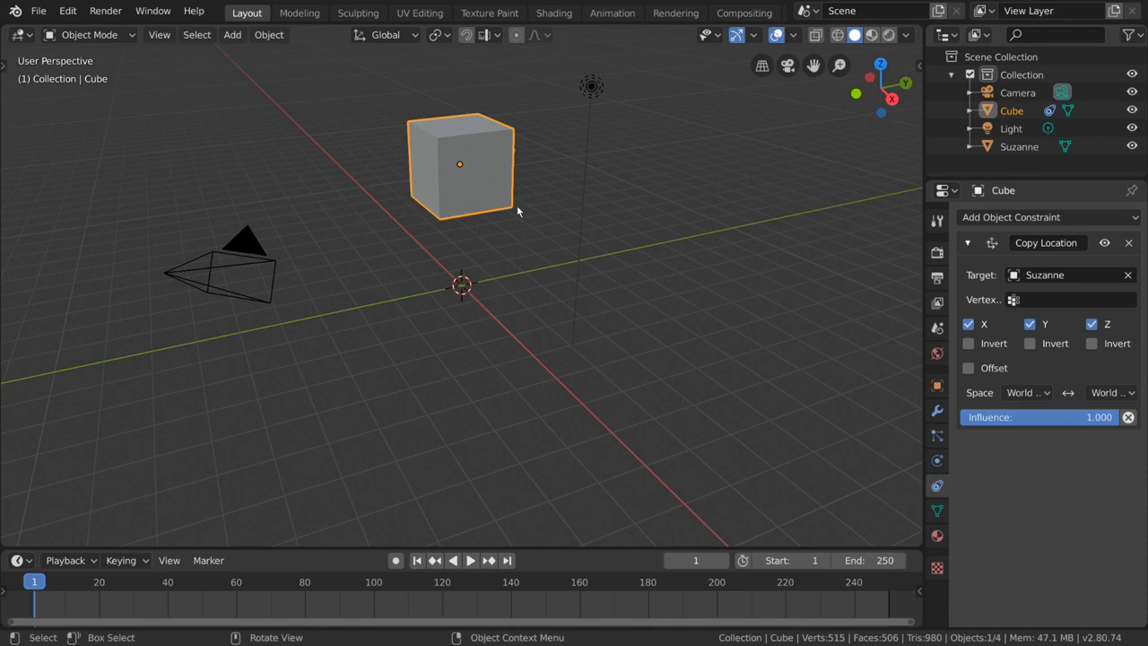
pyautogui.moveTo(571, 193)
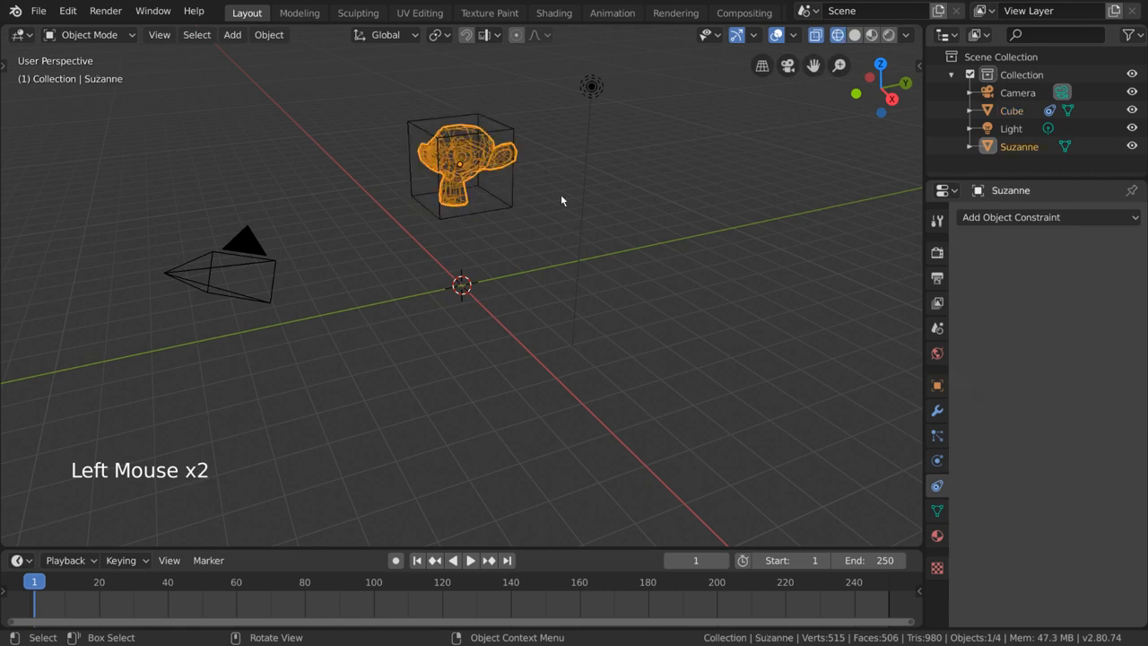
pyautogui.press('g')
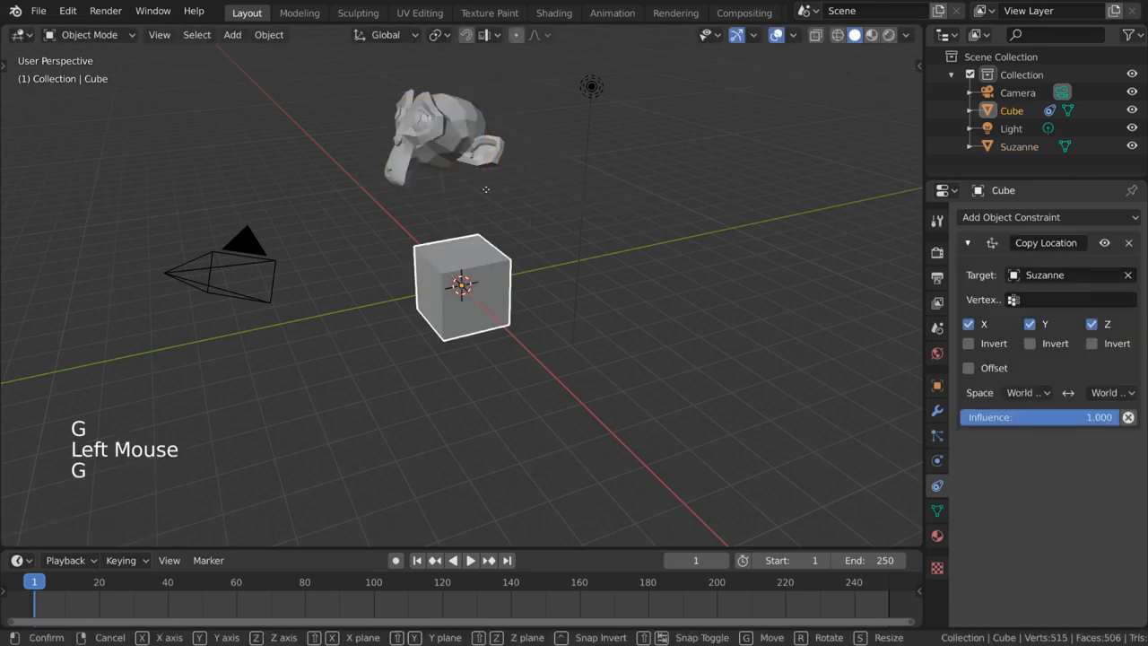
pyautogui.click(446, 144)
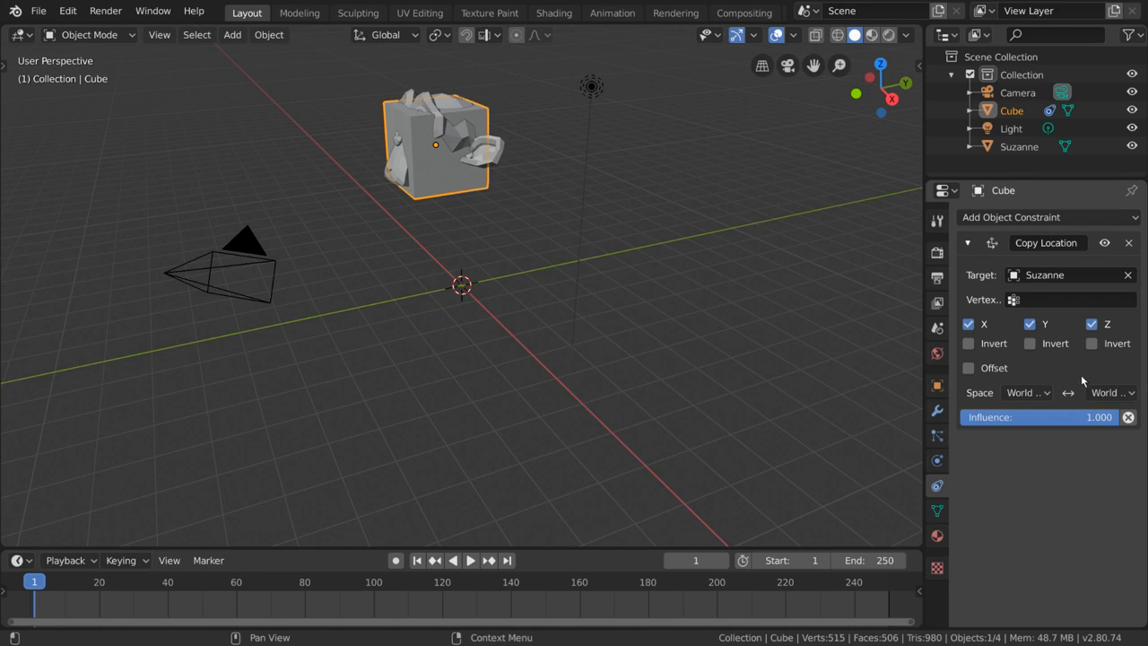
pyautogui.moveTo(1101, 333)
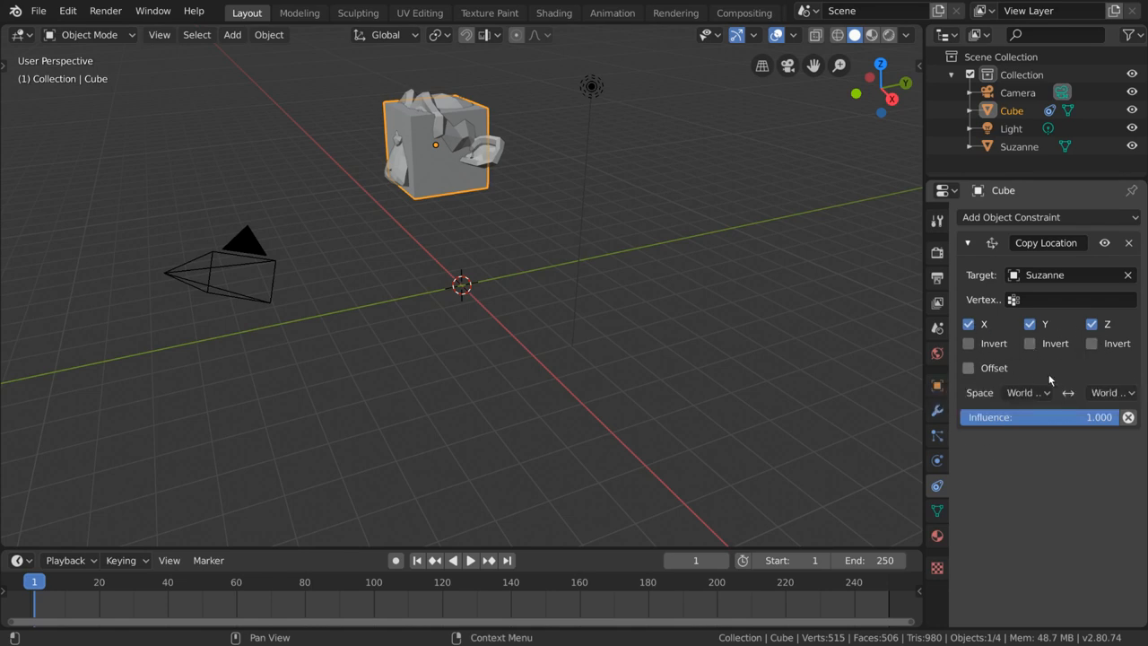
# Step: Uncheck Z in the cube's Copy Location constraint, leaving Space unchanged
pyautogui.click(1027, 392)
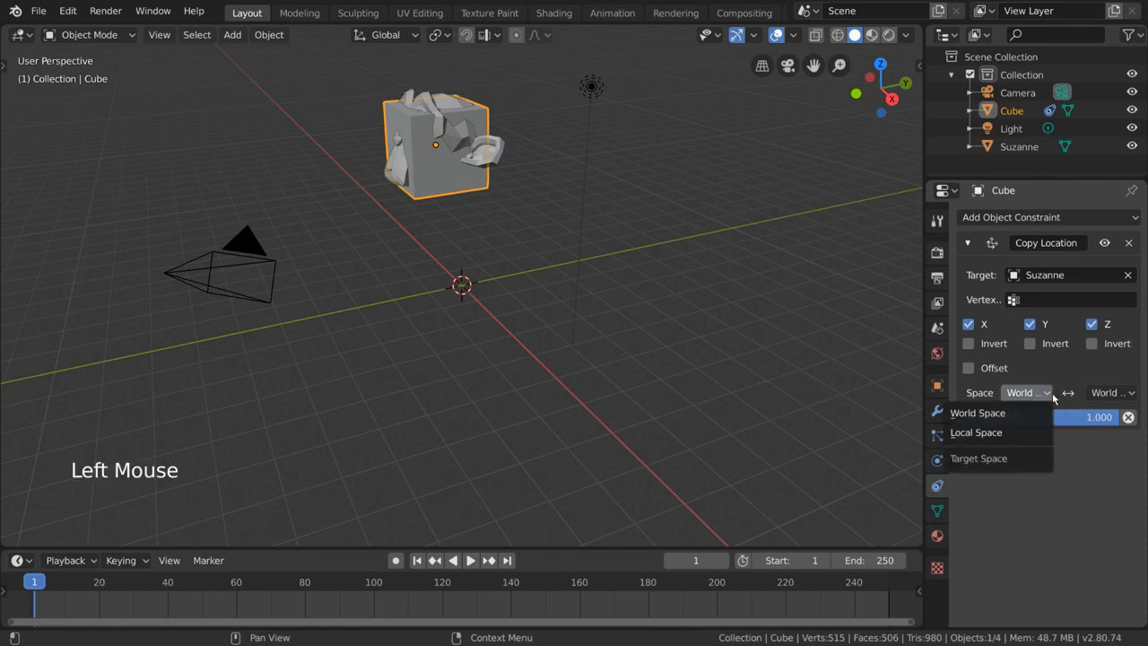
pyautogui.click(977, 412)
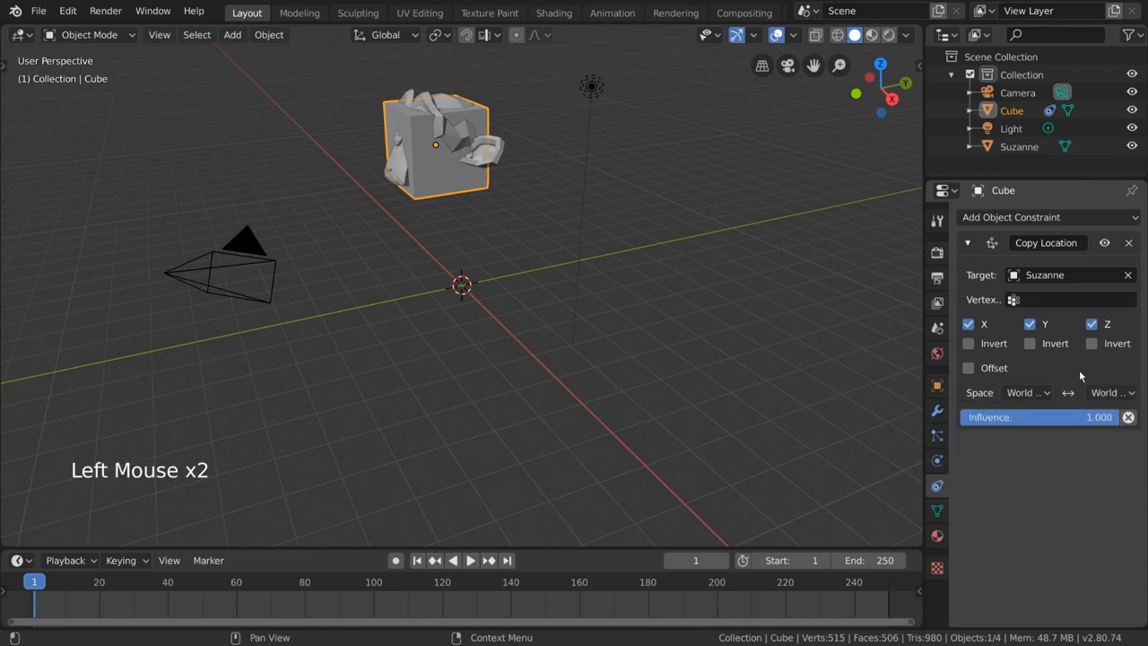
pyautogui.moveTo(1092, 324)
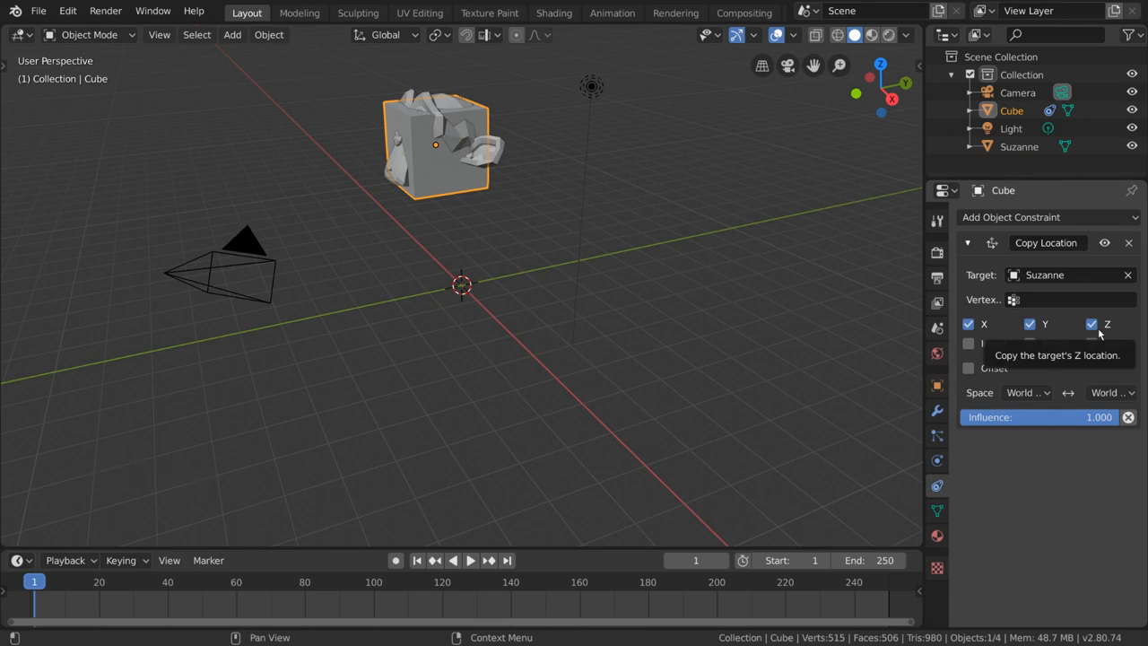
pyautogui.click(1092, 323)
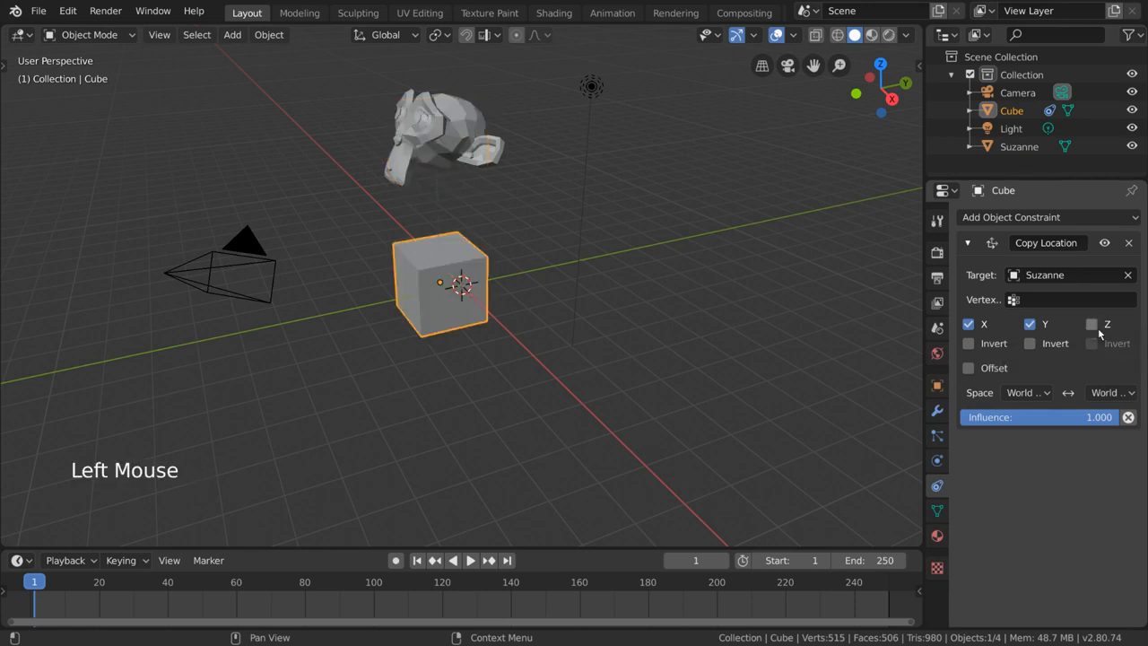
# Step: Move Suzanne and reselect the cube to check it follows only X and Y
pyautogui.click(440, 135)
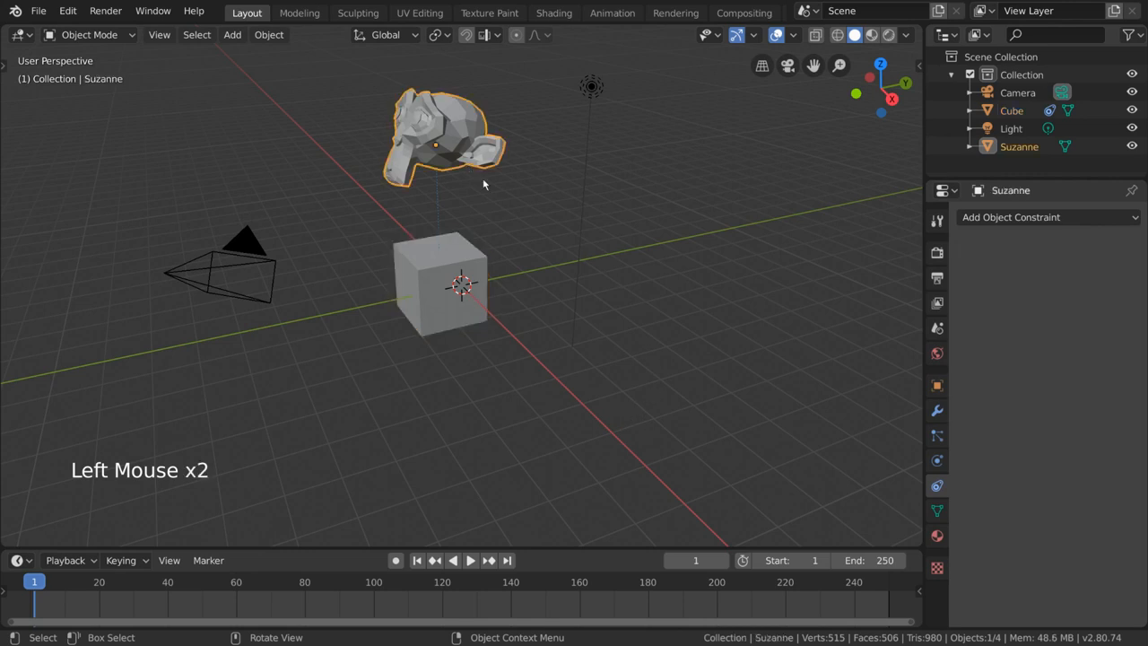
pyautogui.press('g')
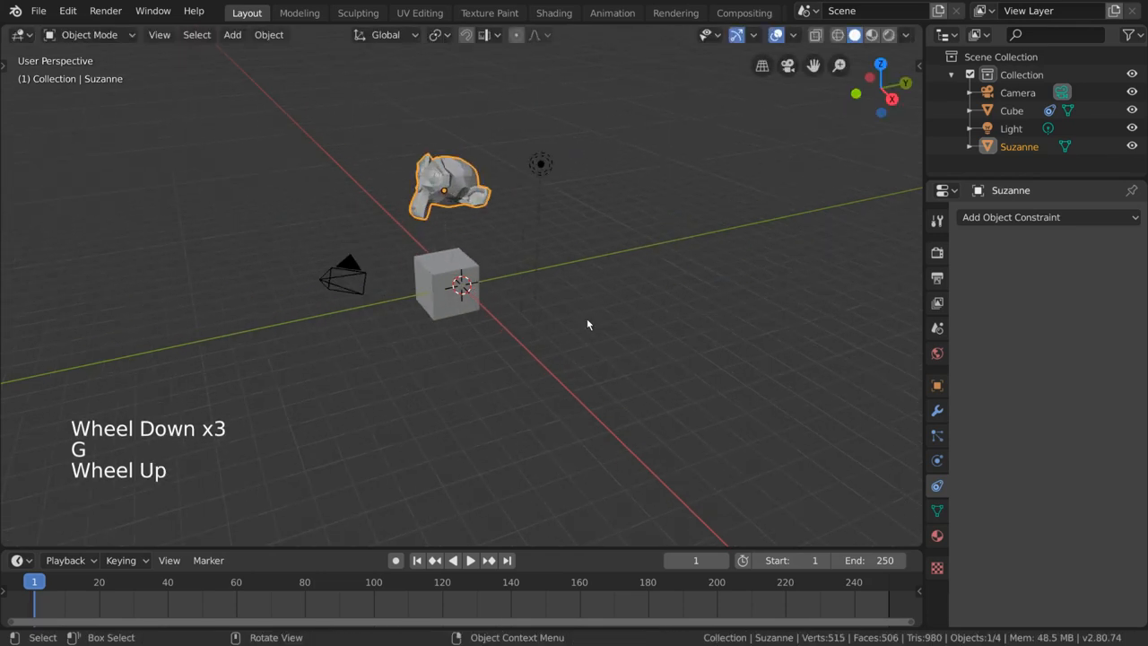
pyautogui.scroll(3)
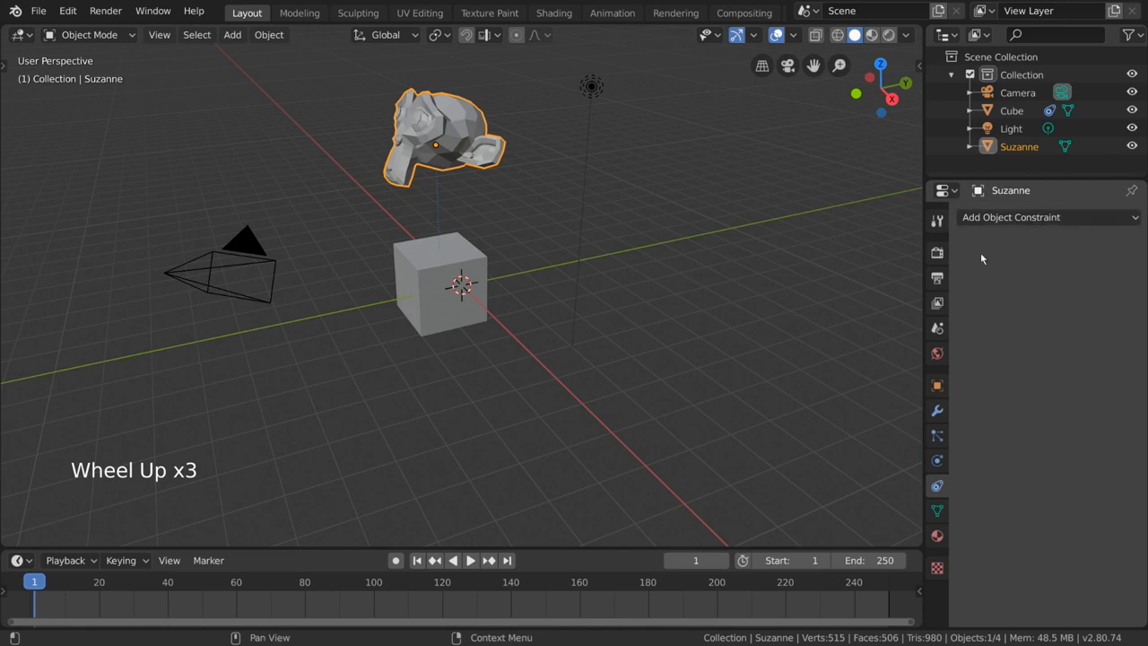
pyautogui.click(439, 282)
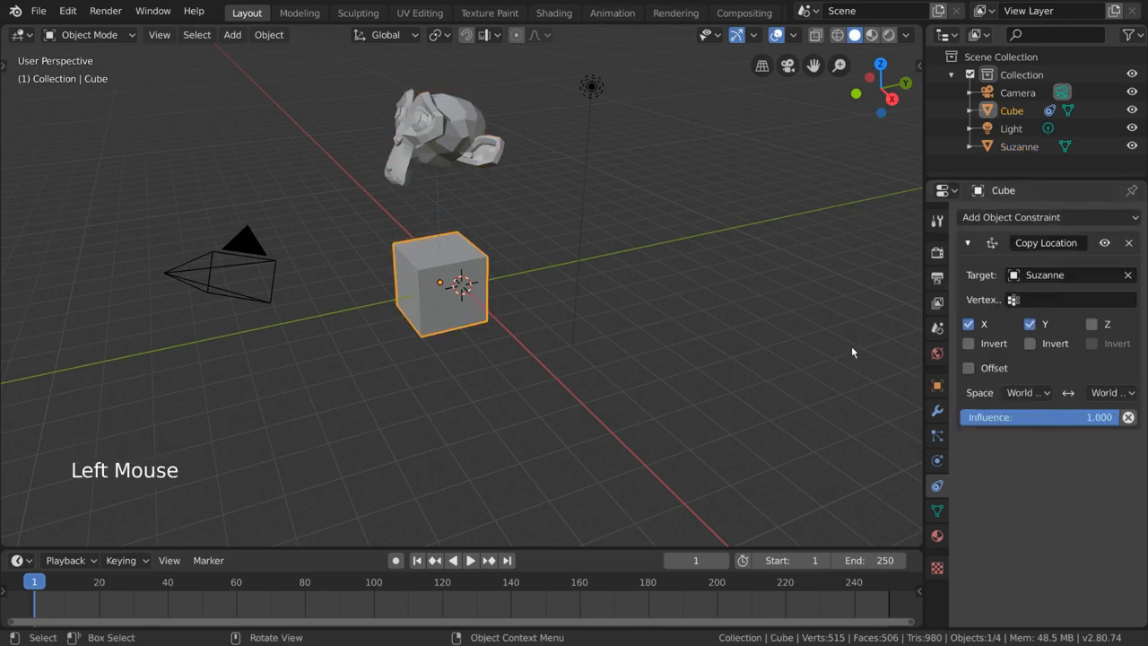
# Step: Drag Suzanne to a new spot so the cube follows it horizontally
pyautogui.click(1092, 323)
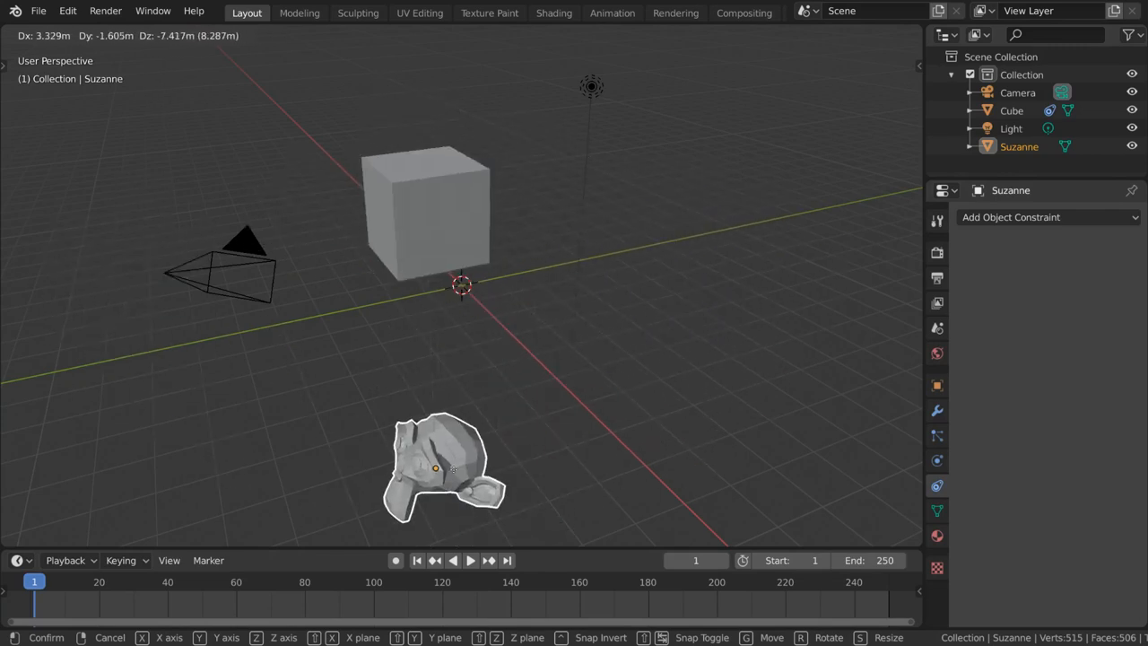
pyautogui.moveTo(440, 467); pyautogui.dragTo(269, 265)
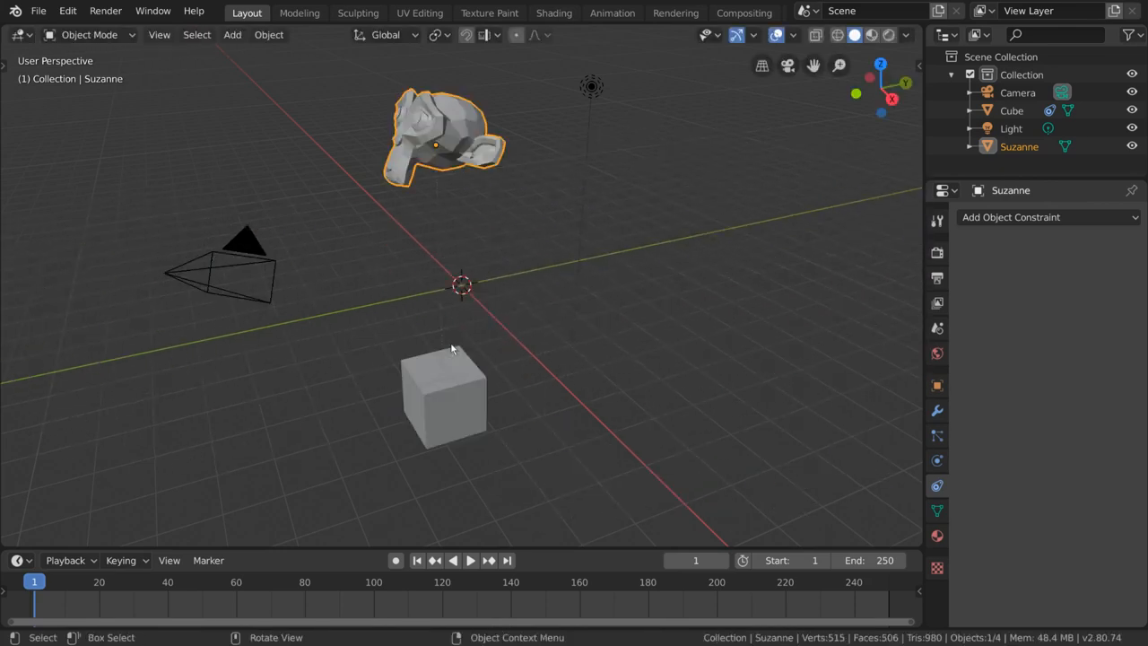
pyautogui.press('g')
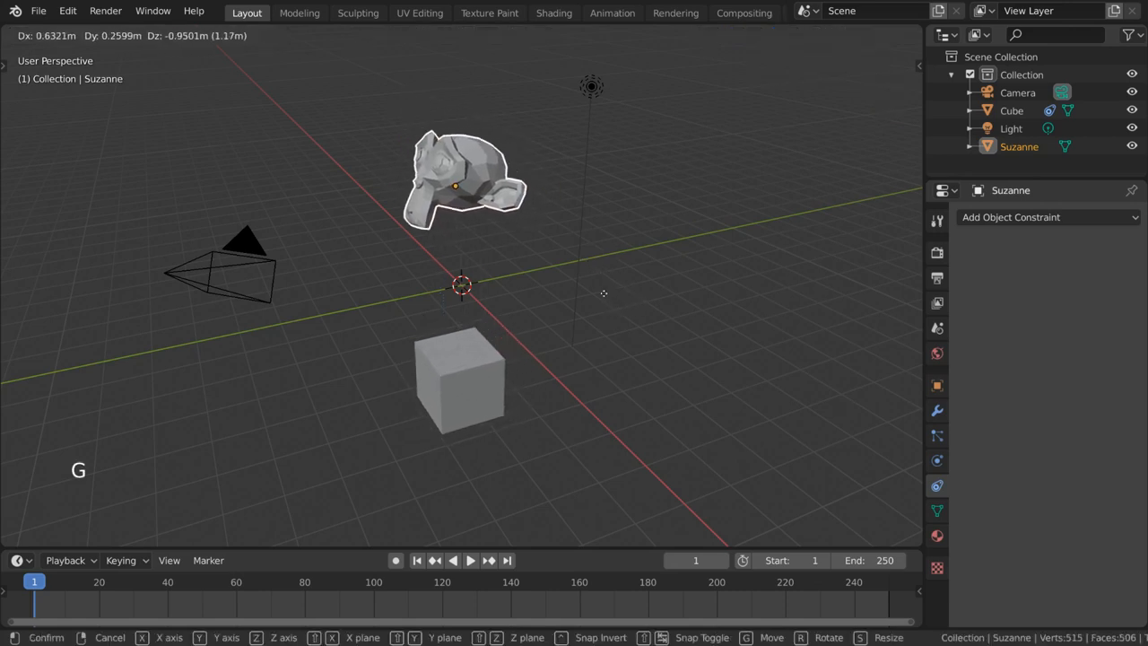
# Step: Confirm Suzanne's move and set the cube constraint's target space to Local Space
pyautogui.click(466, 362)
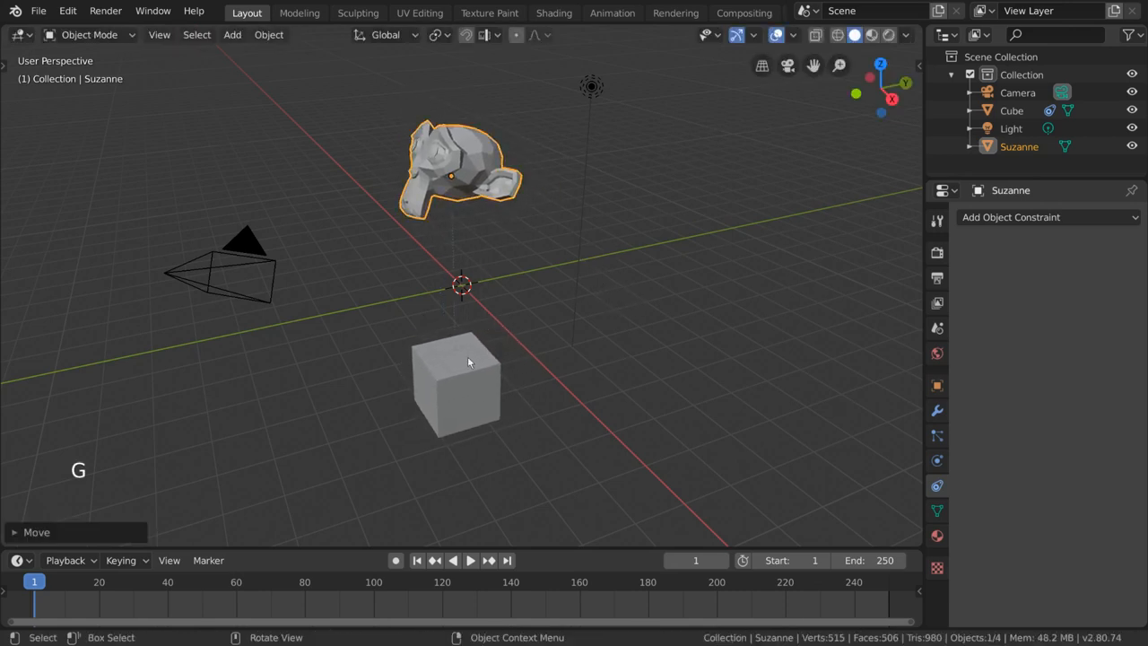
pyautogui.click(455, 383)
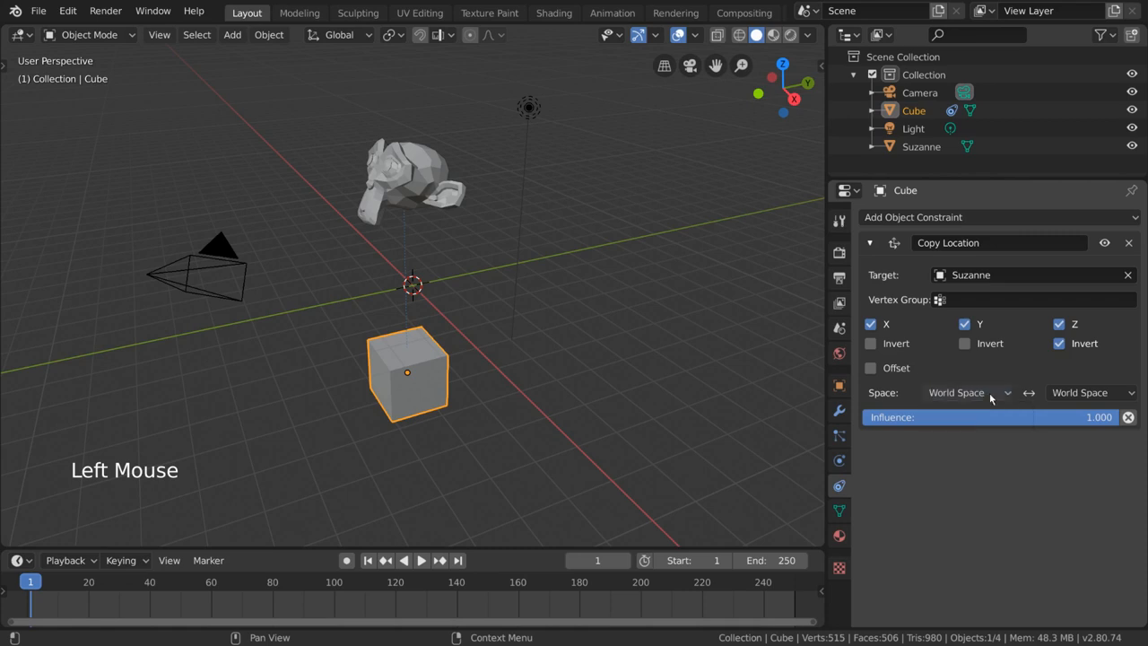
pyautogui.moveTo(476, 207)
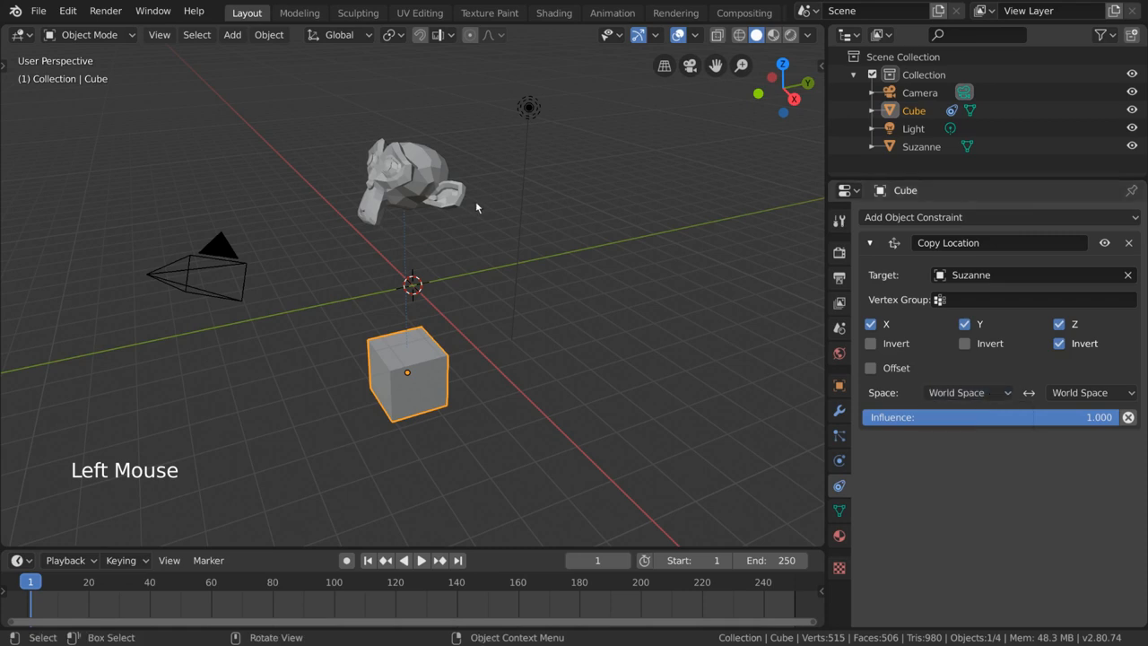
pyautogui.click(1091, 392)
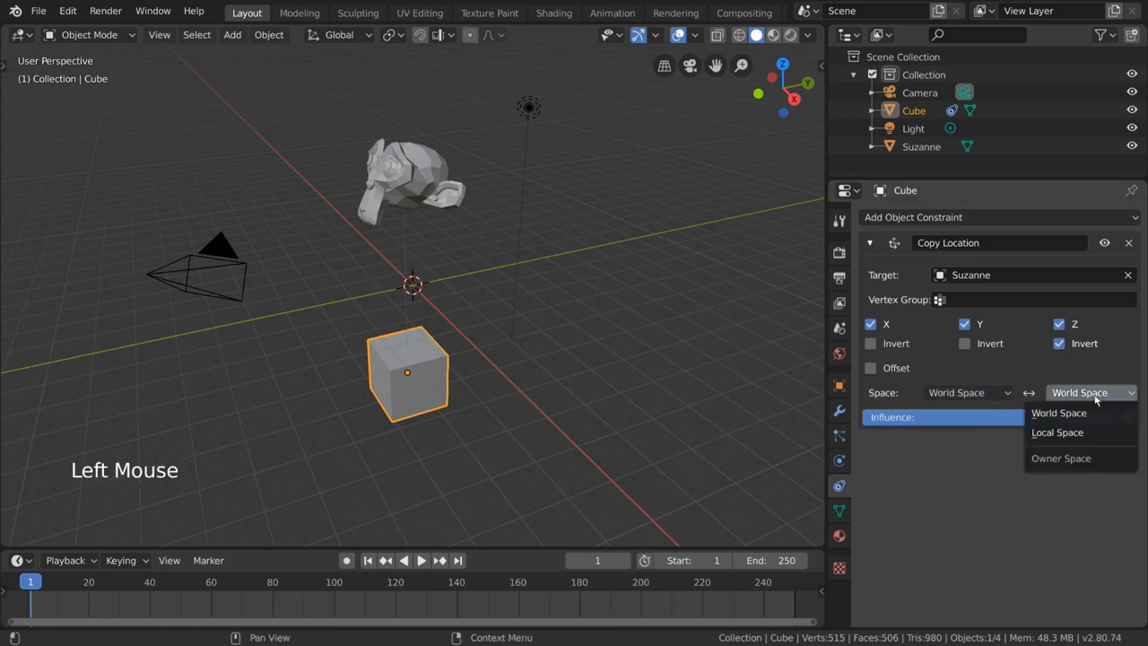
pyautogui.click(1059, 413)
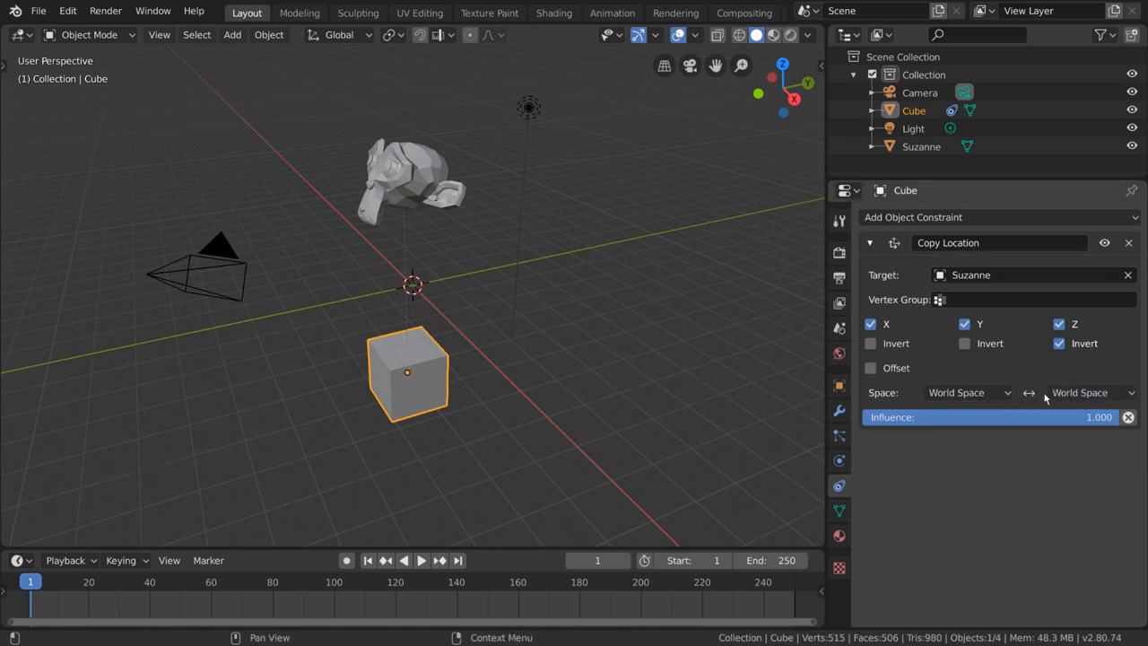
pyautogui.click(967, 392)
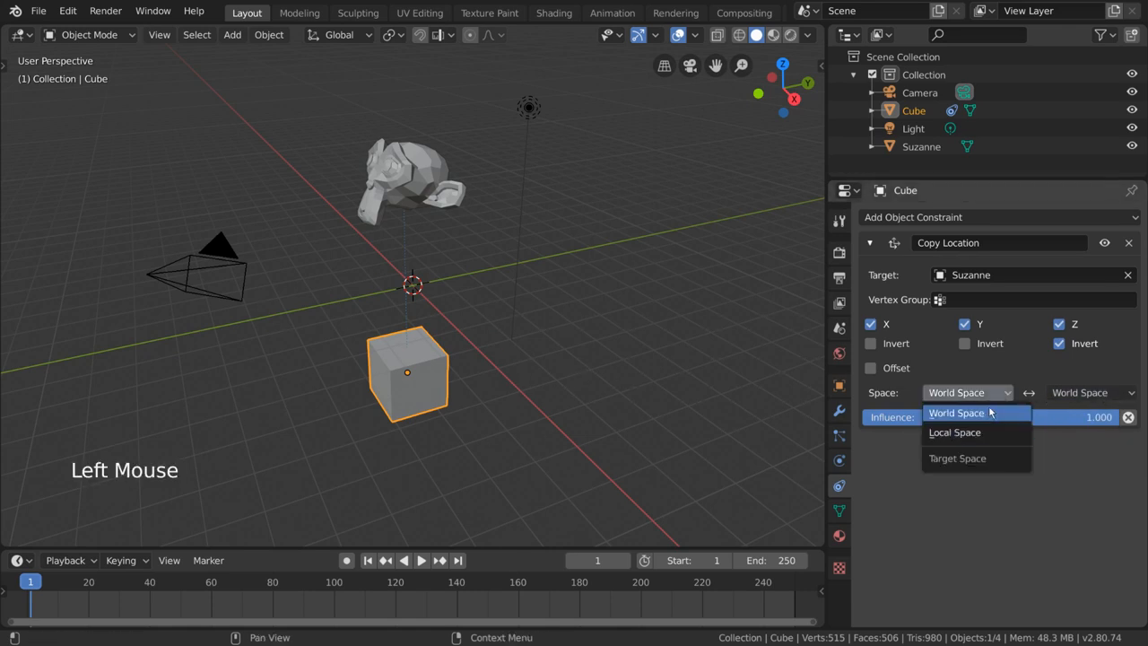
pyautogui.moveTo(955, 433)
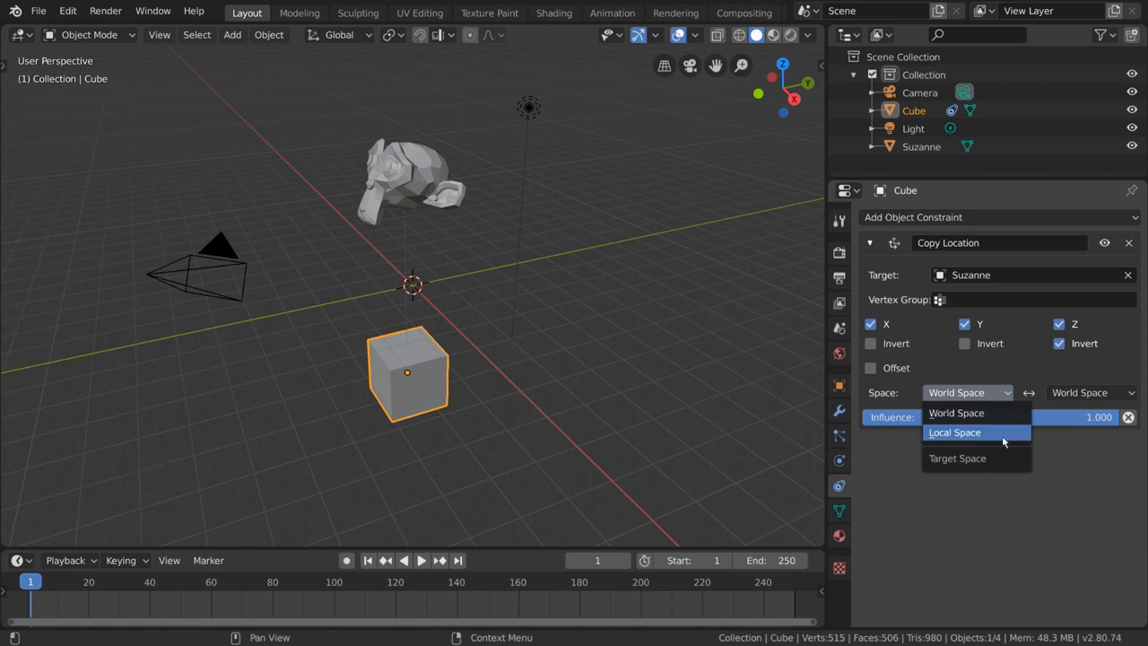
pyautogui.click(955, 432)
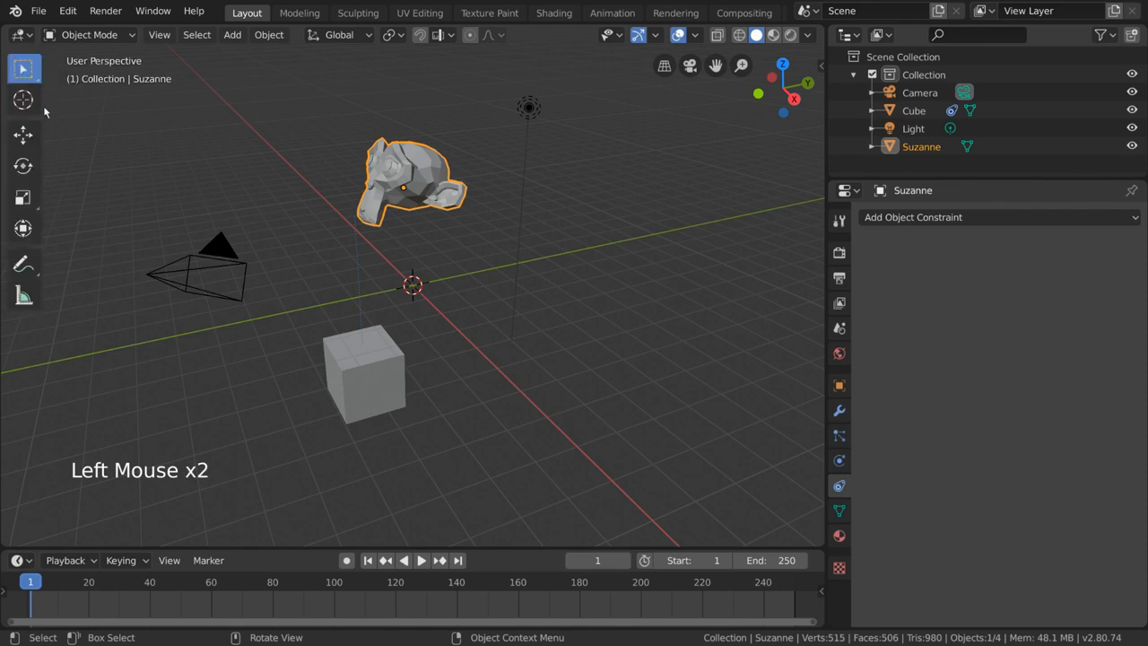
# Step: Switch transform orientation to Local and move Suzanne along the X axis
pyautogui.click(339, 34)
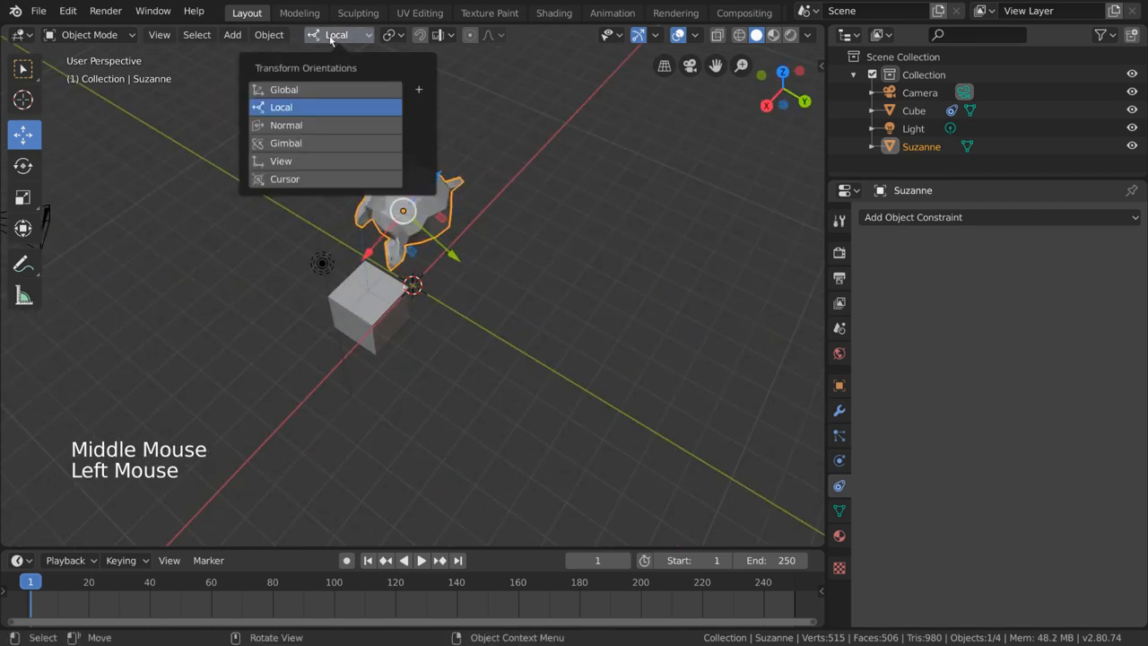
pyautogui.press('g')
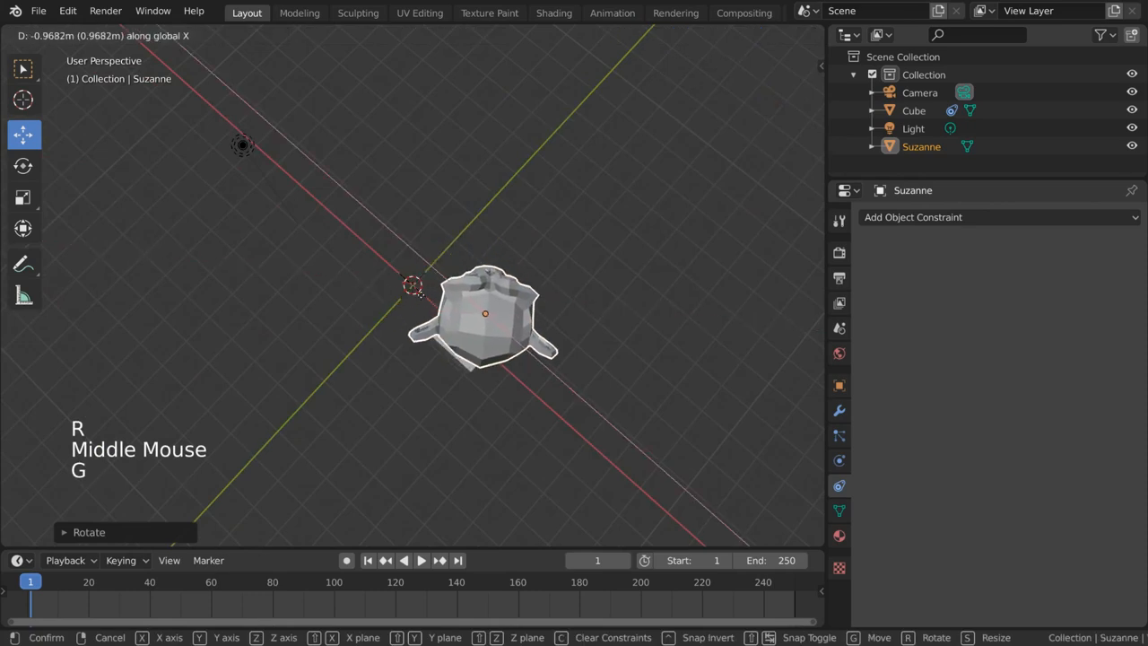
pyautogui.moveTo(485, 314); pyautogui.dragTo(606, 305)
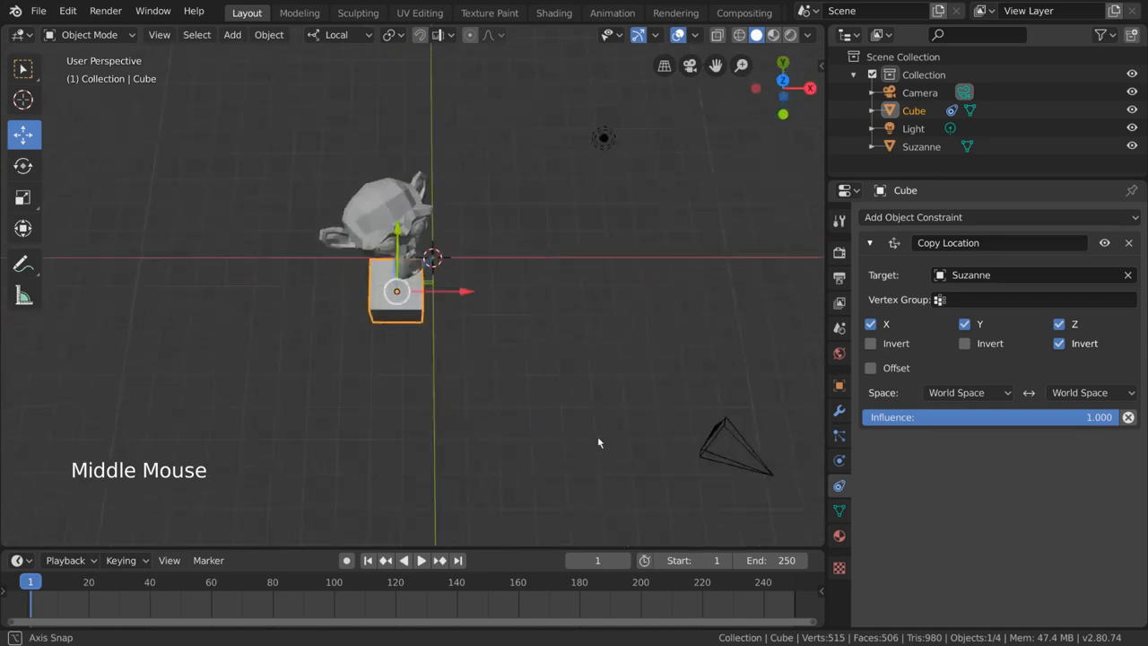
# Step: Orbit the view and bring the Copy Location constraint's influence down to 0
pyautogui.moveTo(599, 443); pyautogui.dragTo(498, 454)
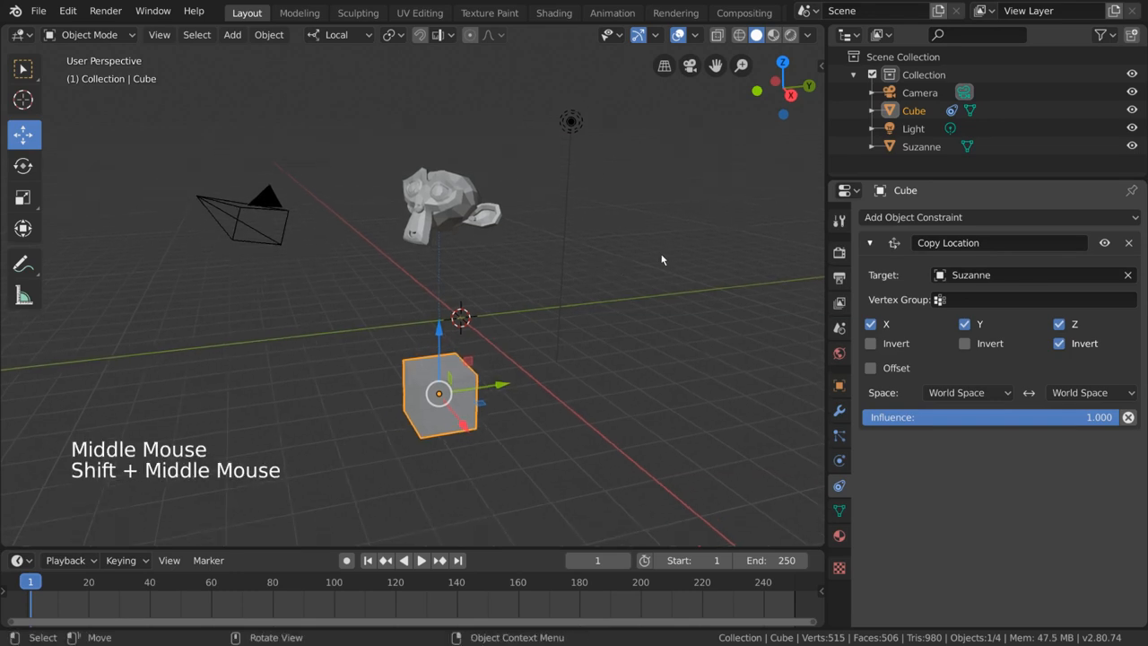
pyautogui.moveTo(1128, 243)
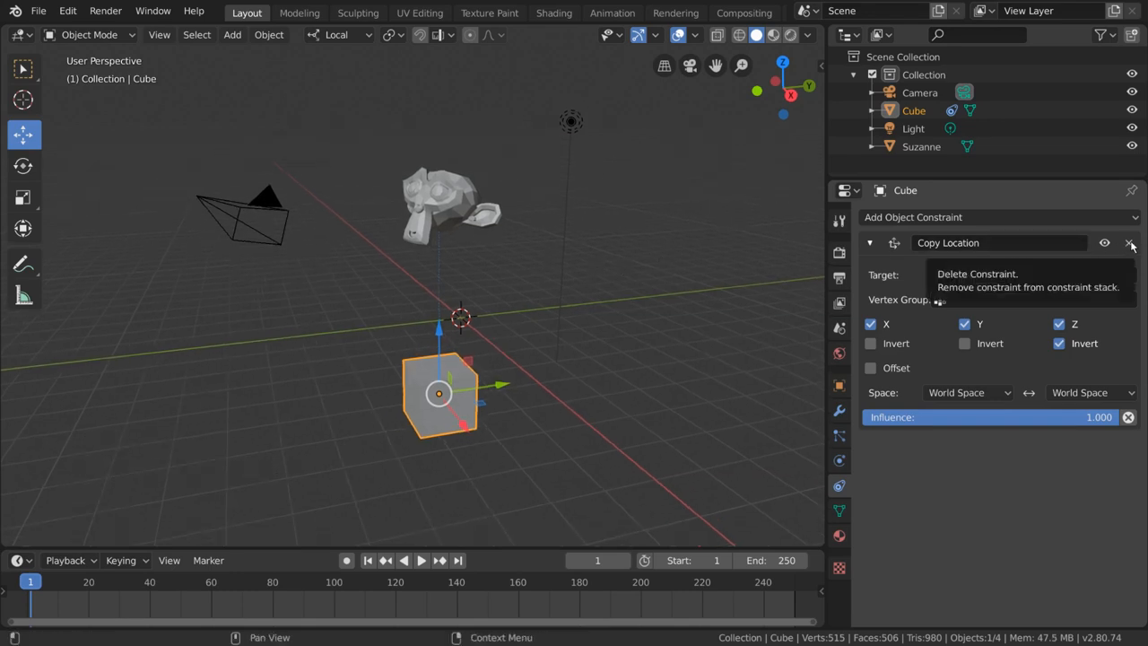
pyautogui.click(1058, 343)
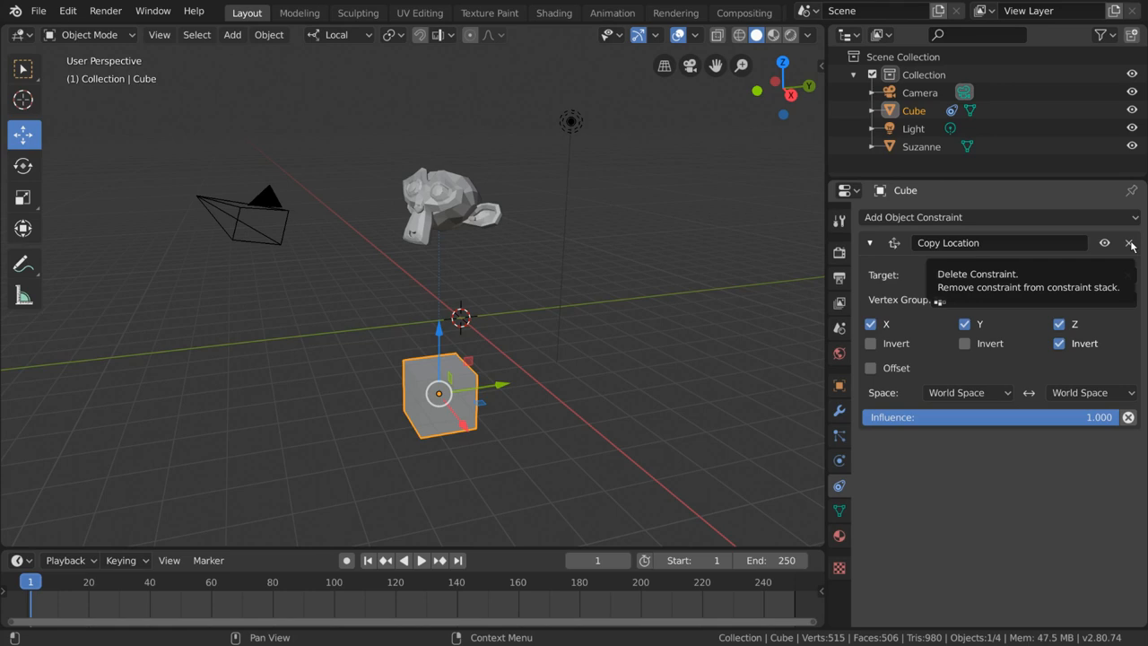
pyautogui.click(1130, 243)
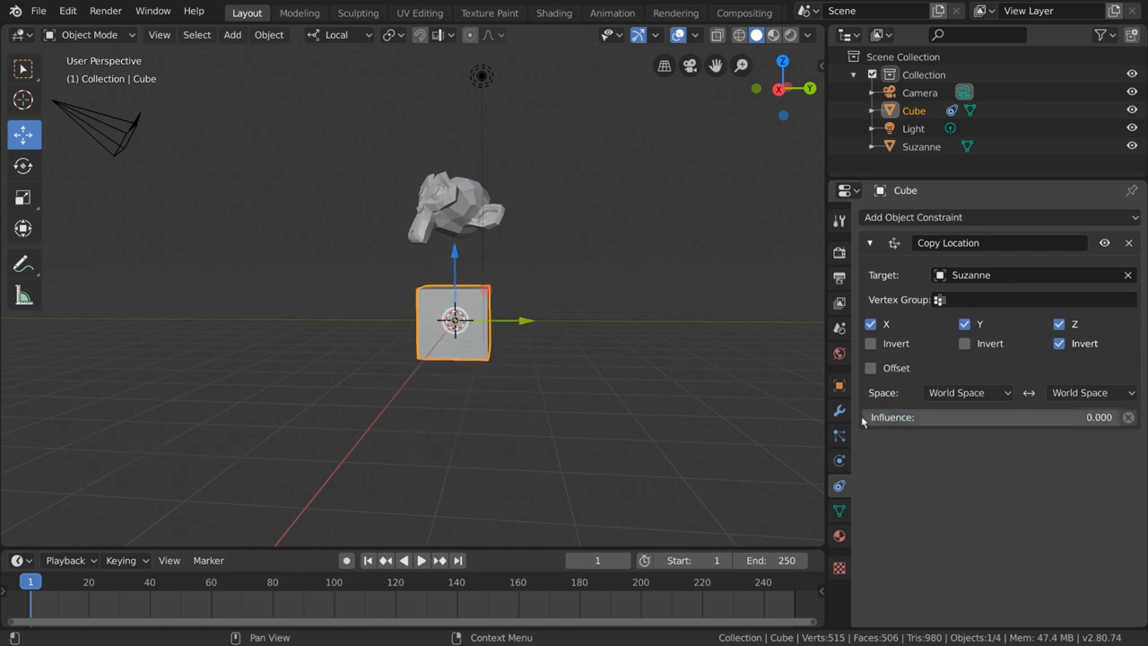
# Step: Restore influence to 1, then disable the cube's constraint while keeping its transform
pyautogui.moveTo(879, 416); pyautogui.dragTo(1099, 416)
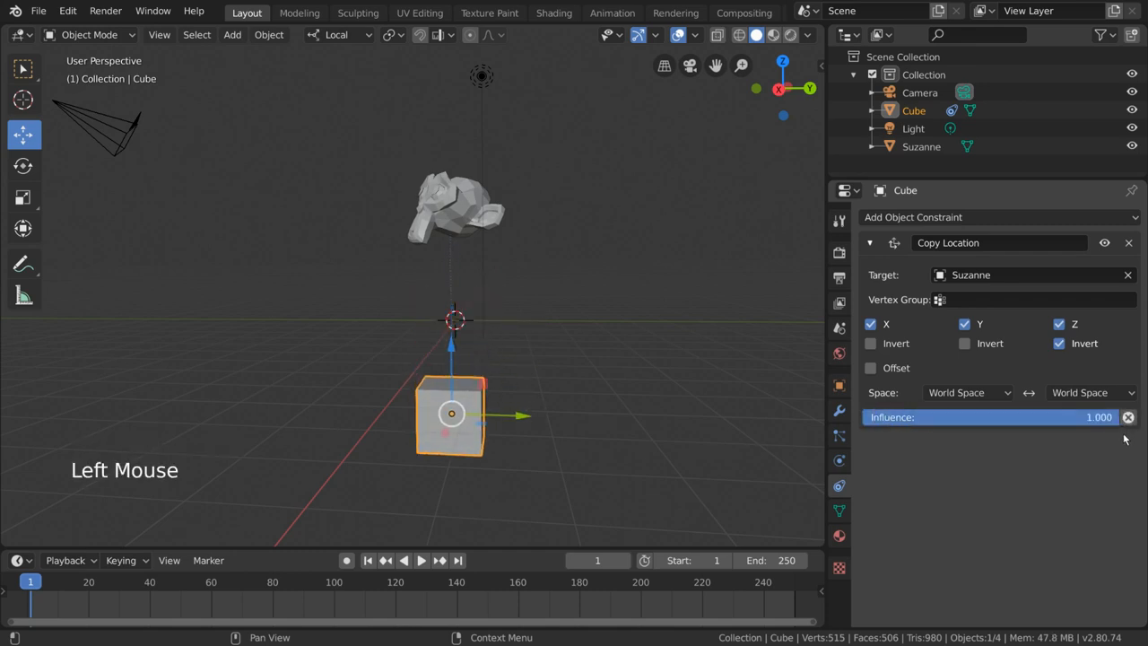
pyautogui.moveTo(1129, 417)
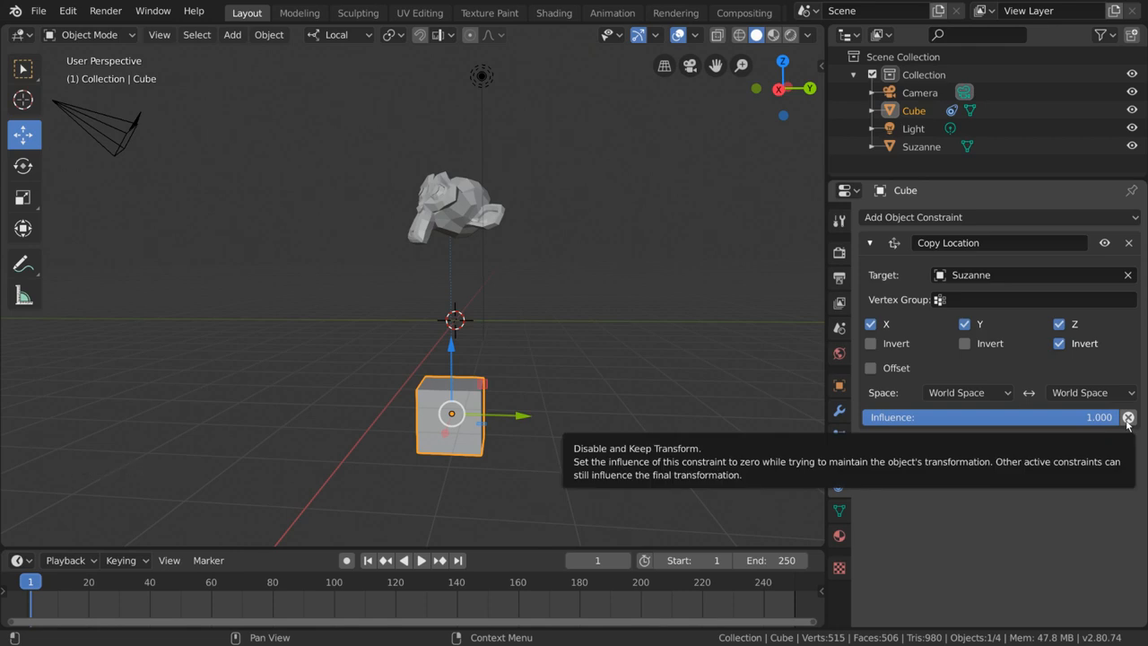
pyautogui.click(1128, 418)
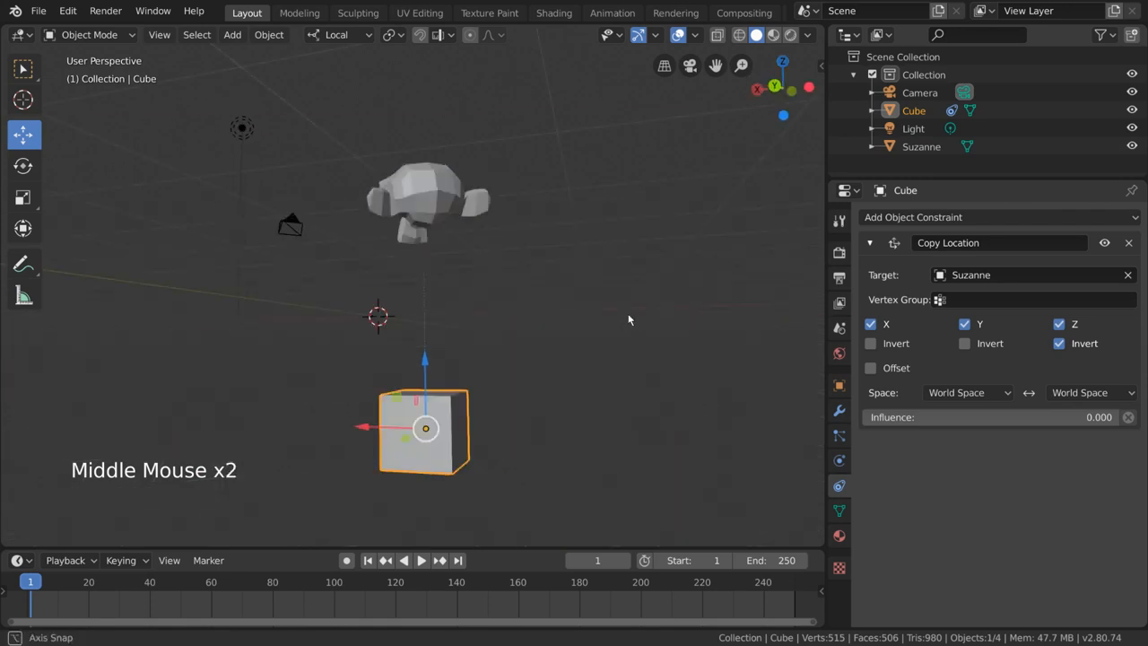
pyautogui.moveTo(628, 320); pyautogui.dragTo(590, 348)
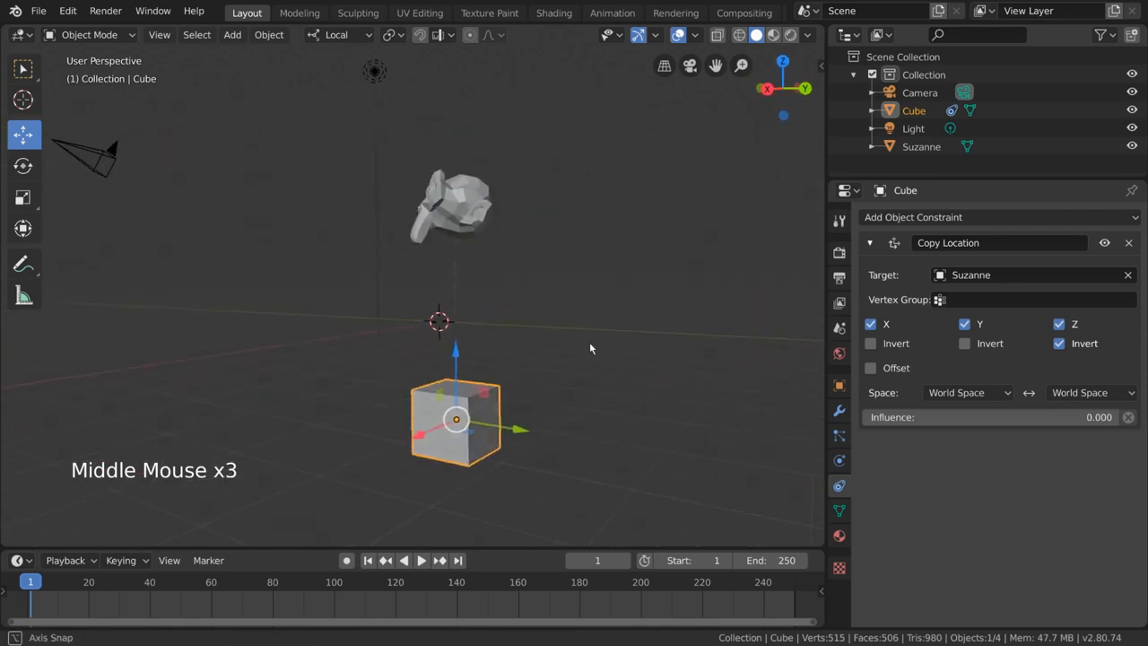
pyautogui.moveTo(590, 349); pyautogui.dragTo(493, 318)
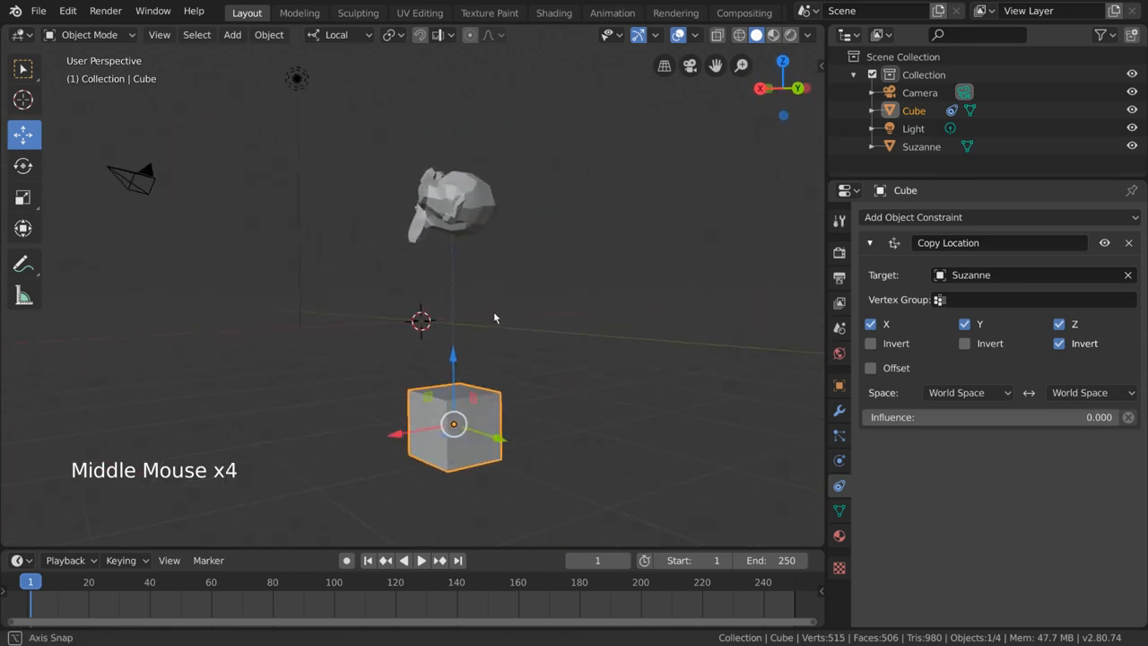
pyautogui.moveTo(493, 319); pyautogui.dragTo(521, 319)
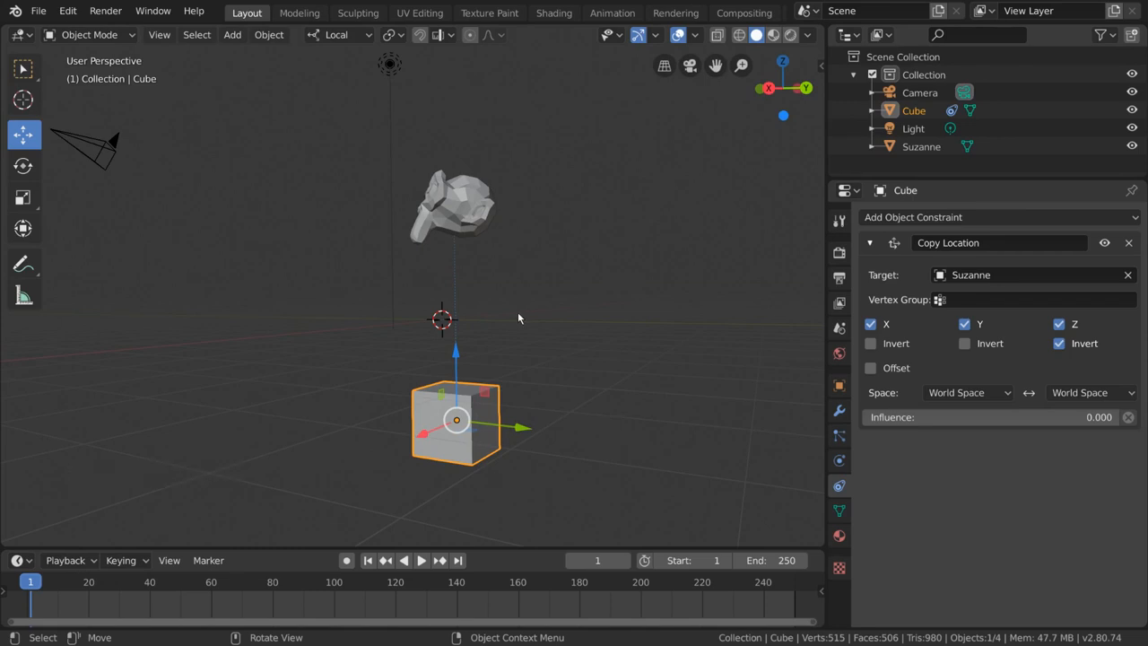
pyautogui.moveTo(591, 316)
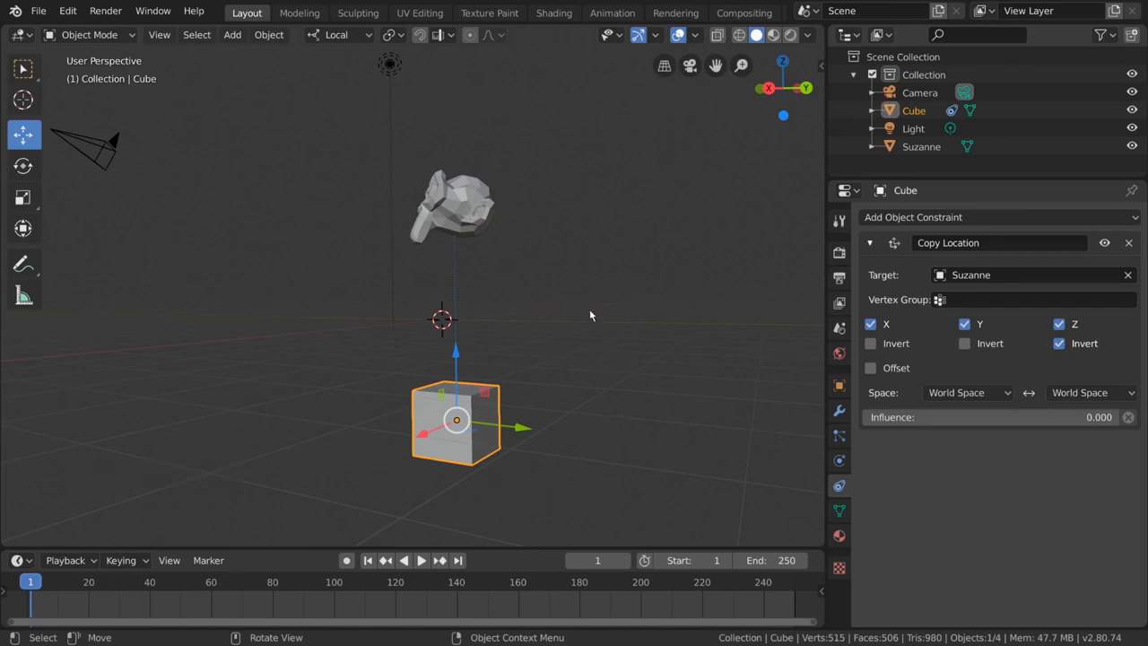
# Step: Delete the cube's Copy Location constraint and add Limit Location in its place
pyautogui.click(1129, 243)
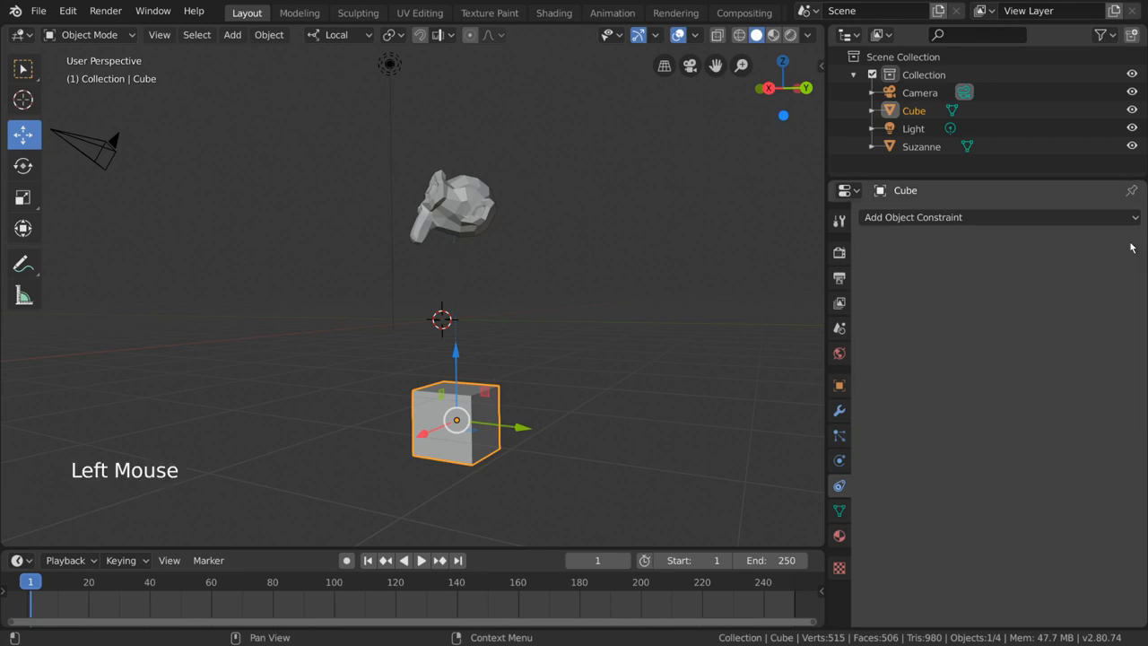
pyautogui.moveTo(624, 398)
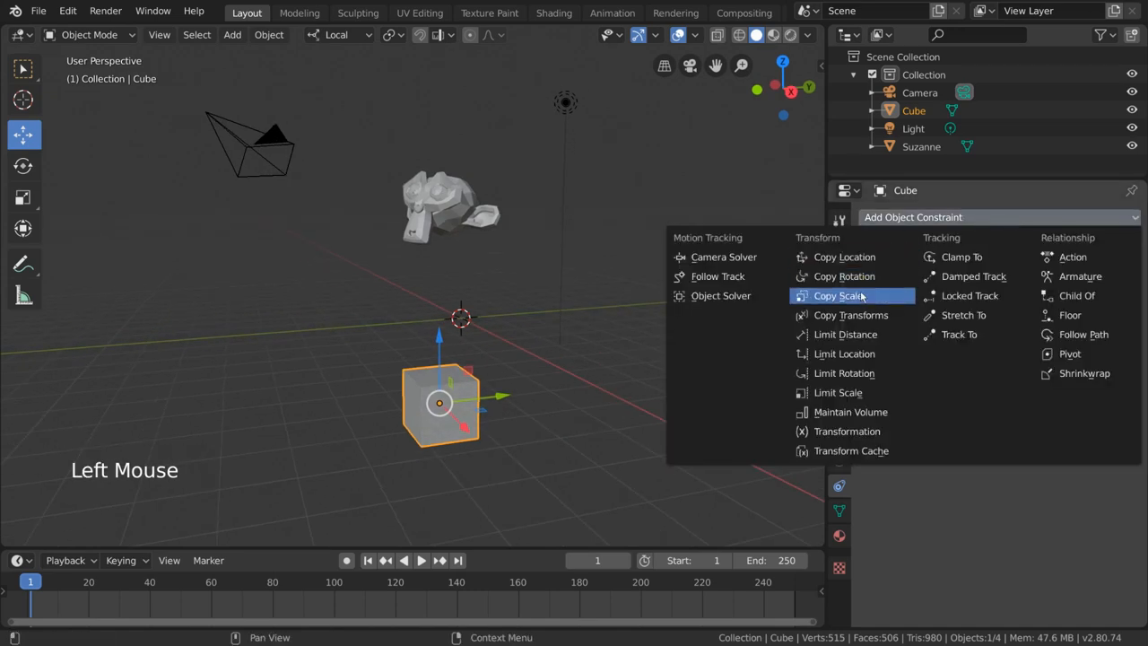
pyautogui.moveTo(851, 315)
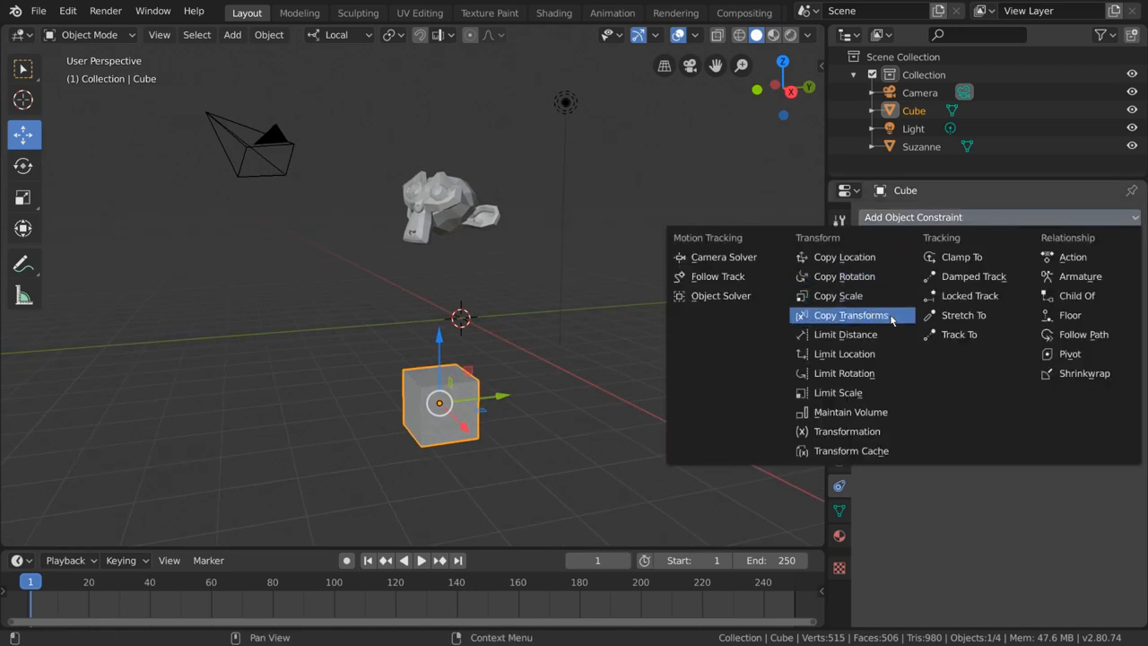
pyautogui.moveTo(844, 257)
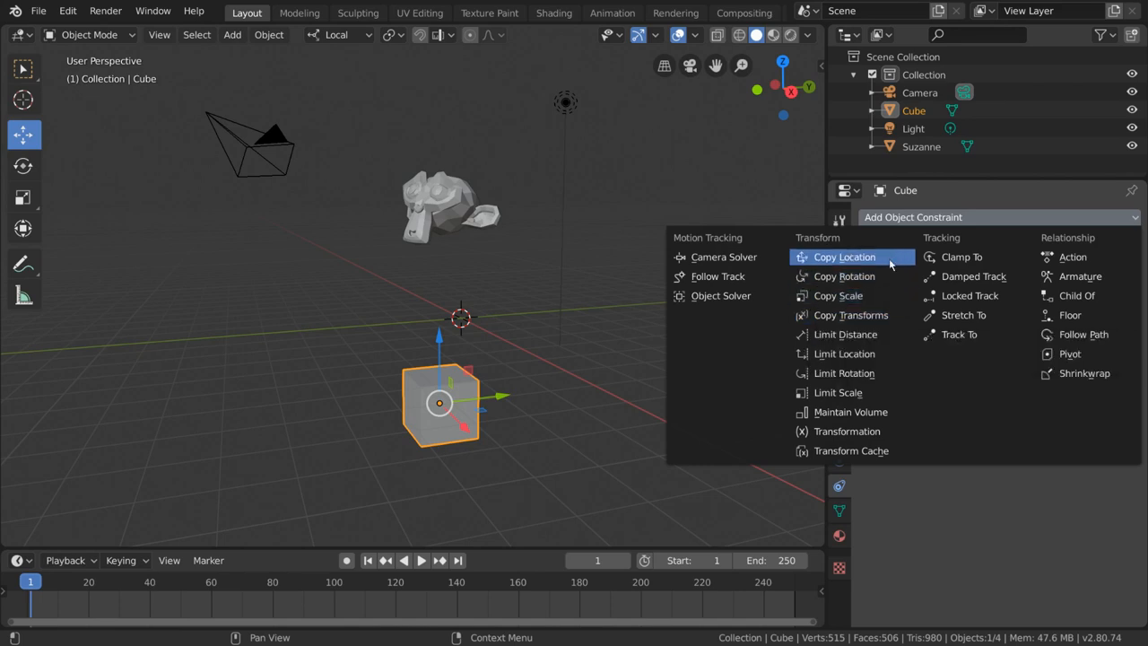
pyautogui.moveTo(844, 354)
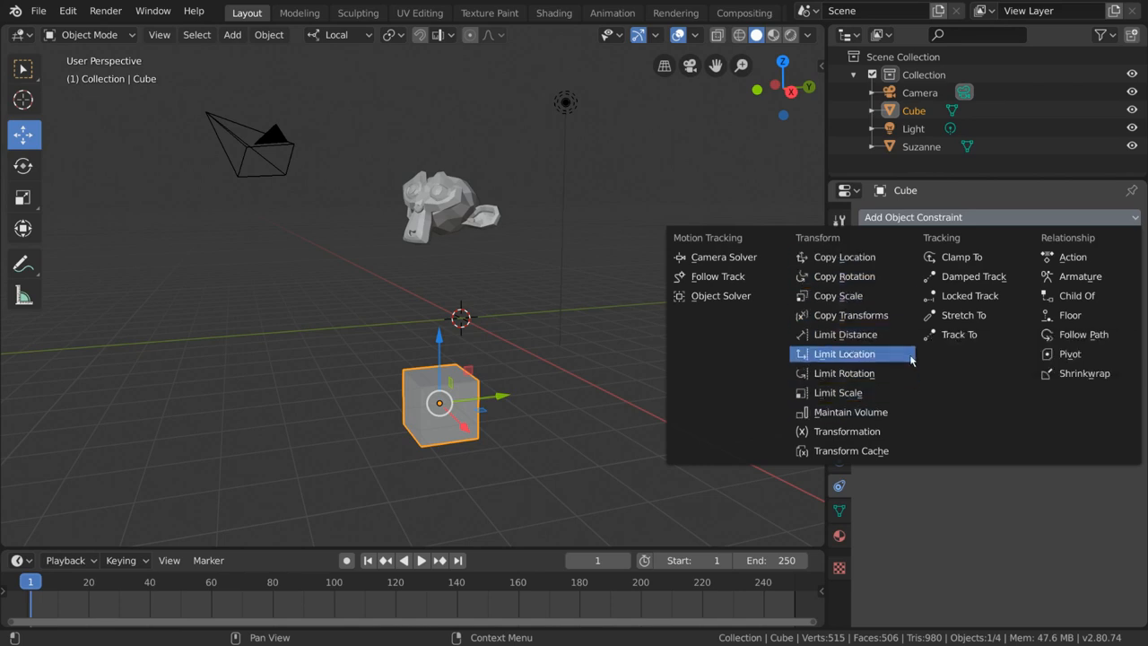
pyautogui.moveTo(910, 388)
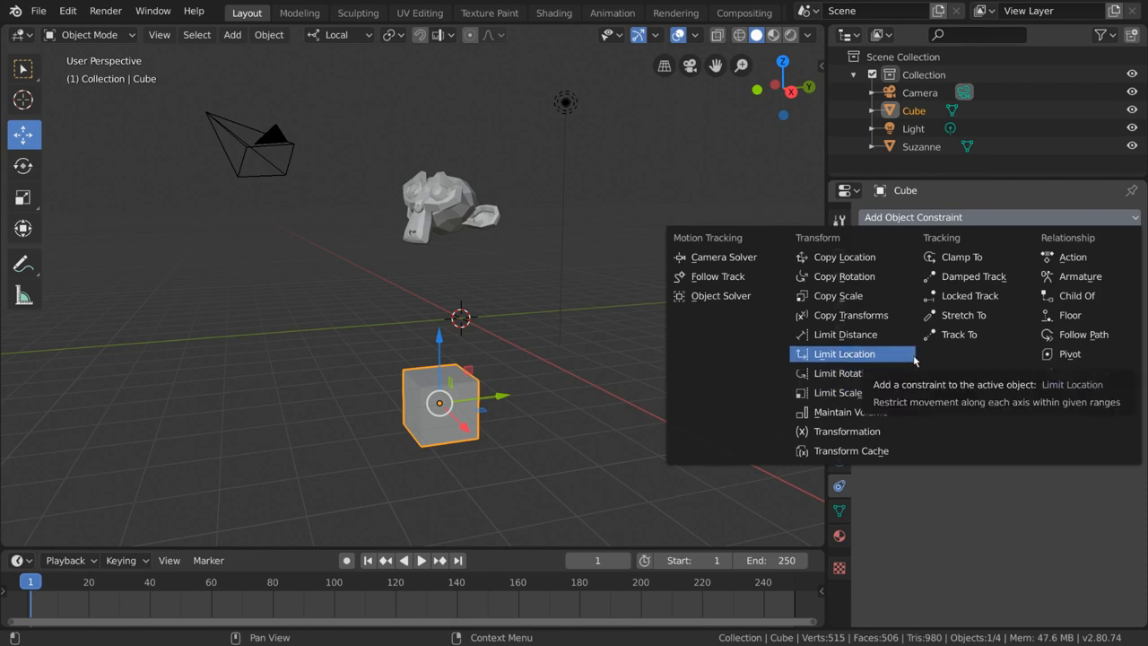
pyautogui.click(843, 353)
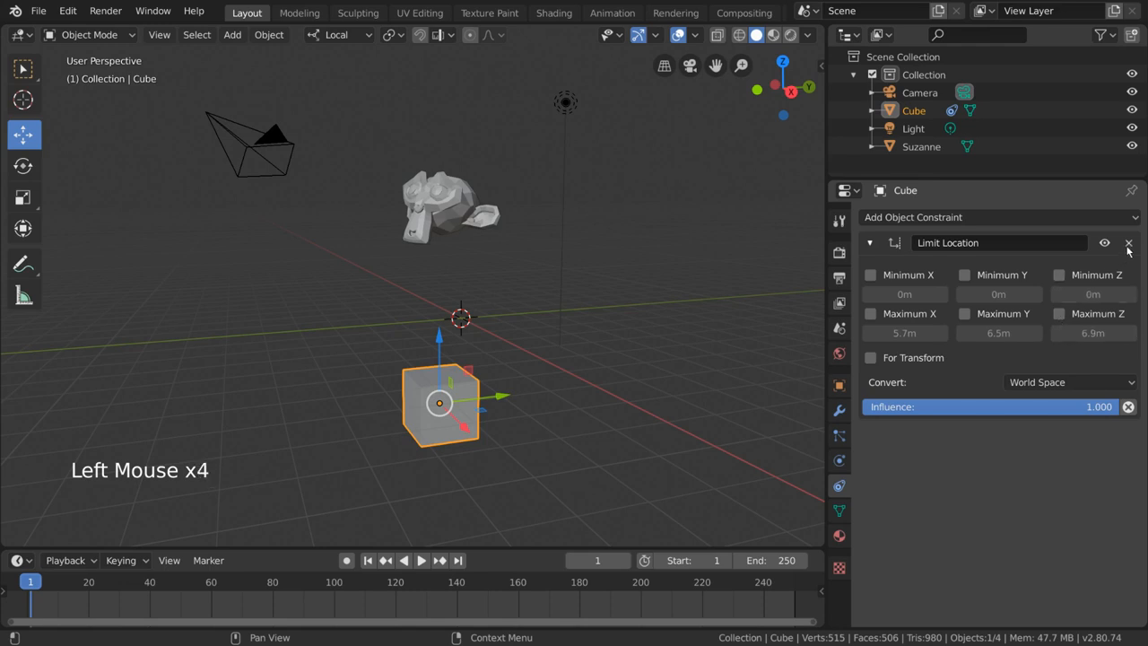
# Step: Delete the cube's Limit Location constraint and switch viewport shading to Wireframe
pyautogui.click(1128, 243)
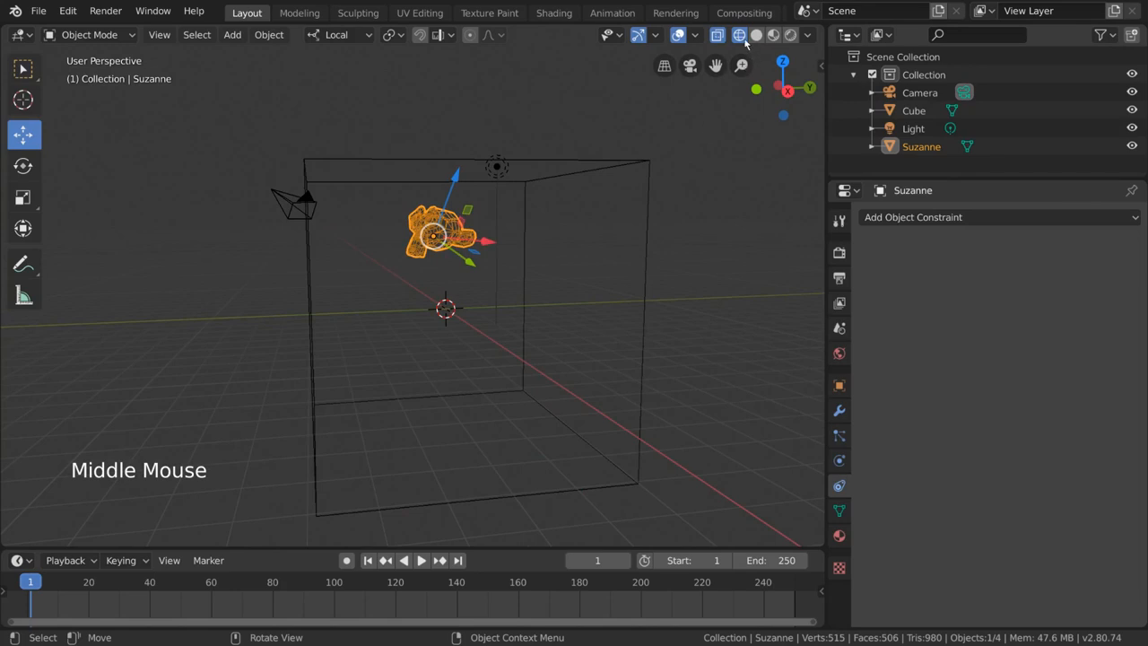
pyautogui.moveTo(741, 34)
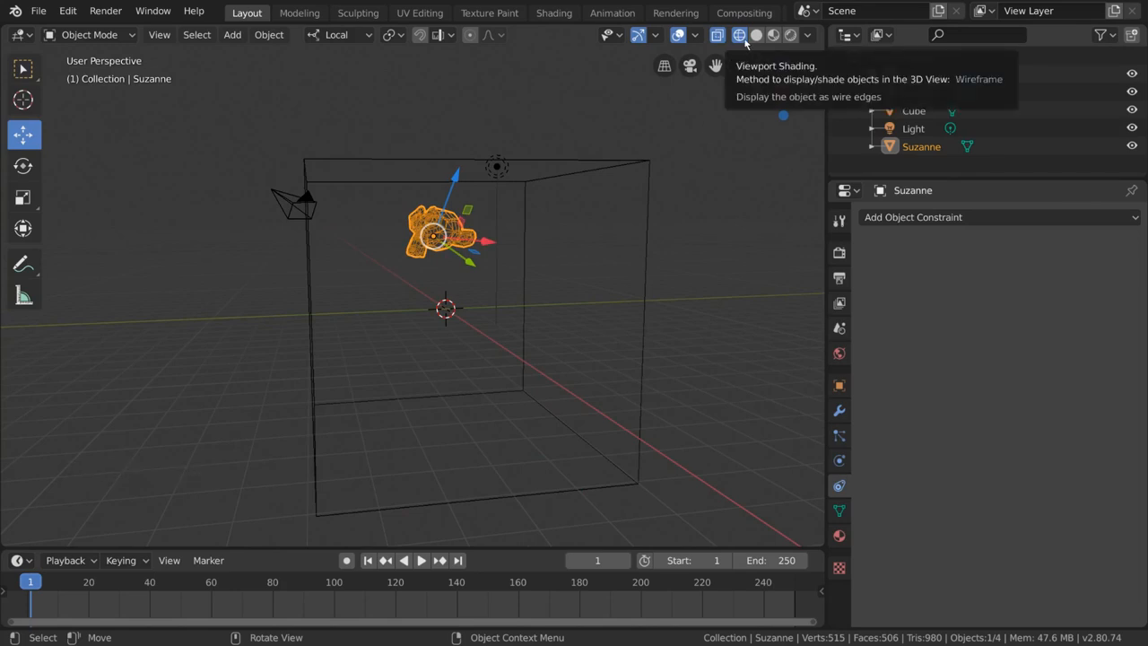
pyautogui.click(739, 35)
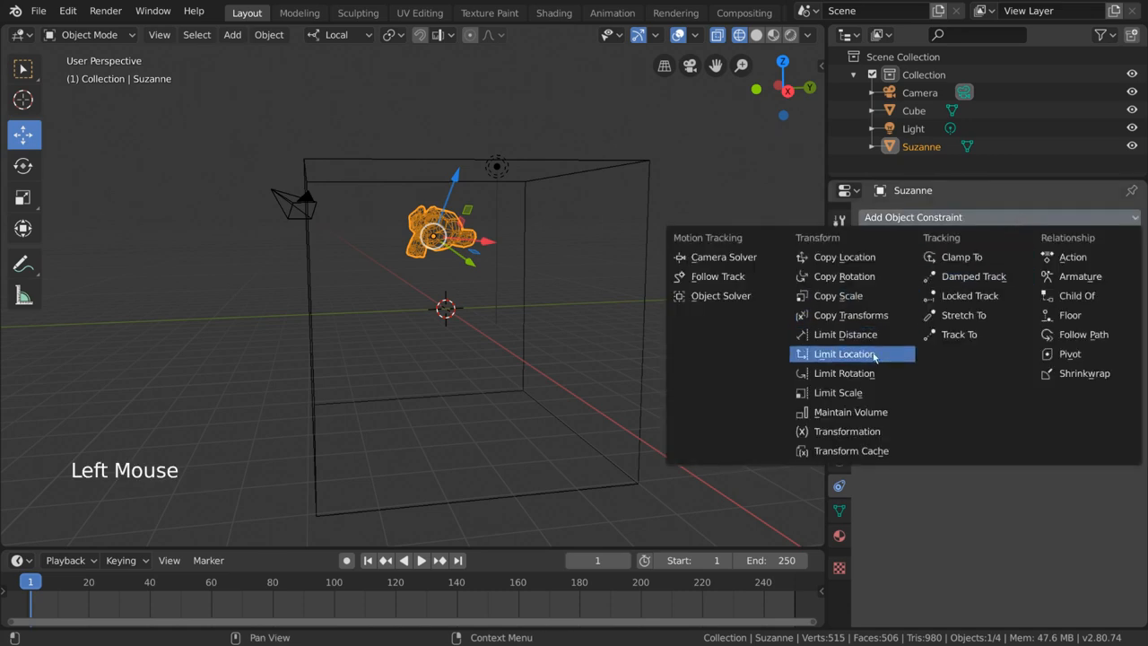
# Step: Add Limit Location to Suzanne with all min/max limits on and Maximum Z 3.2 m
pyautogui.click(844, 353)
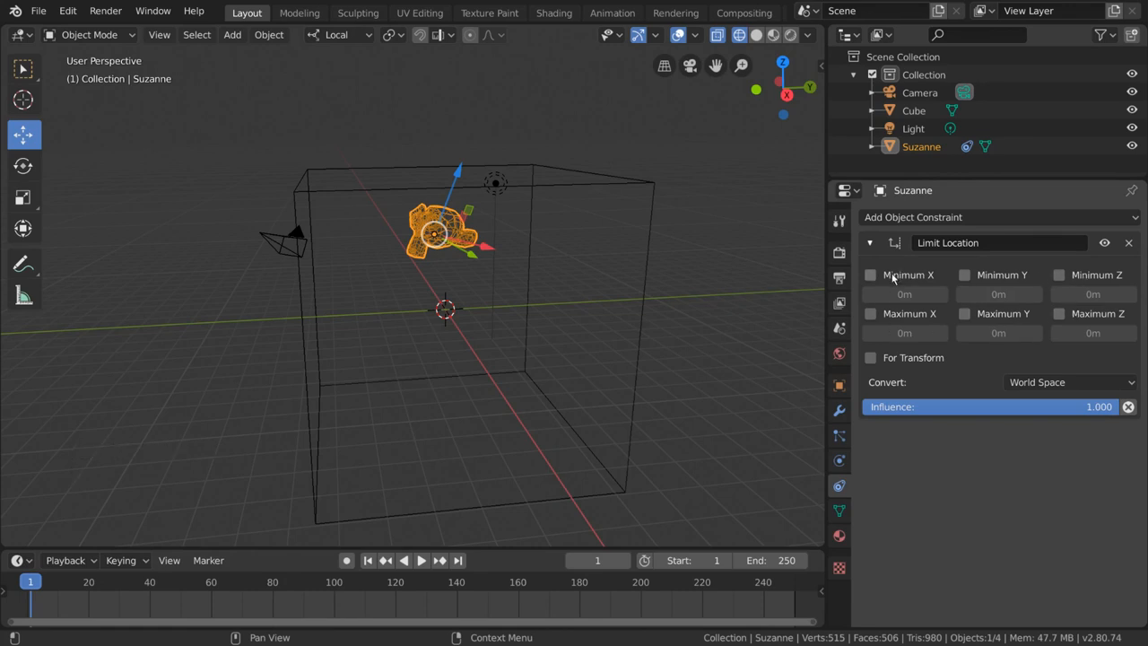
pyautogui.moveTo(898, 319)
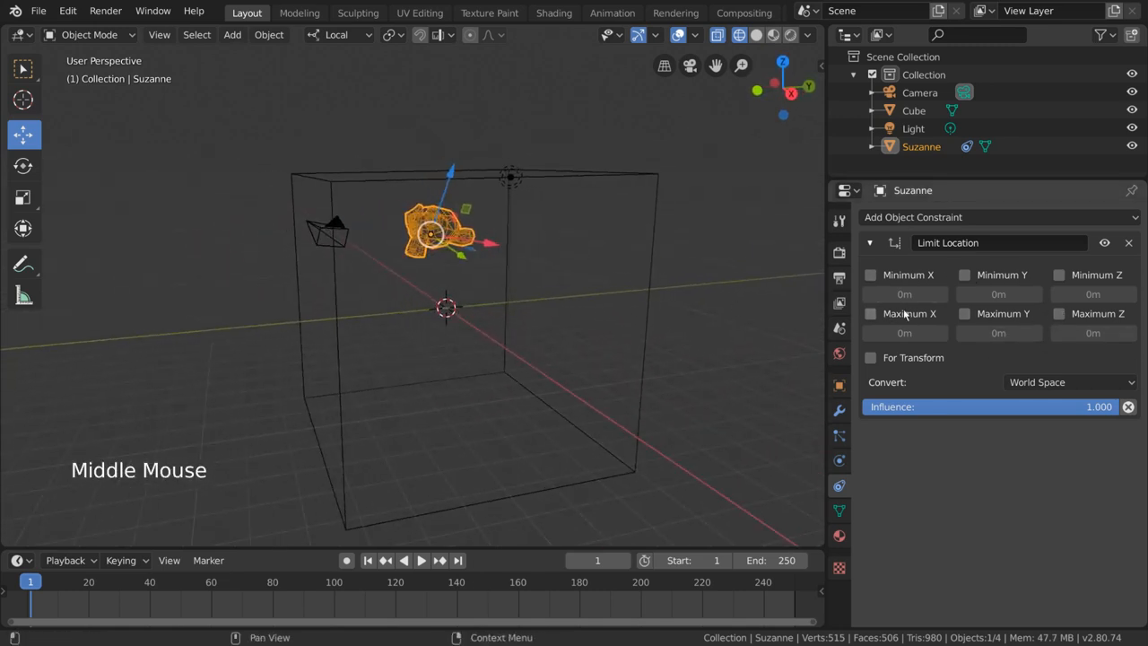
pyautogui.click(964, 313)
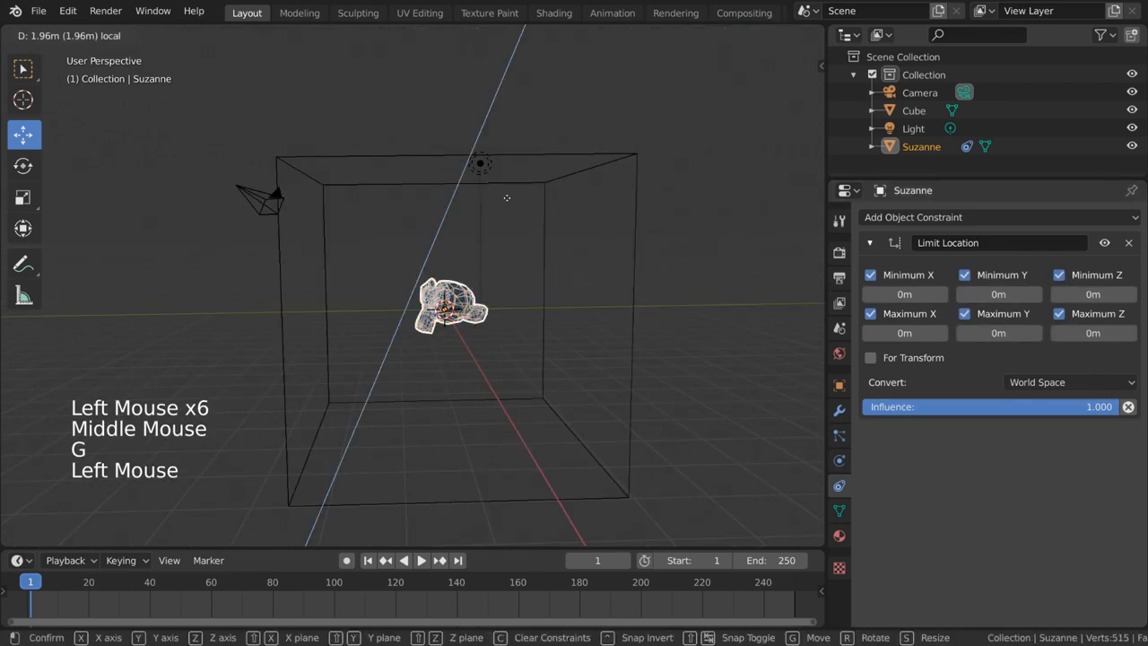
pyautogui.click(449, 310)
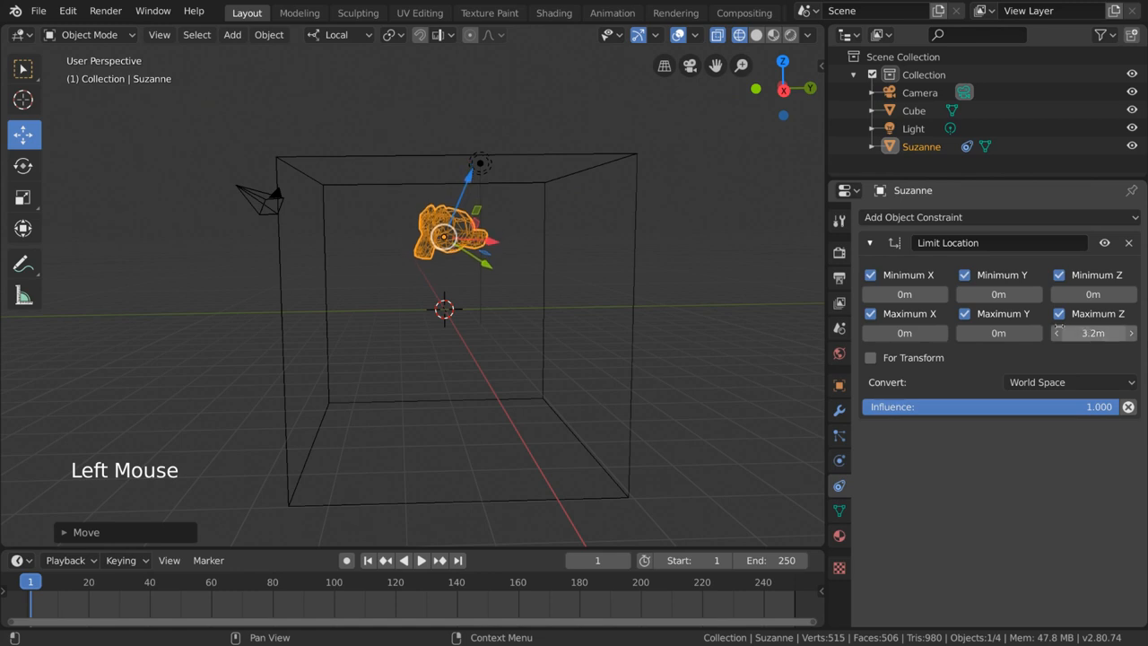
pyautogui.press('g')
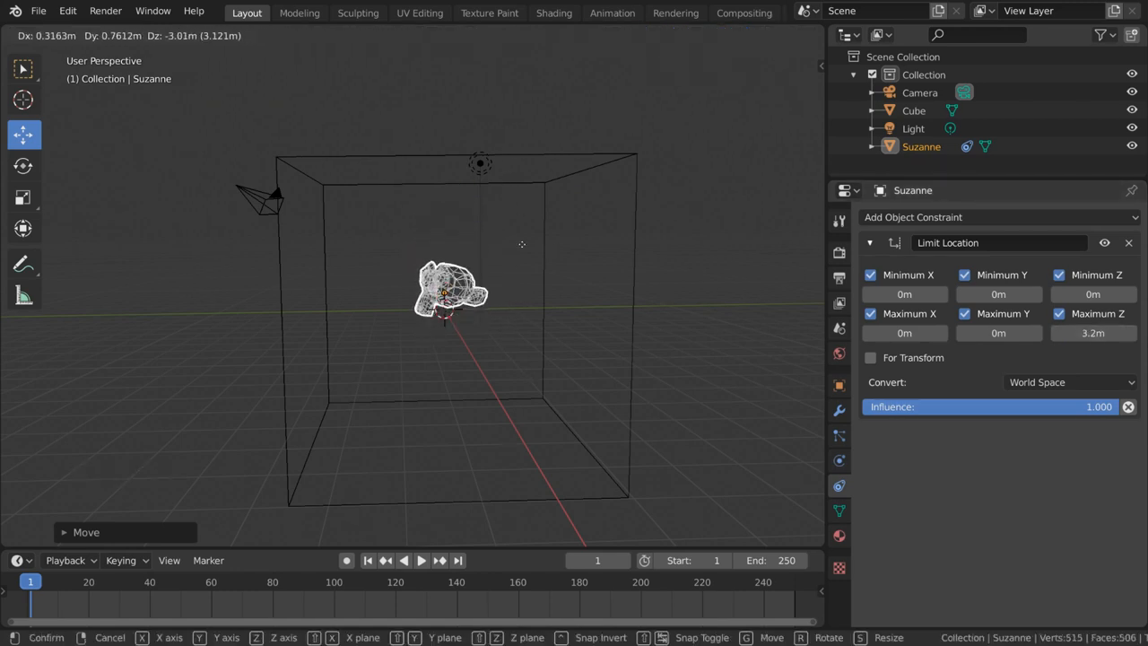
pyautogui.moveTo(482, 274)
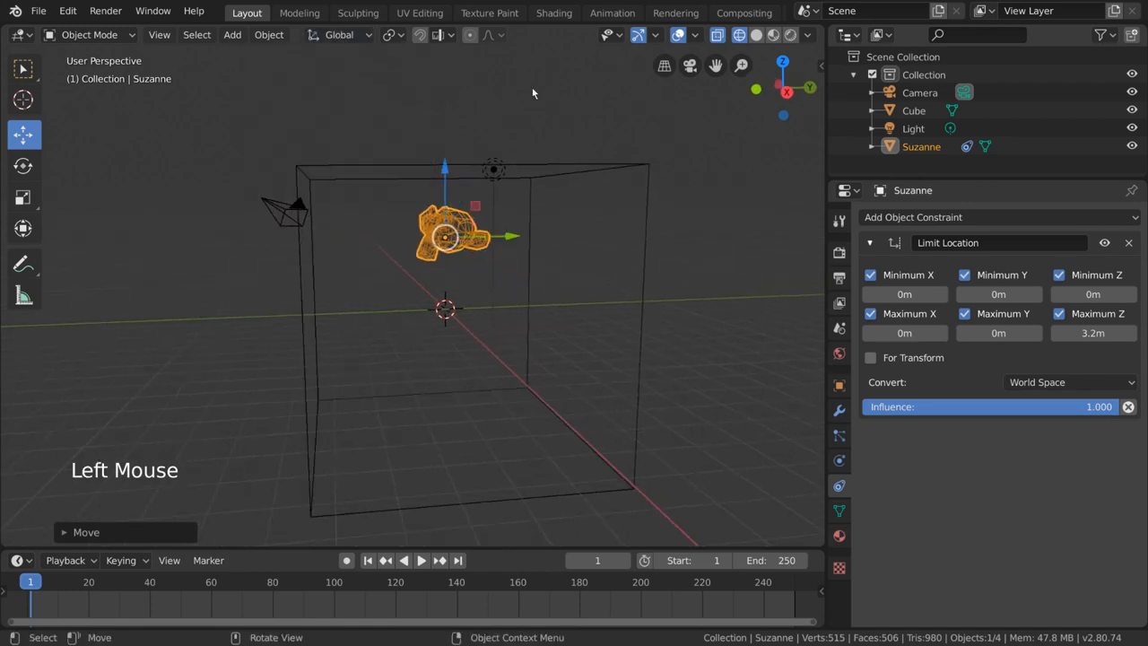
# Step: Toggle Suzanne's Maximum Z limit off and on, then set it to 4.8 m
pyautogui.scroll(3)
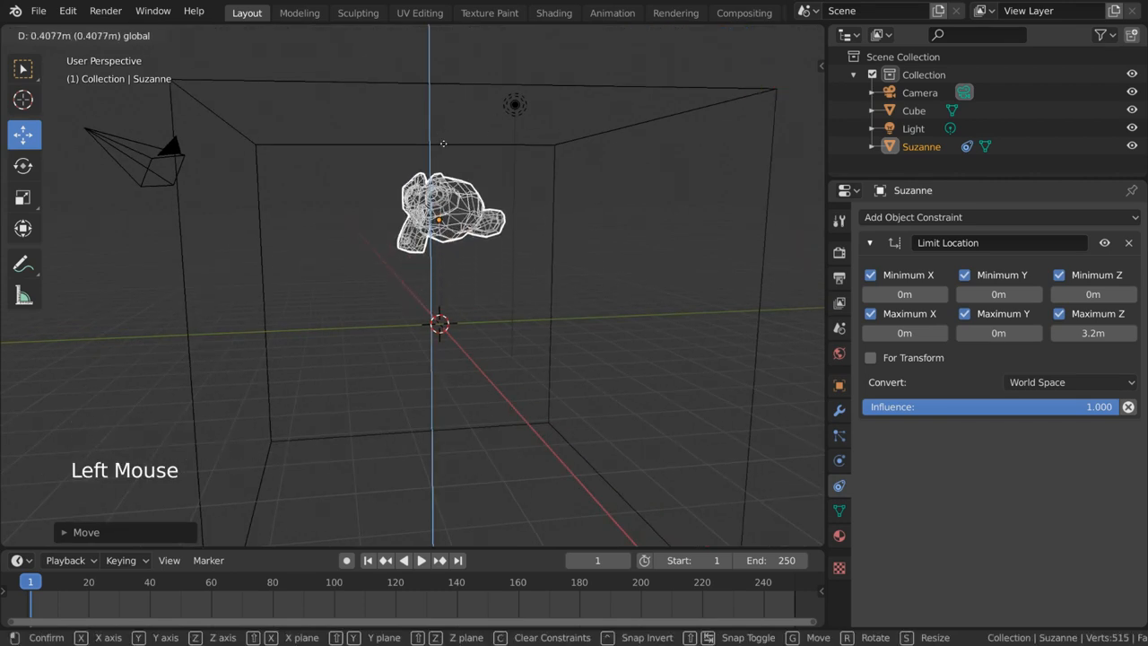
pyautogui.click(449, 228)
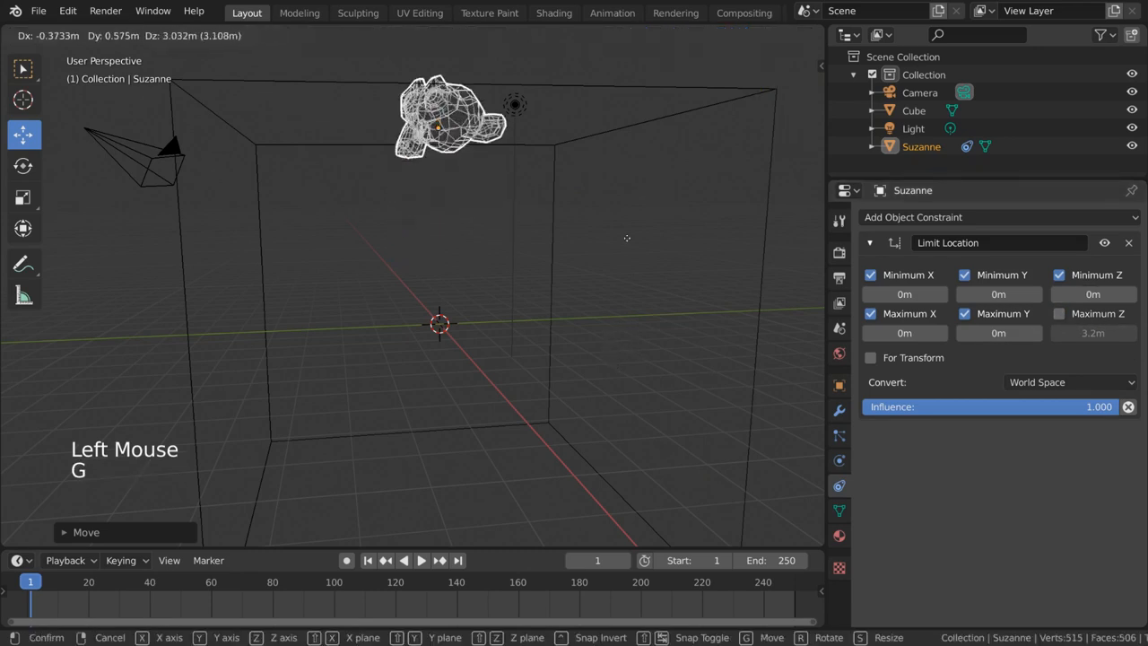
pyautogui.scroll(-3)
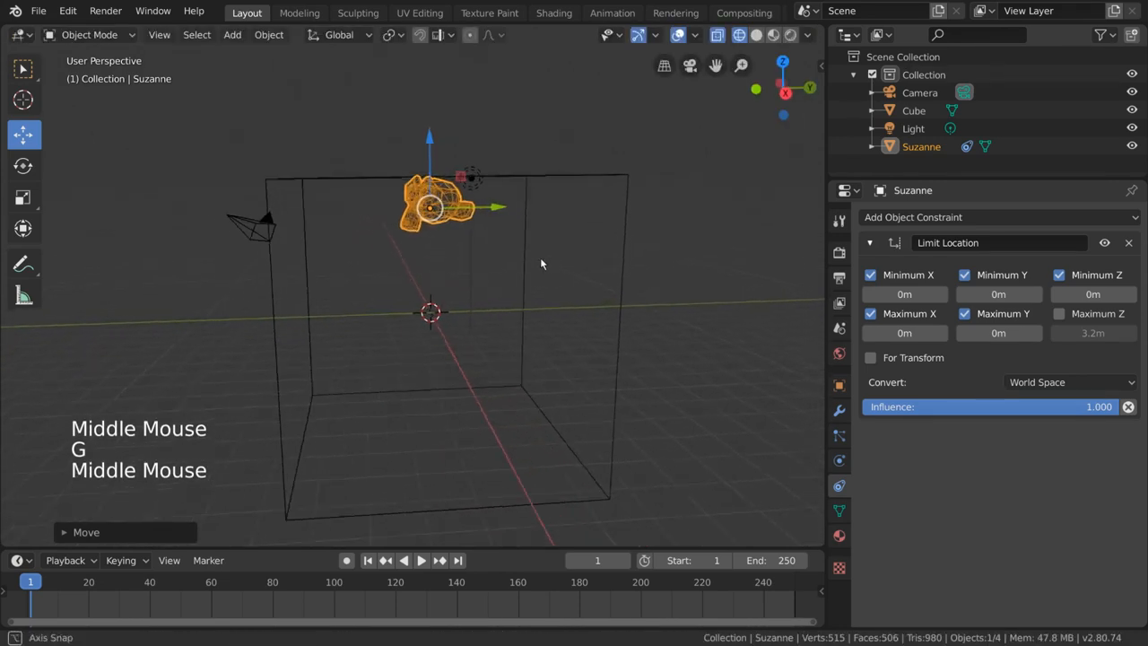
pyautogui.click(1060, 313)
pyautogui.write('6m')
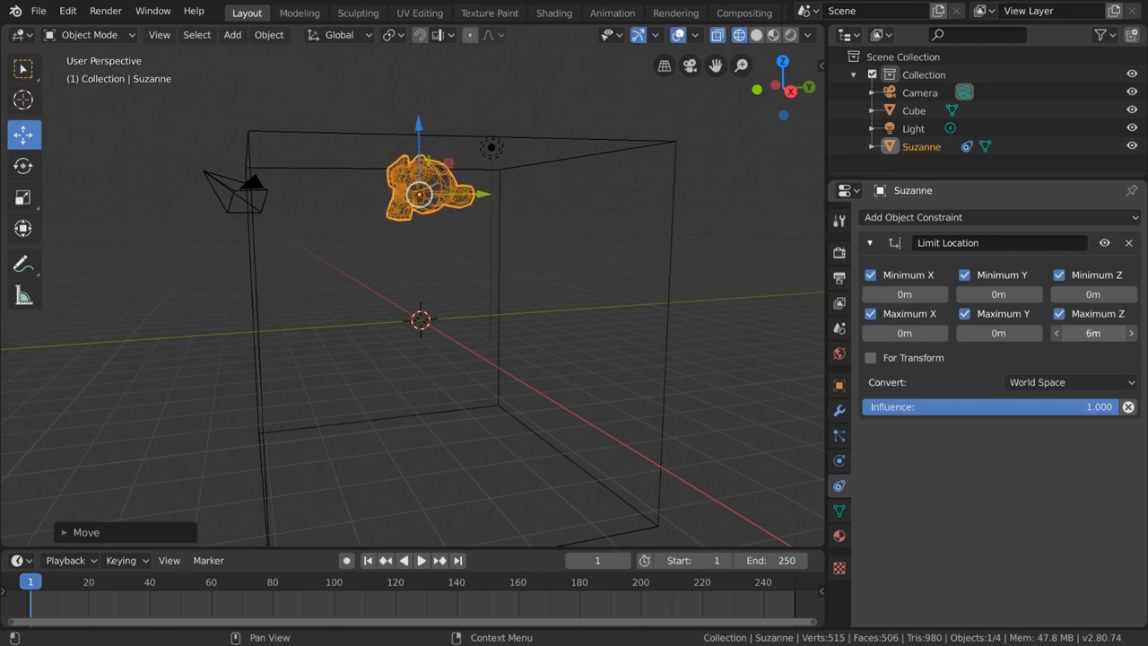
pyautogui.moveTo(1093, 333); pyautogui.dragTo(1086, 333)
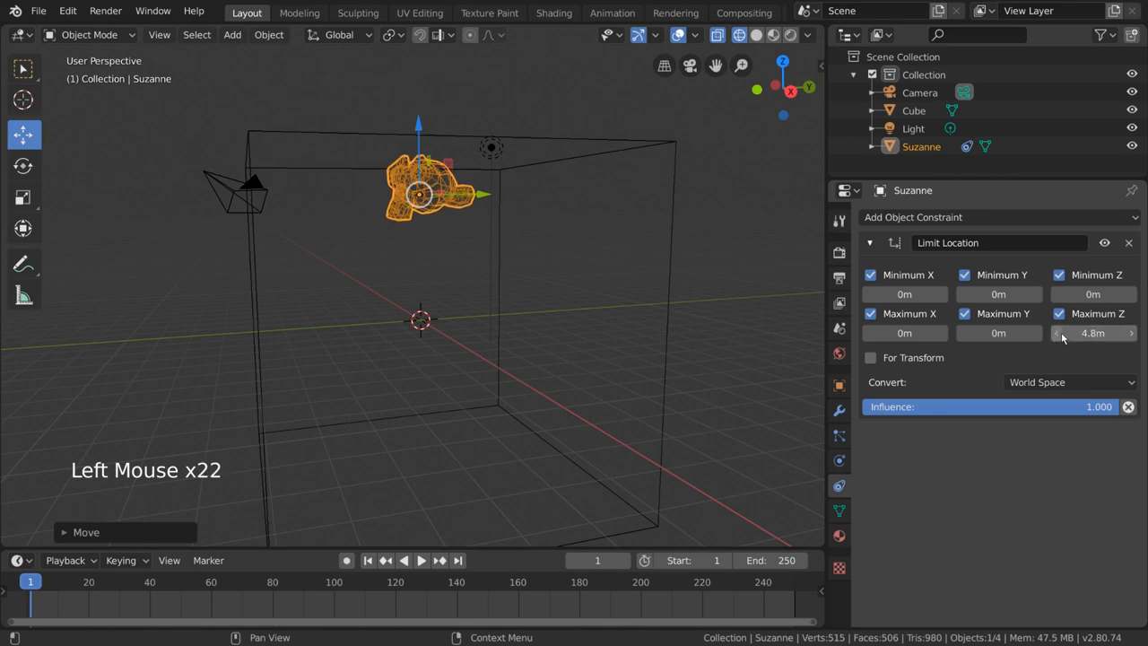
# Step: Limit Suzanne to -4.7 m through 4.7 m on X, Y and Z, then test by moving her
pyautogui.moveTo(1093, 332); pyautogui.dragTo(1077, 333)
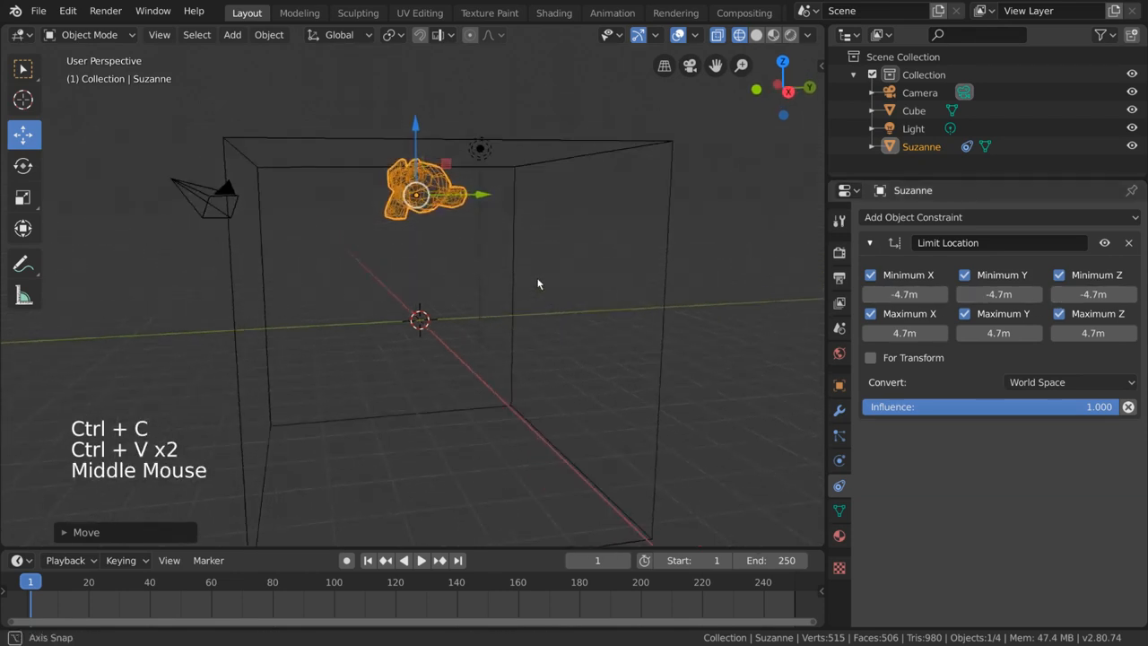
pyautogui.scroll(-3)
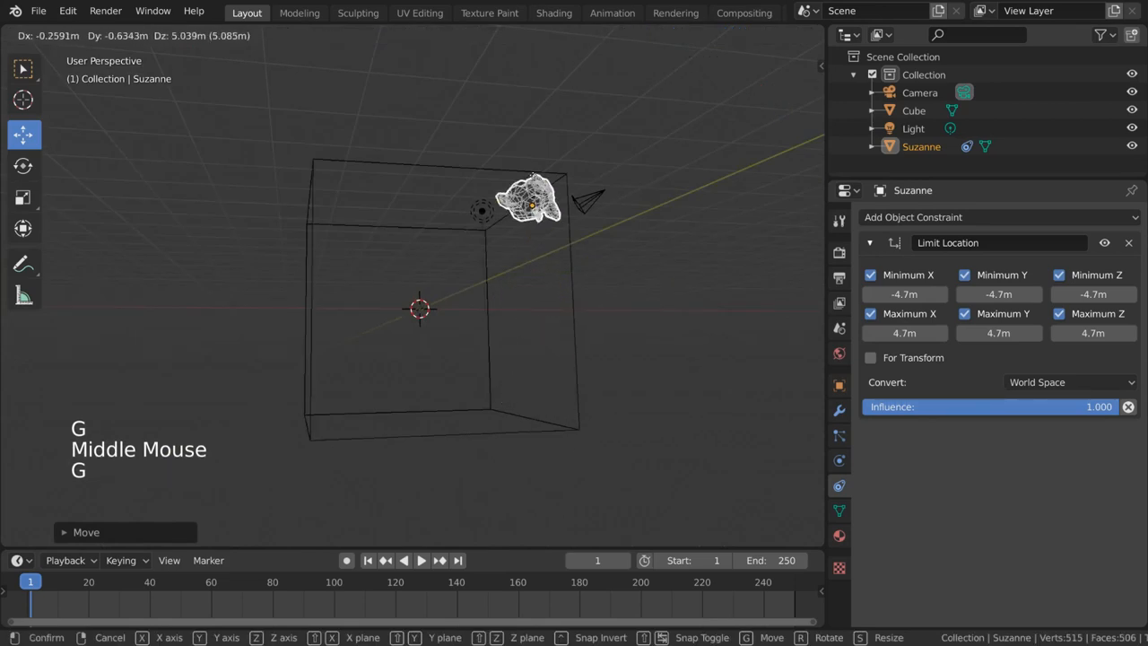
pyautogui.moveTo(529, 197); pyautogui.dragTo(417, 372)
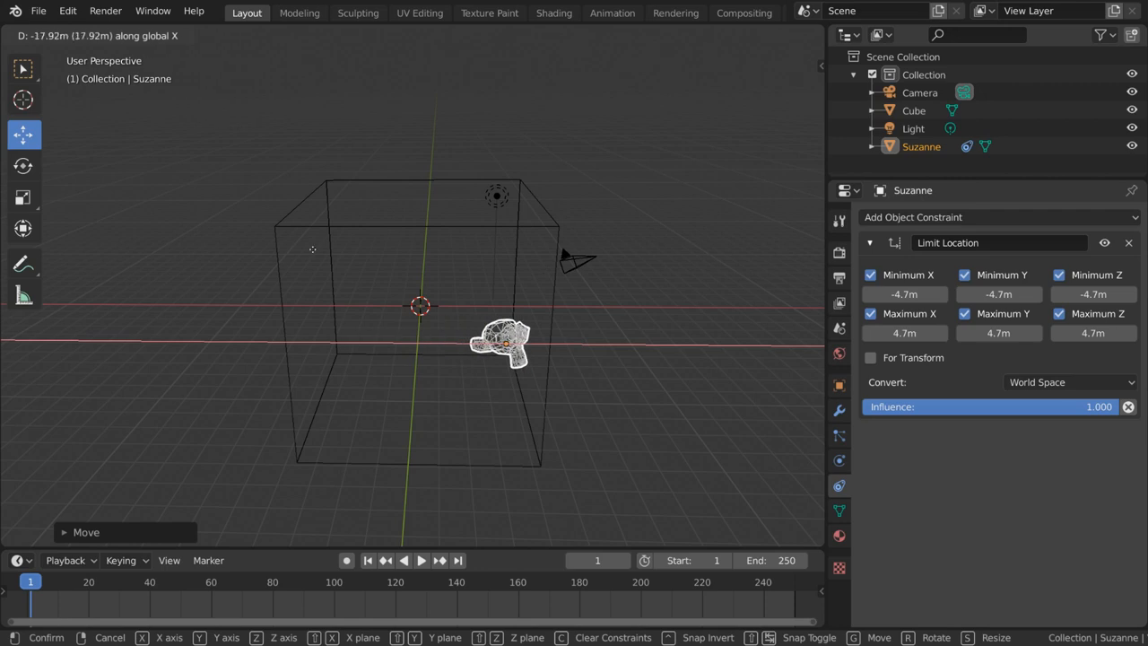
pyautogui.moveTo(819, 261)
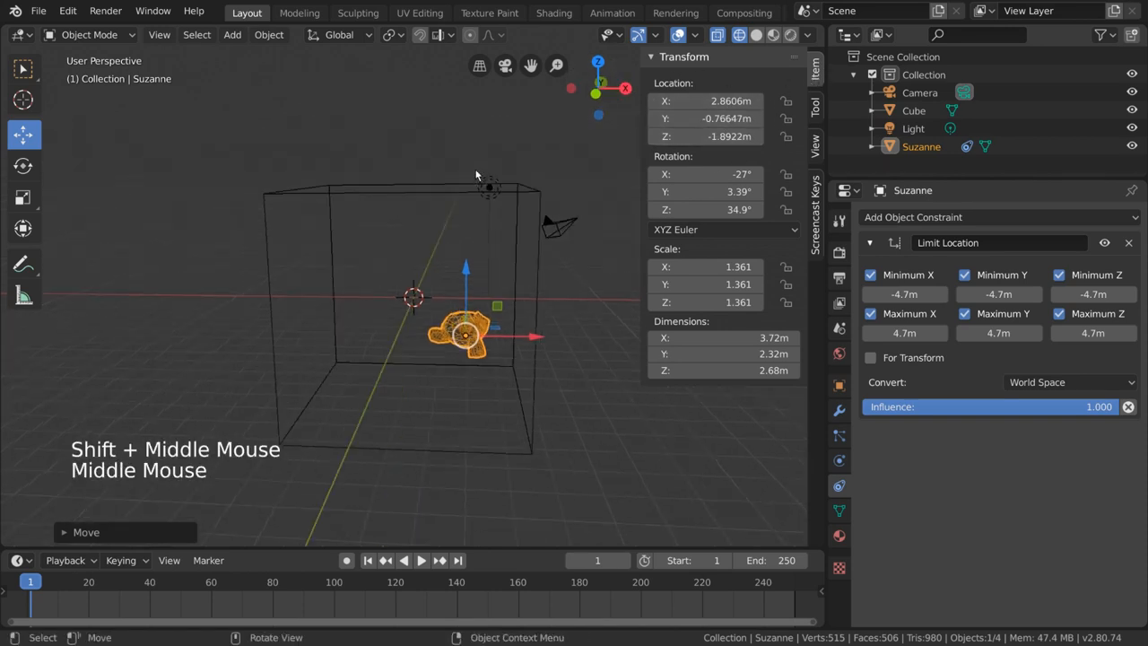
pyautogui.press('g')
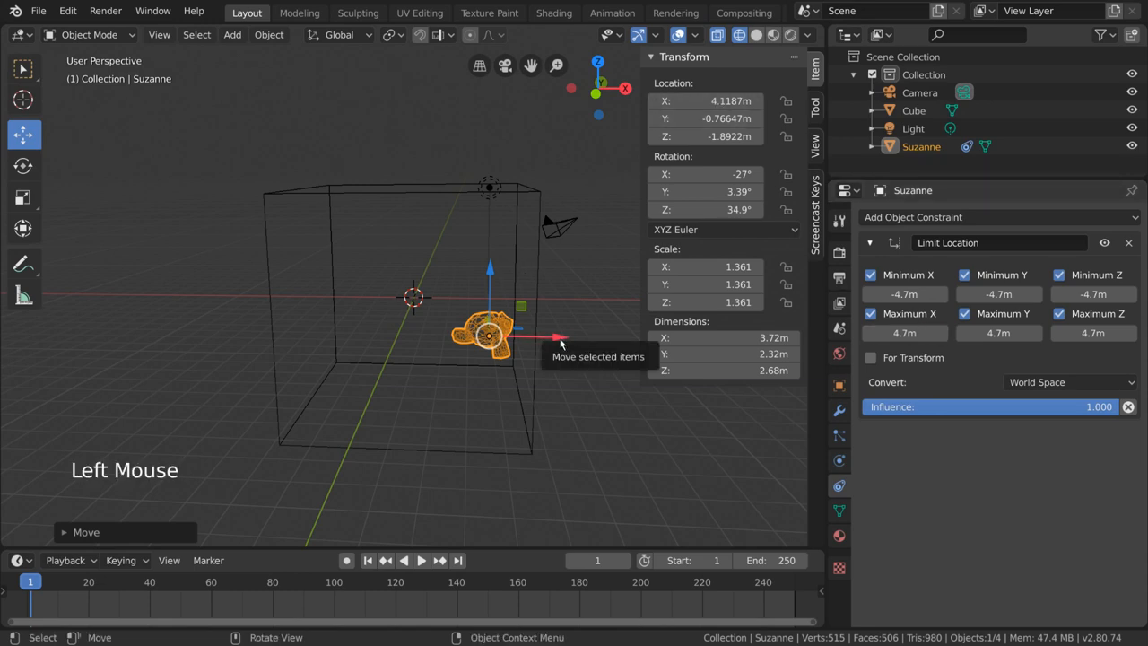
# Step: Enable For Transform on Suzanne's Limit Location and test by dragging her along X
pyautogui.moveTo(561, 341); pyautogui.dragTo(545, 343)
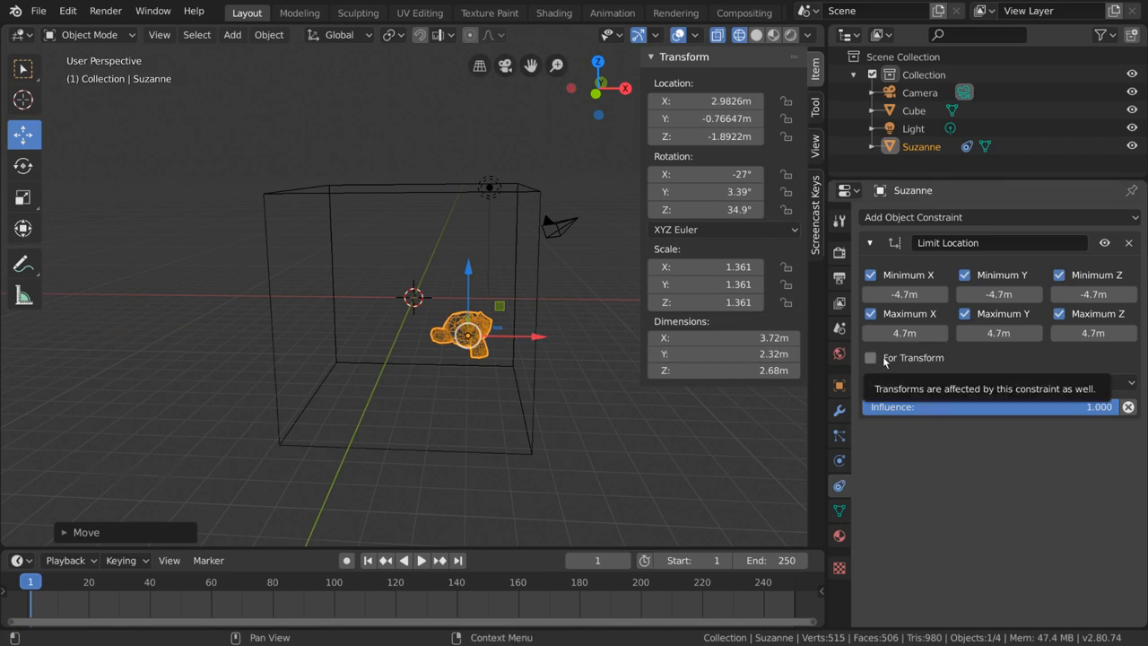
pyautogui.click(870, 357)
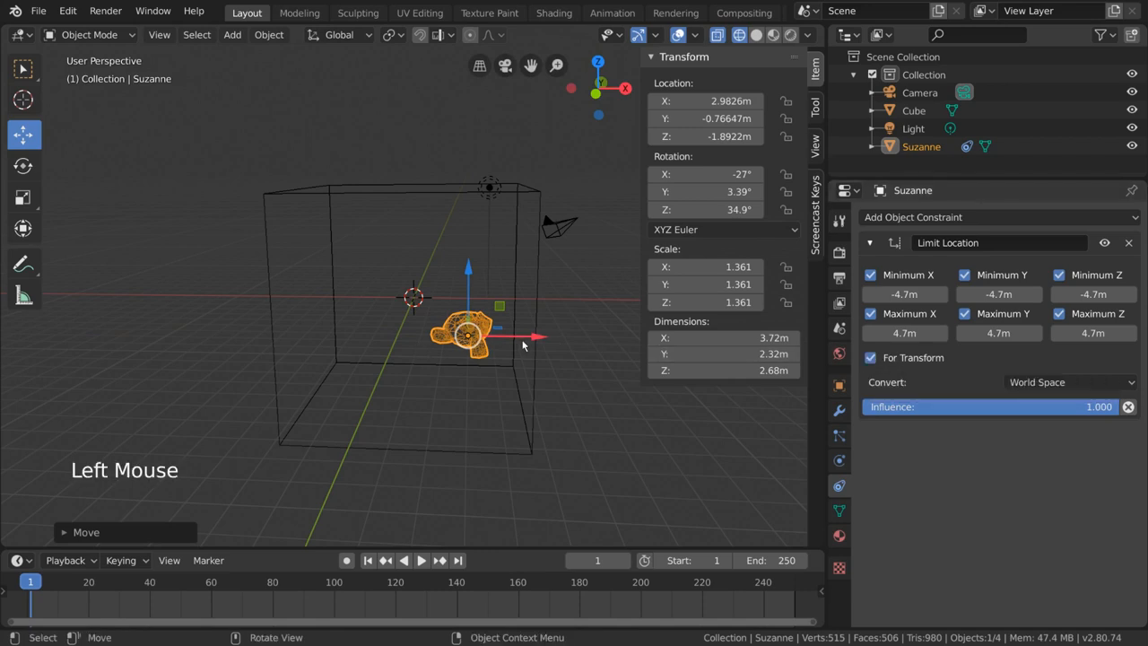
pyautogui.moveTo(467, 338); pyautogui.dragTo(520, 338)
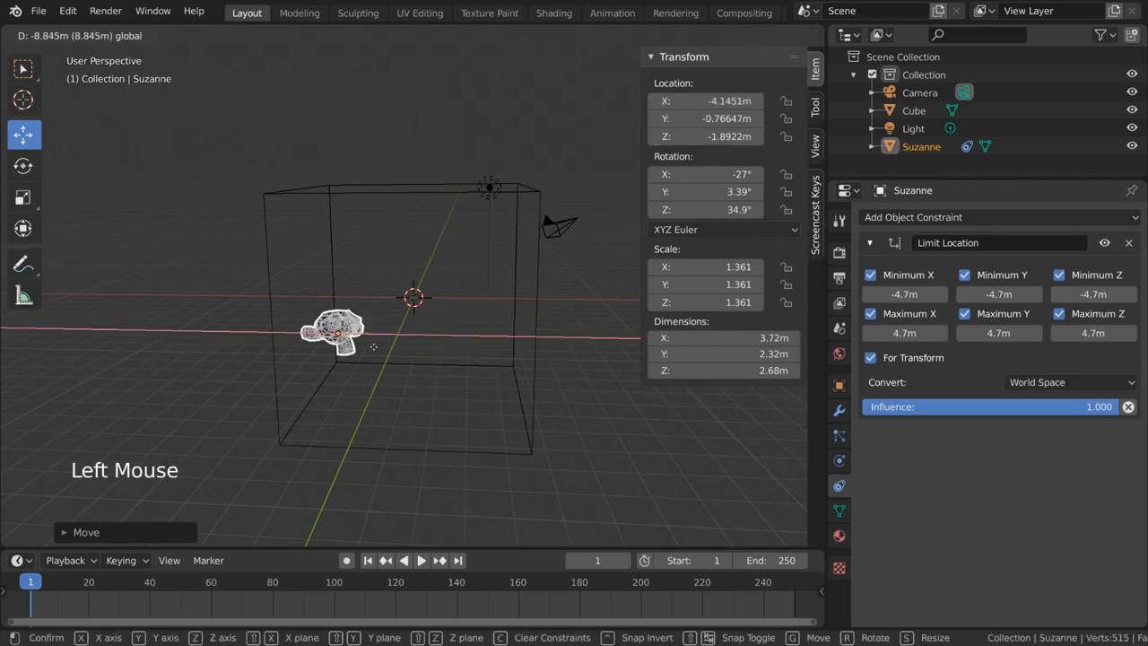
pyautogui.moveTo(337, 332); pyautogui.dragTo(498, 337)
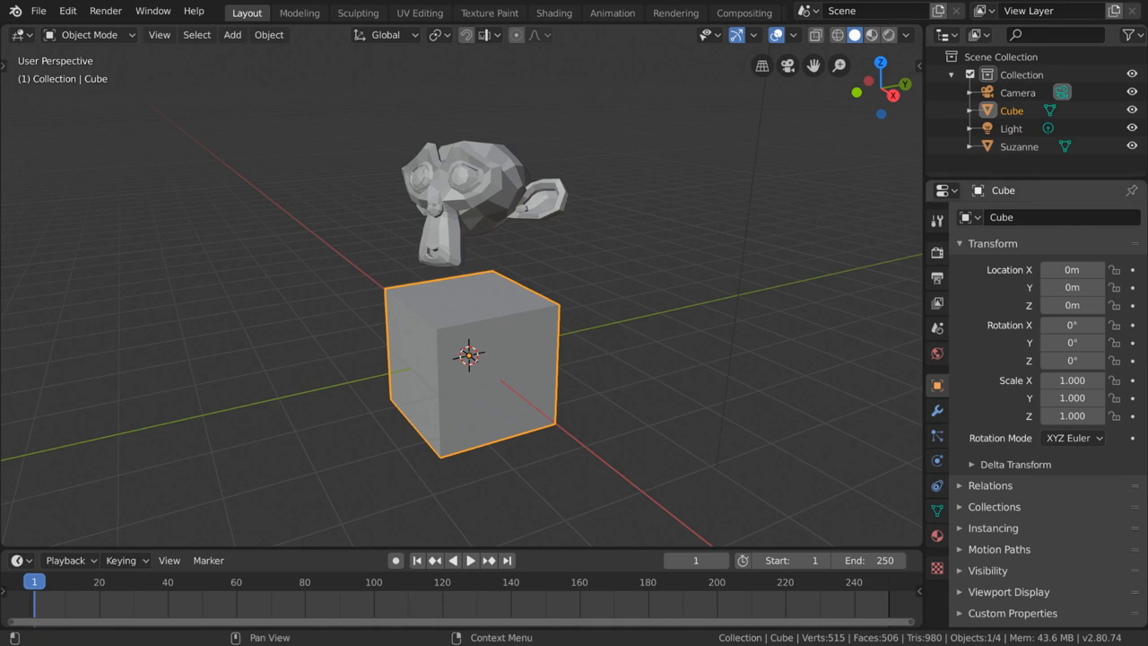
pyautogui.moveTo(675, 321)
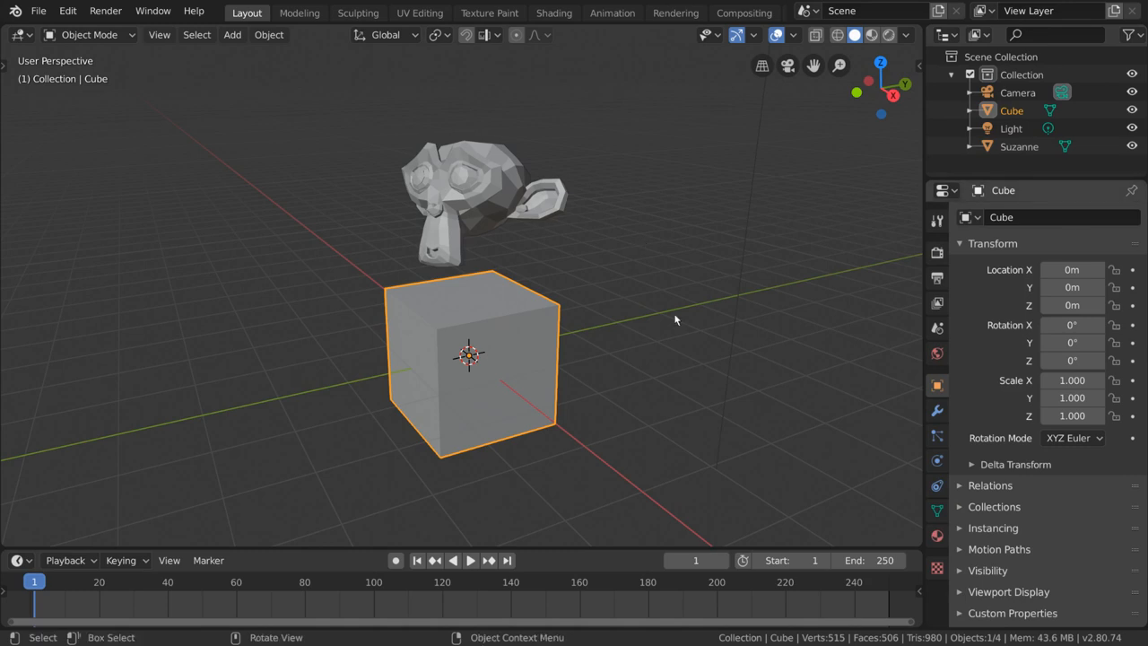
# Step: Delete the default cube and add a single-bone armature at the origin
pyautogui.press('Delete')
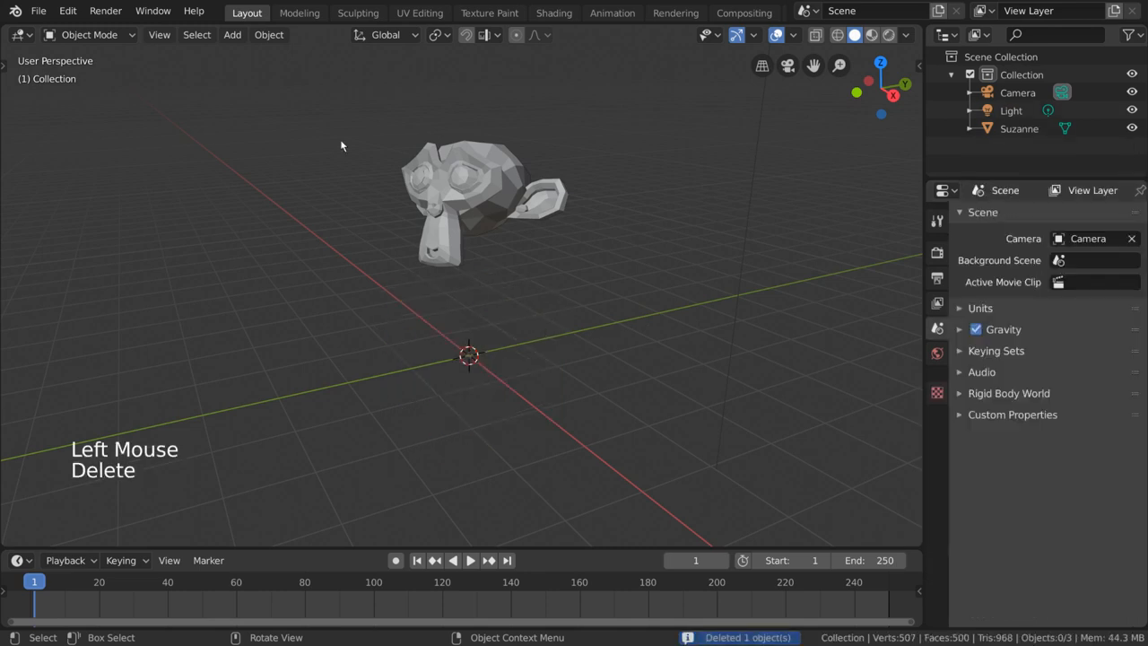
pyautogui.click(232, 35)
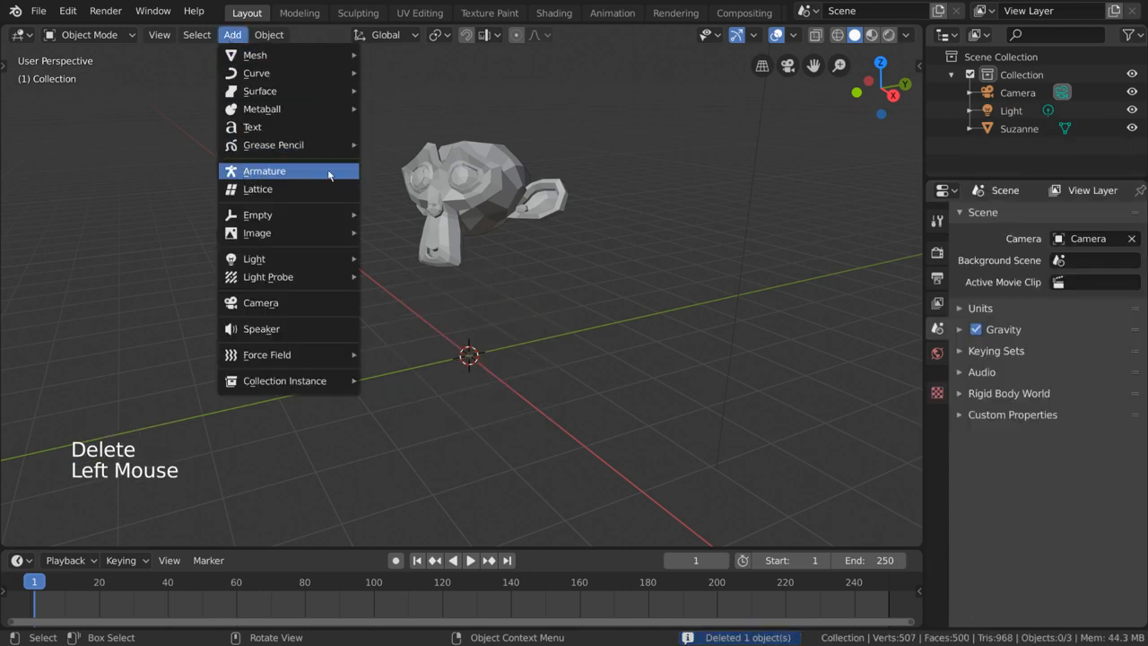
pyautogui.click(264, 170)
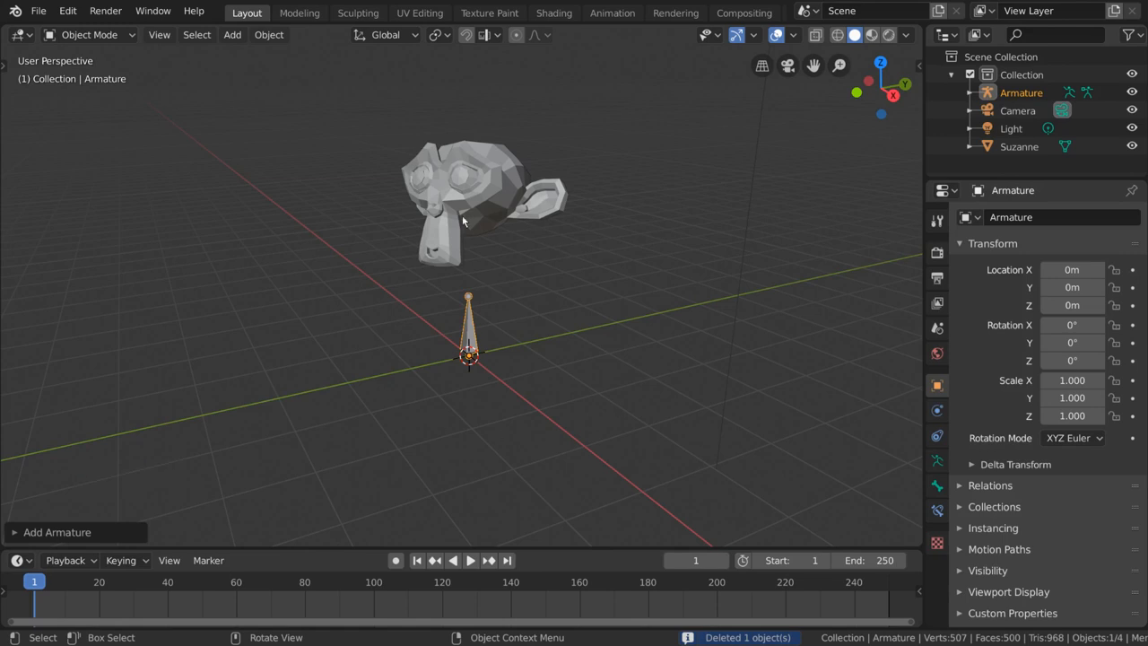
pyautogui.click(89, 34)
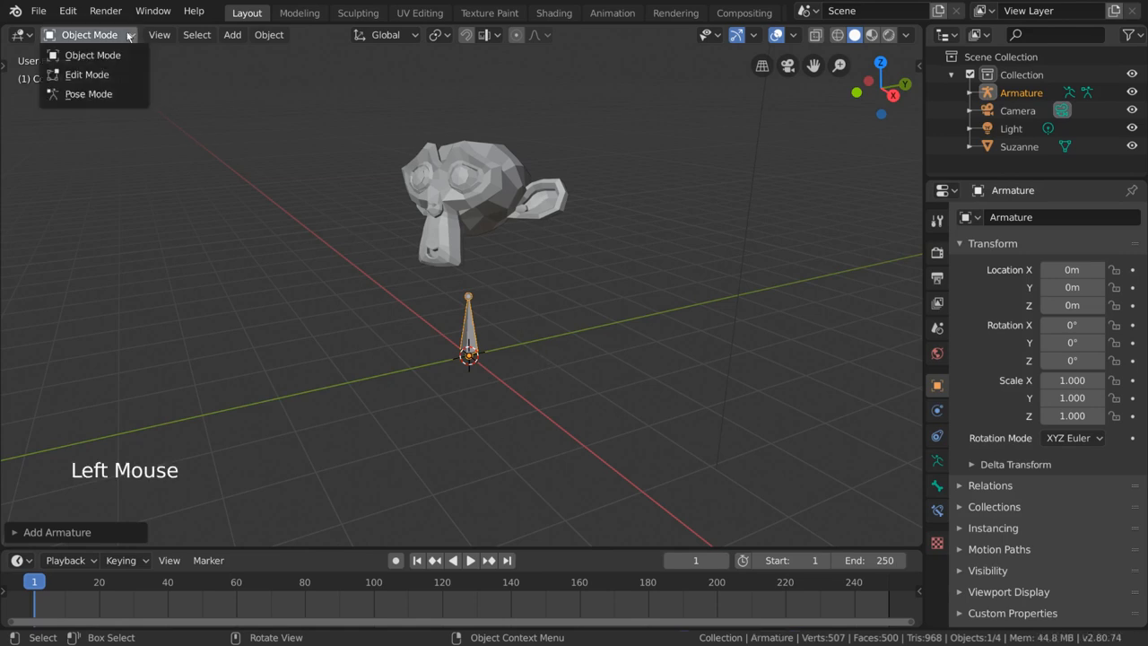
# Step: In Edit Mode, subdivide the armature's bone into two bones
pyautogui.click(87, 74)
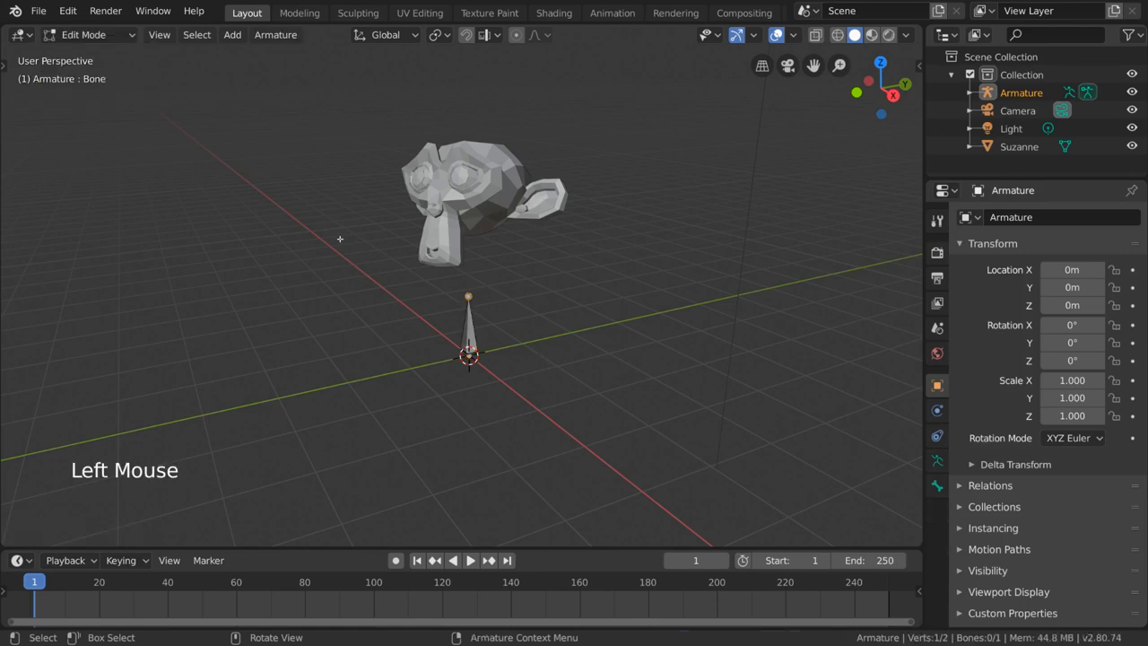
pyautogui.click(468, 327)
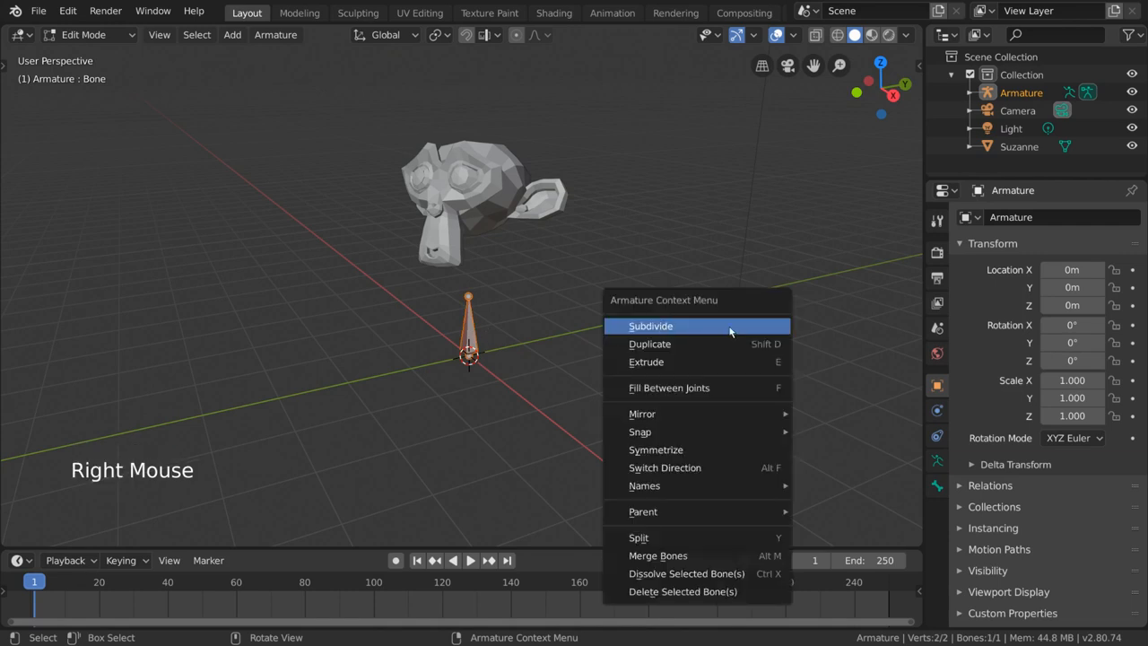
pyautogui.click(650, 325)
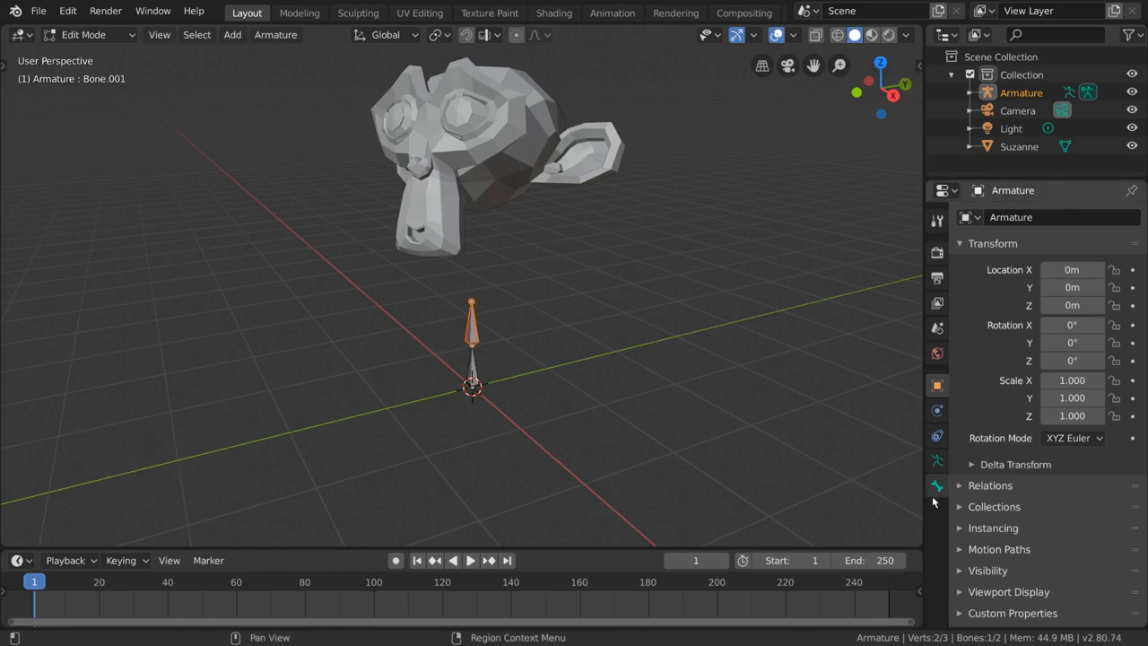
# Step: Rename the upper bone 'Top' and the lower bone 'Bottom'
pyautogui.click(937, 485)
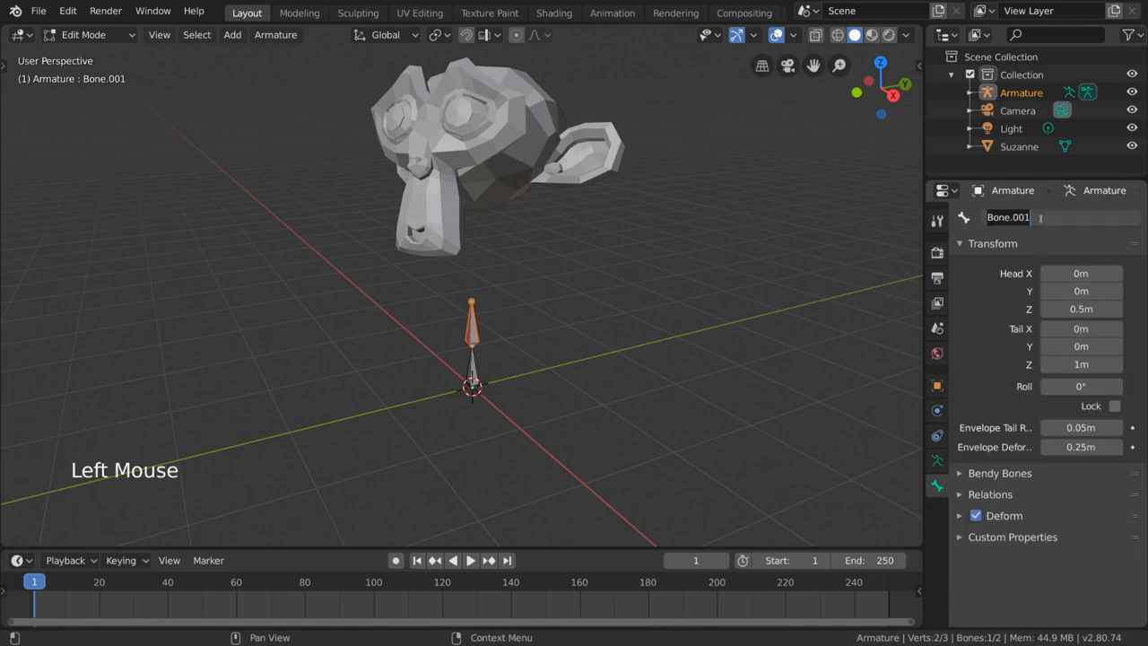
pyautogui.write('Top')
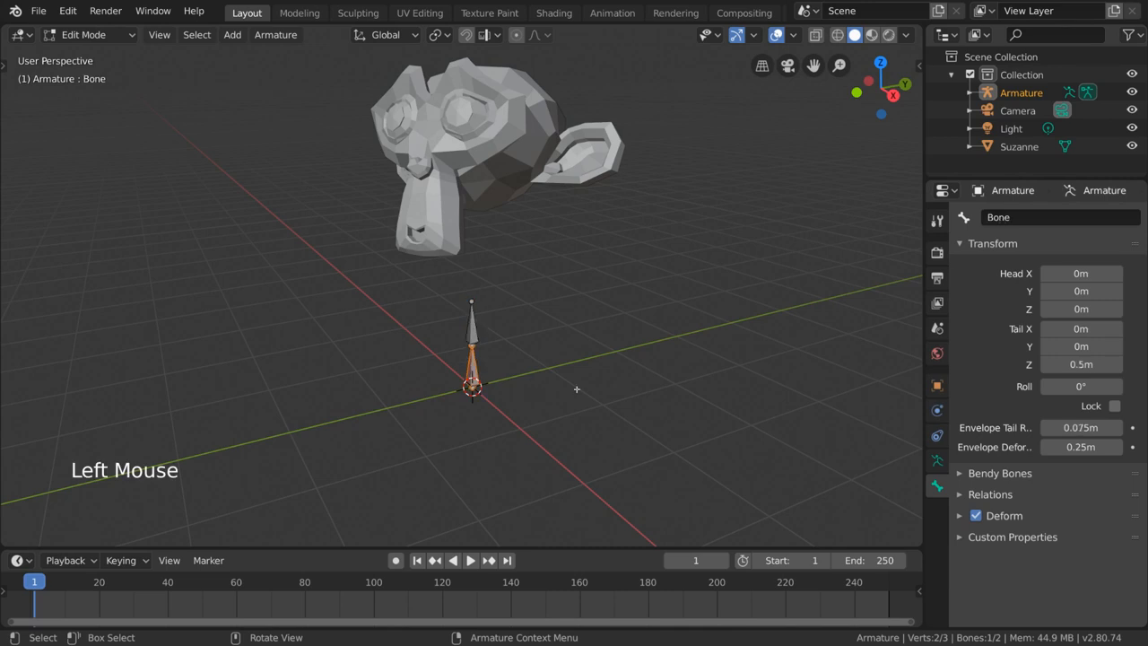
pyautogui.doubleClick(1032, 217)
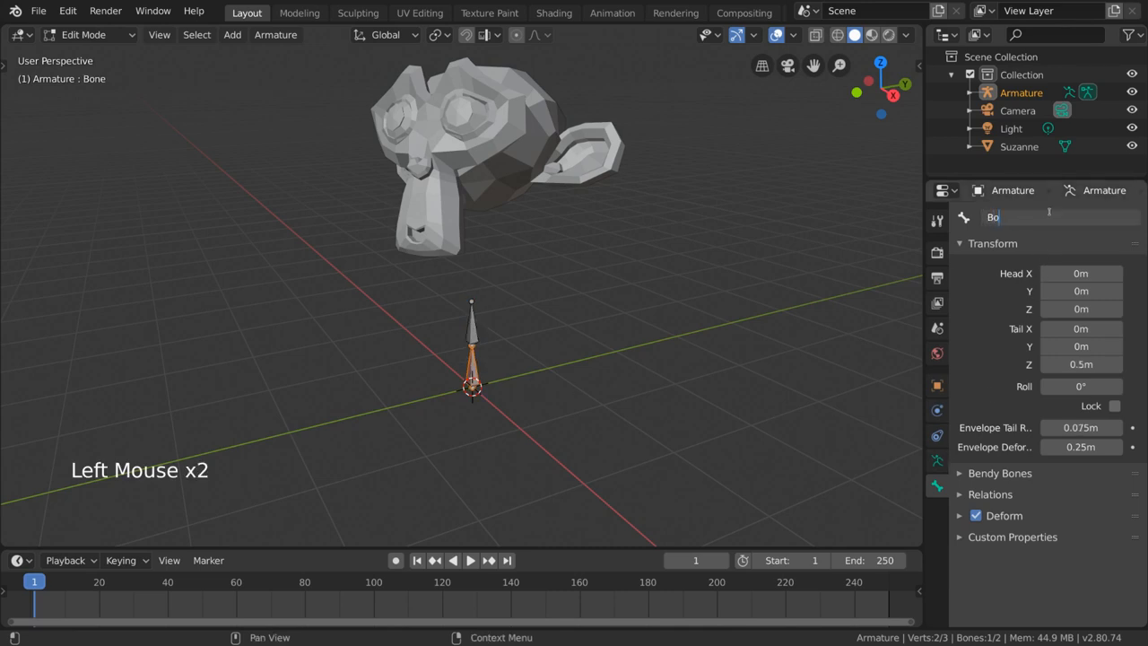
pyautogui.write('Bottom')
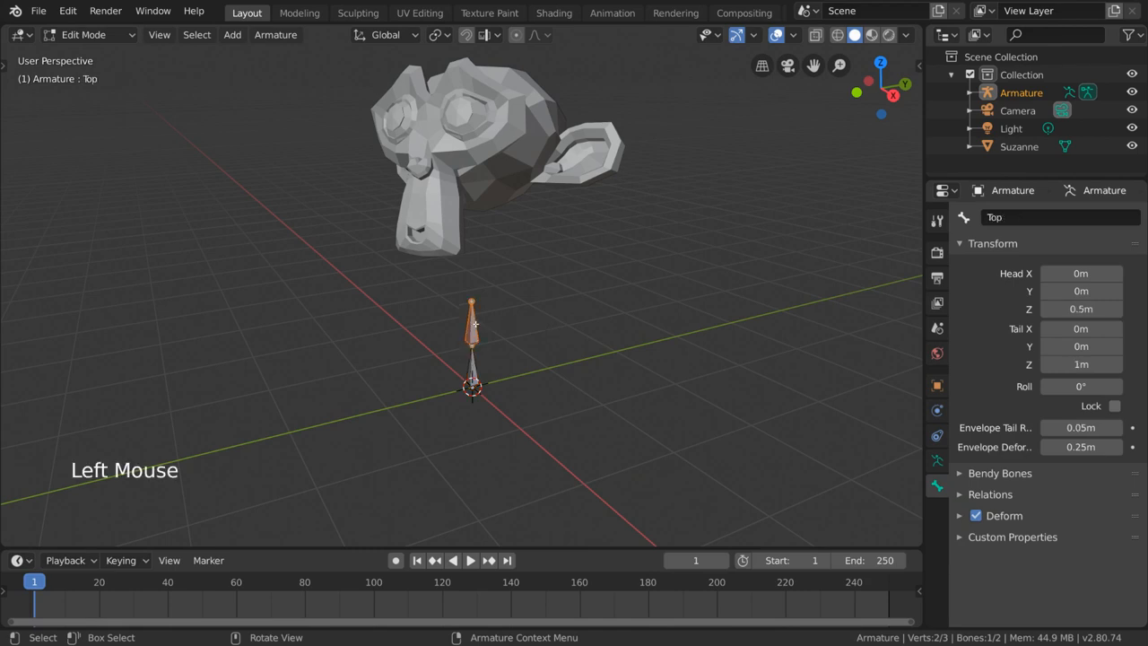
pyautogui.moveTo(592, 318)
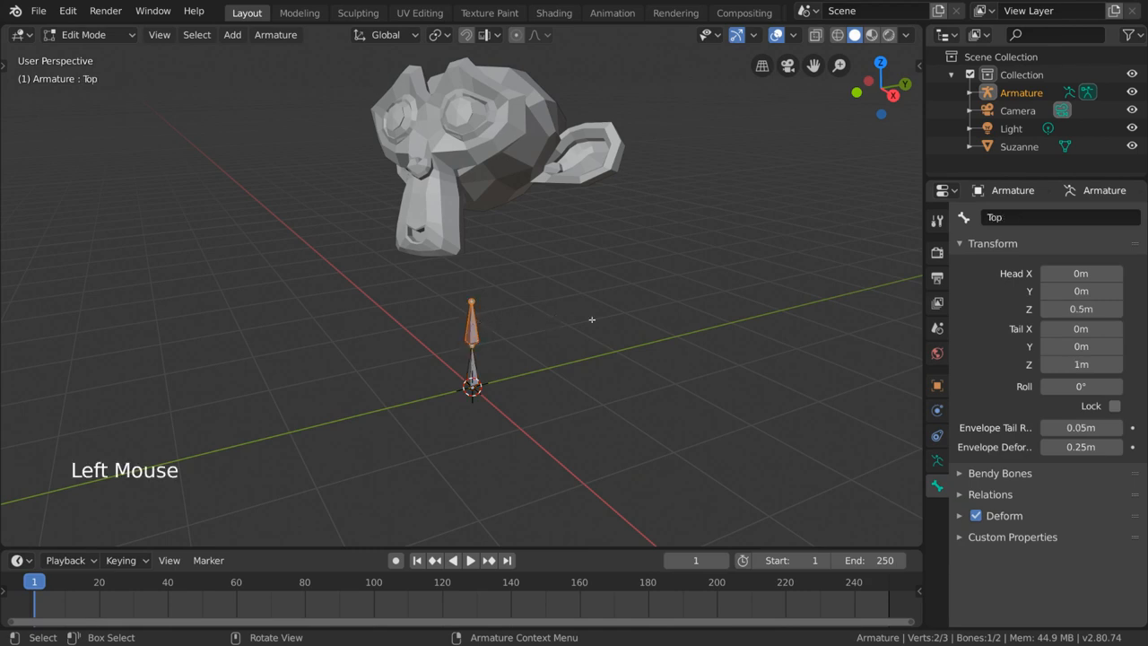
# Step: Set Suzanne's Copy Rotation constraint Target to Armature and Bone to Top
pyautogui.press('Tab')
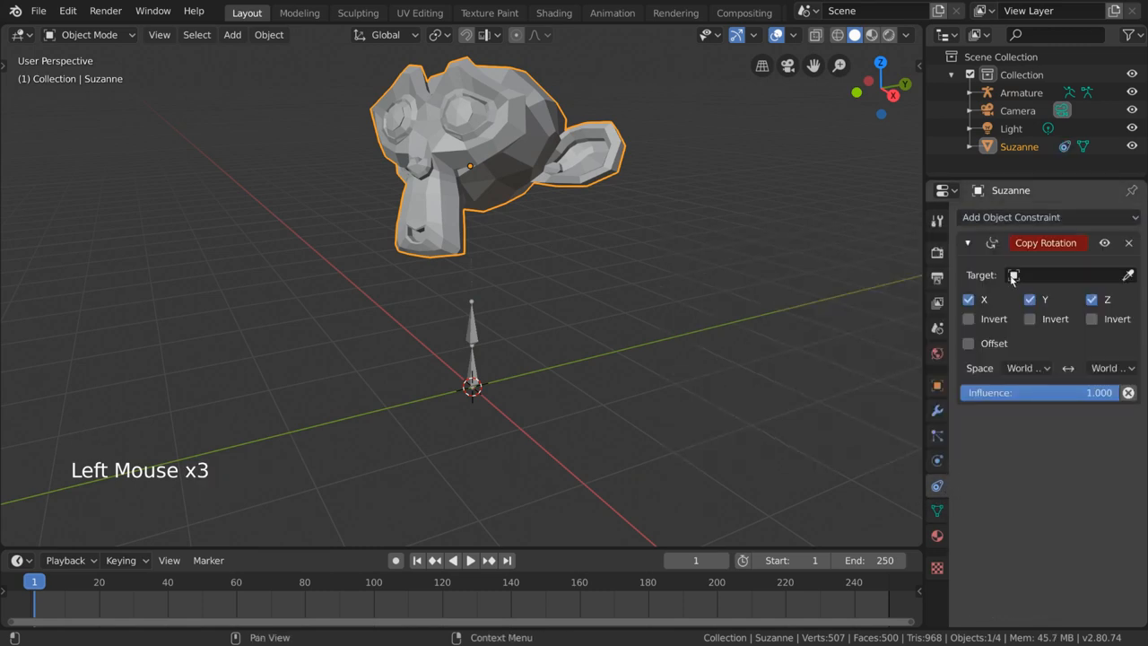
pyautogui.click(1068, 274)
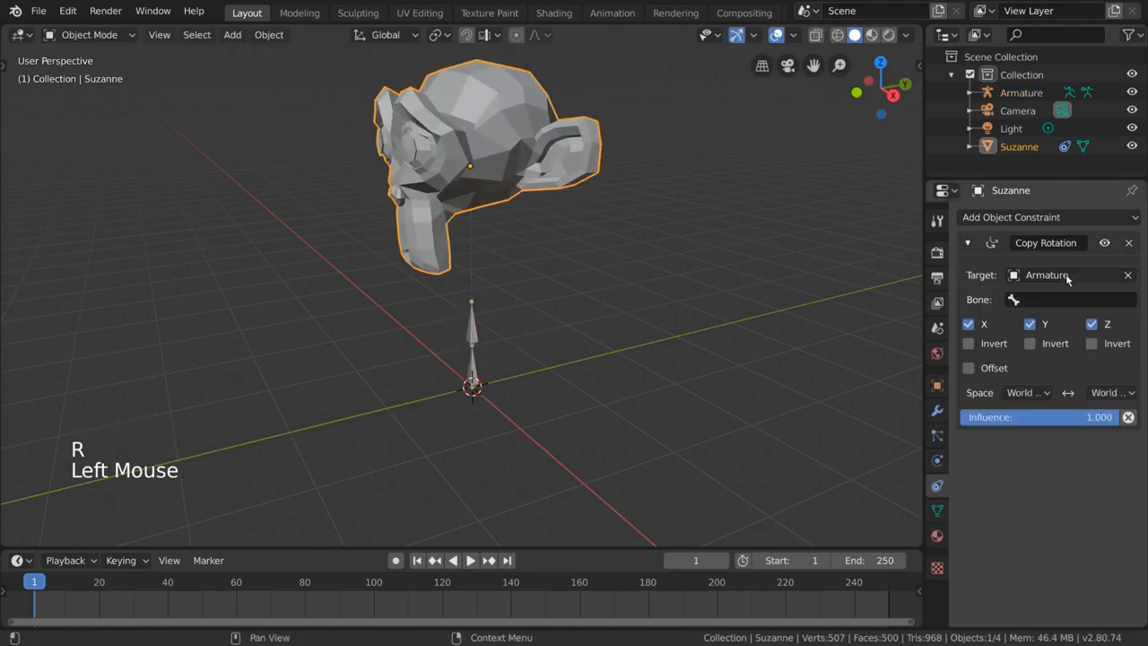
pyautogui.moveTo(1047, 275)
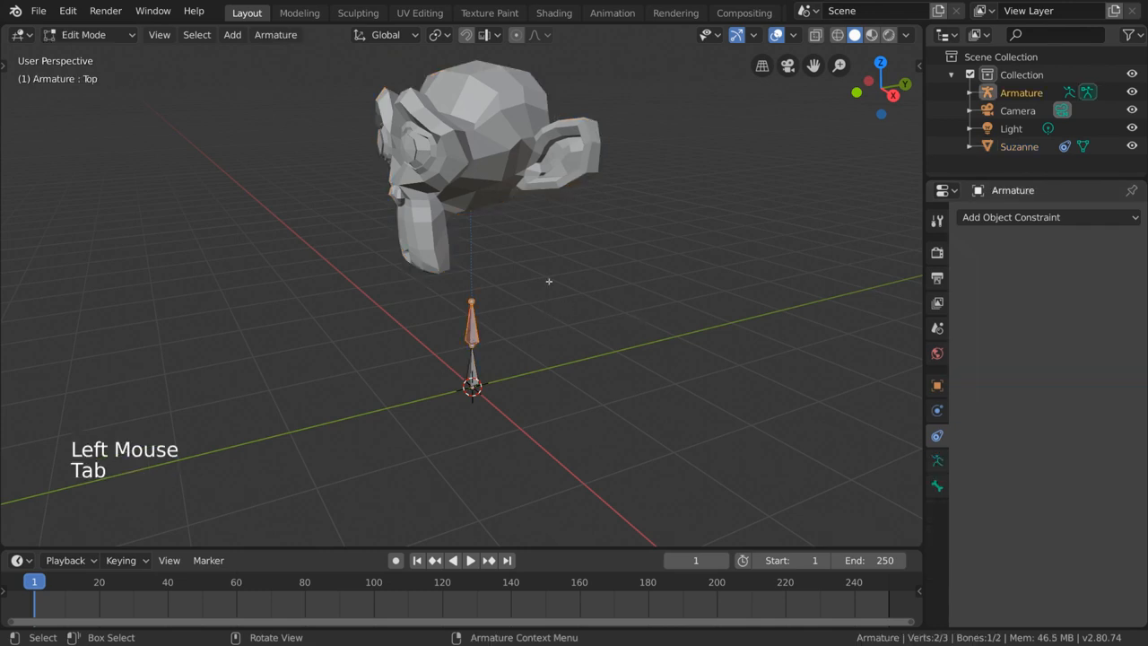
pyautogui.press('Tab')
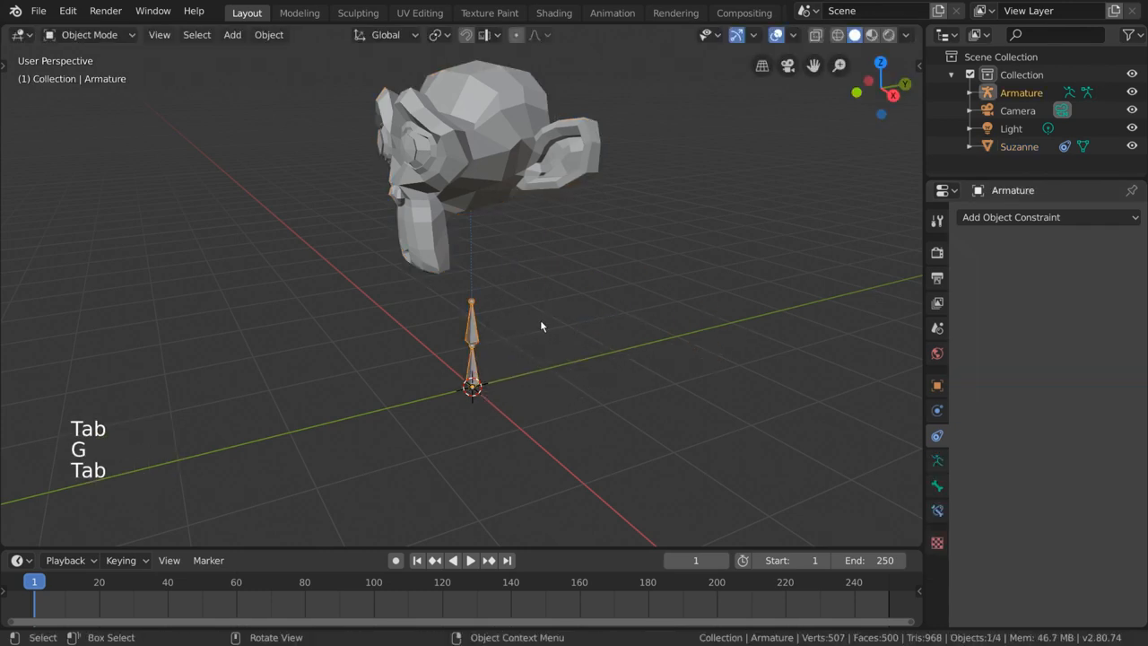
pyautogui.press('r')
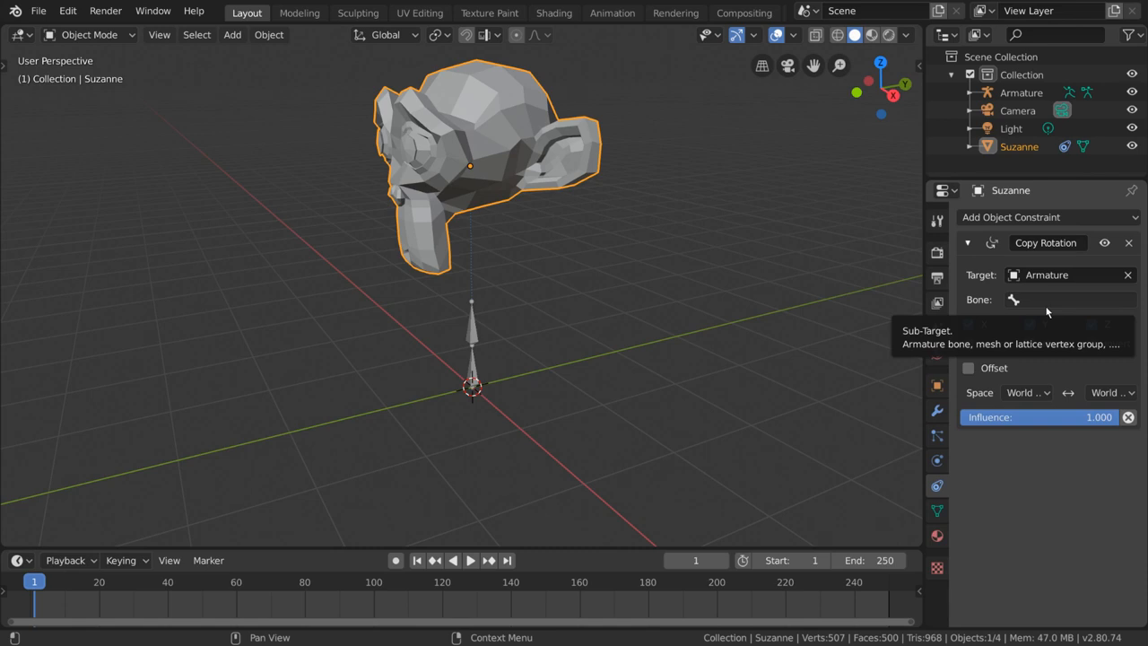
pyautogui.click(1068, 299)
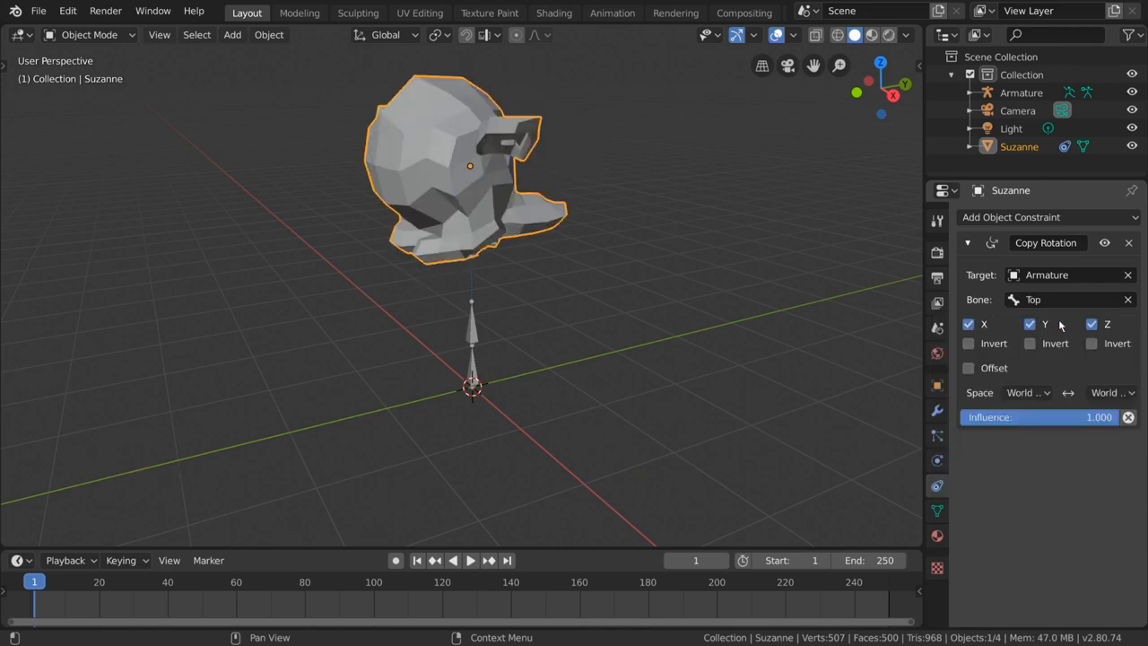
pyautogui.moveTo(1068, 299)
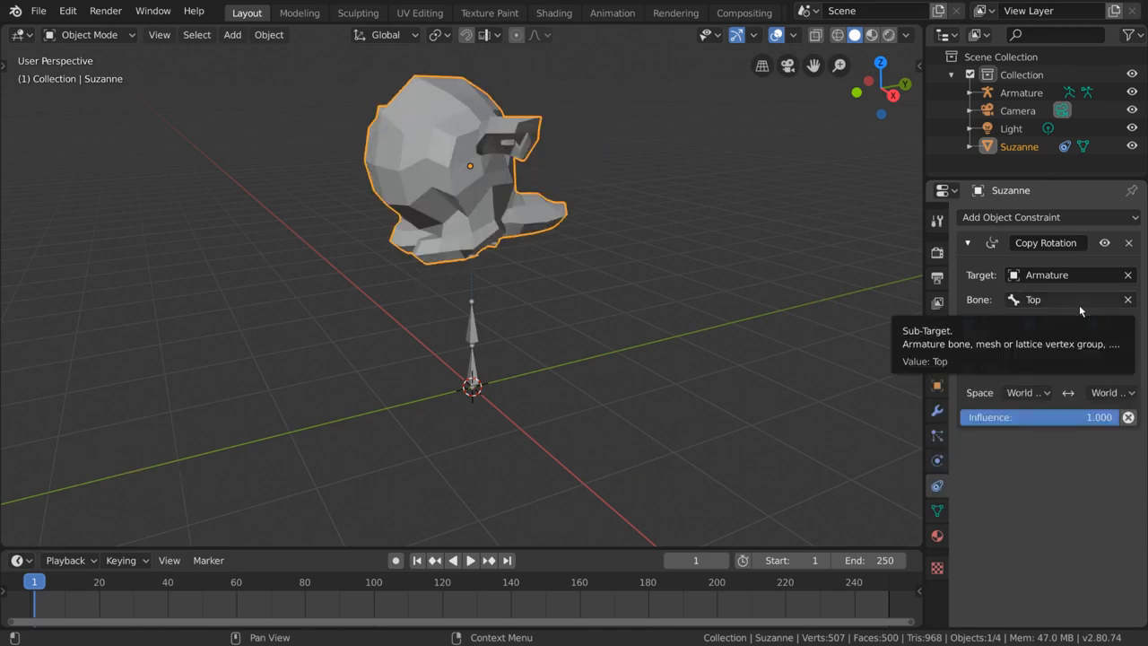
pyautogui.click(1068, 299)
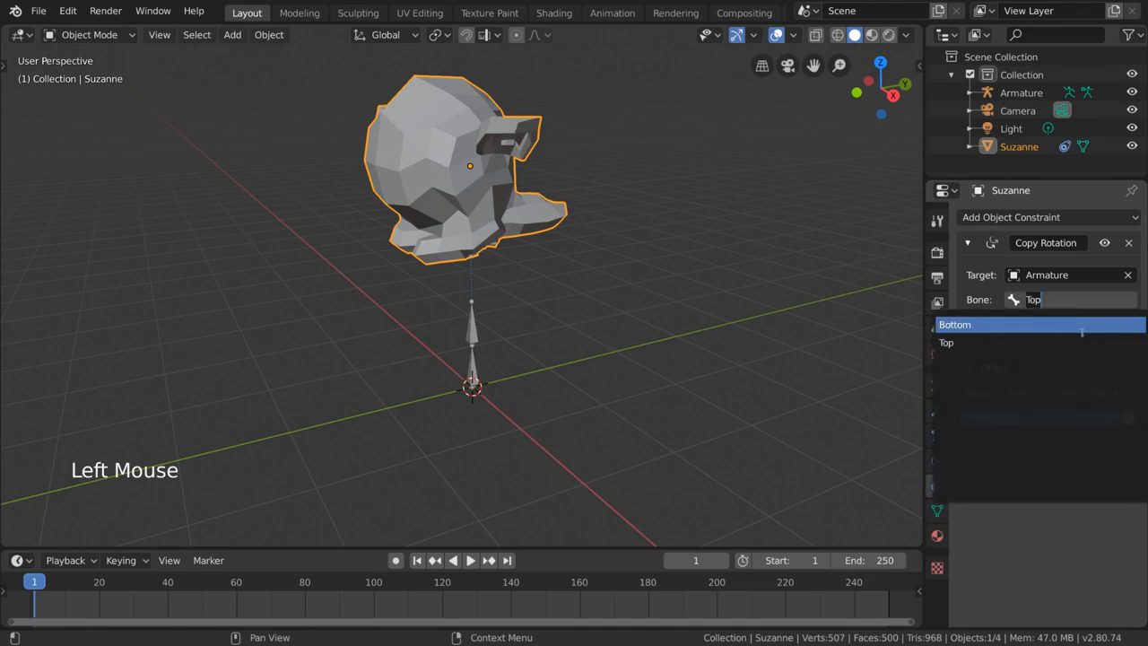
pyautogui.click(945, 341)
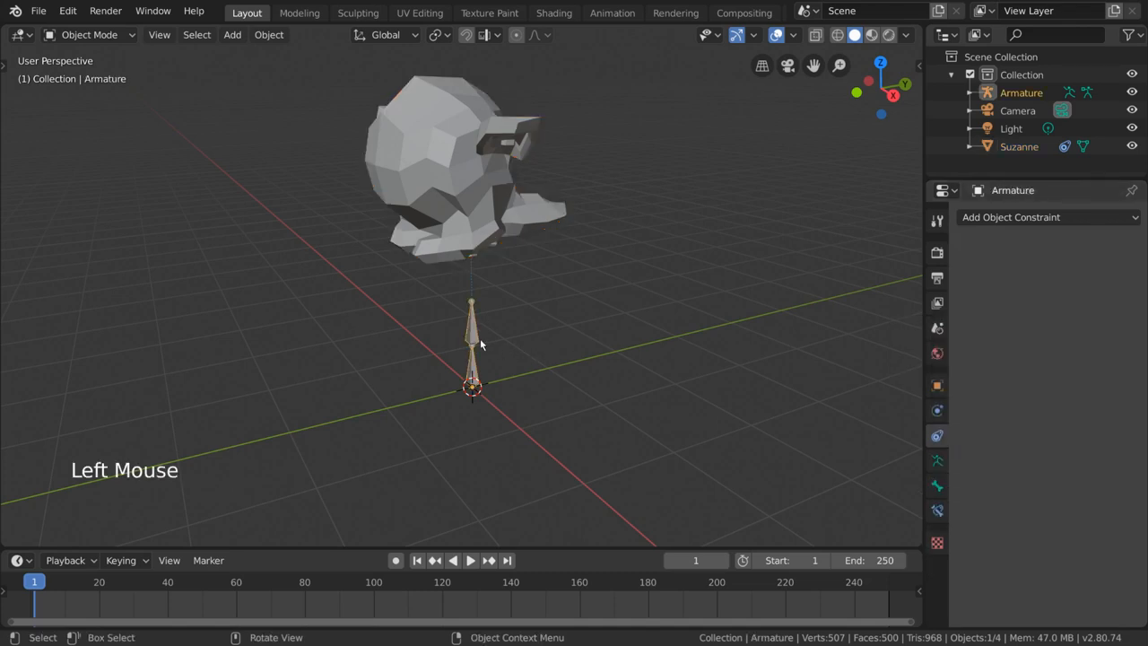
# Step: Toggle the armature through pose mode and delete Suzanne's Copy Rotation constraint
pyautogui.press('Ctrl+Tab')
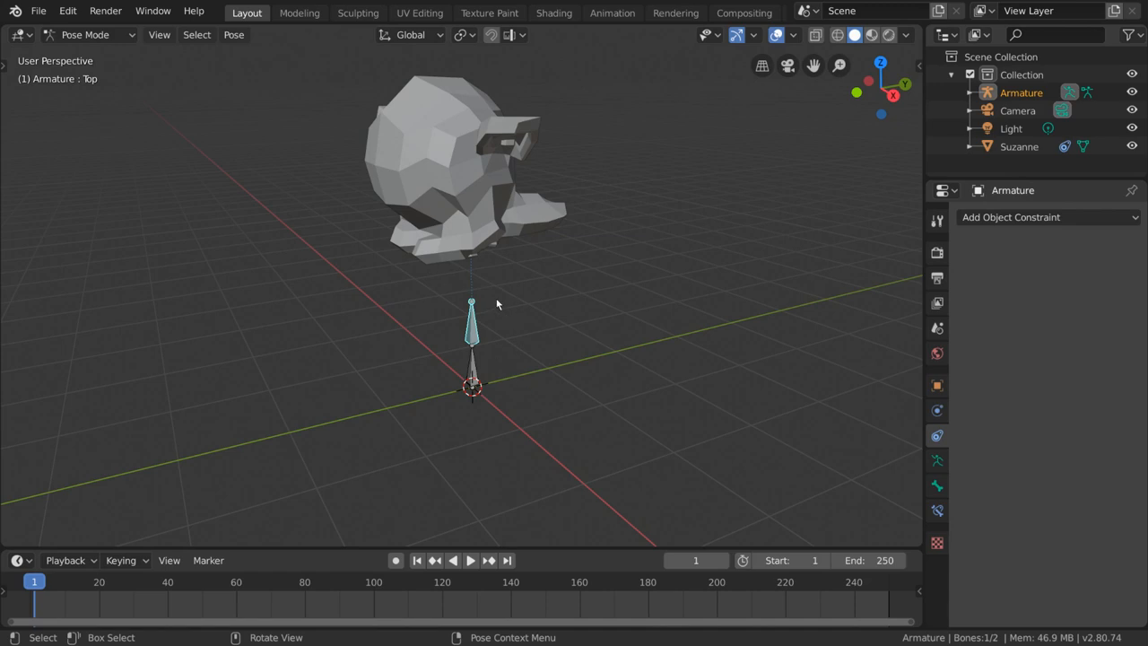
pyautogui.moveTo(577, 211)
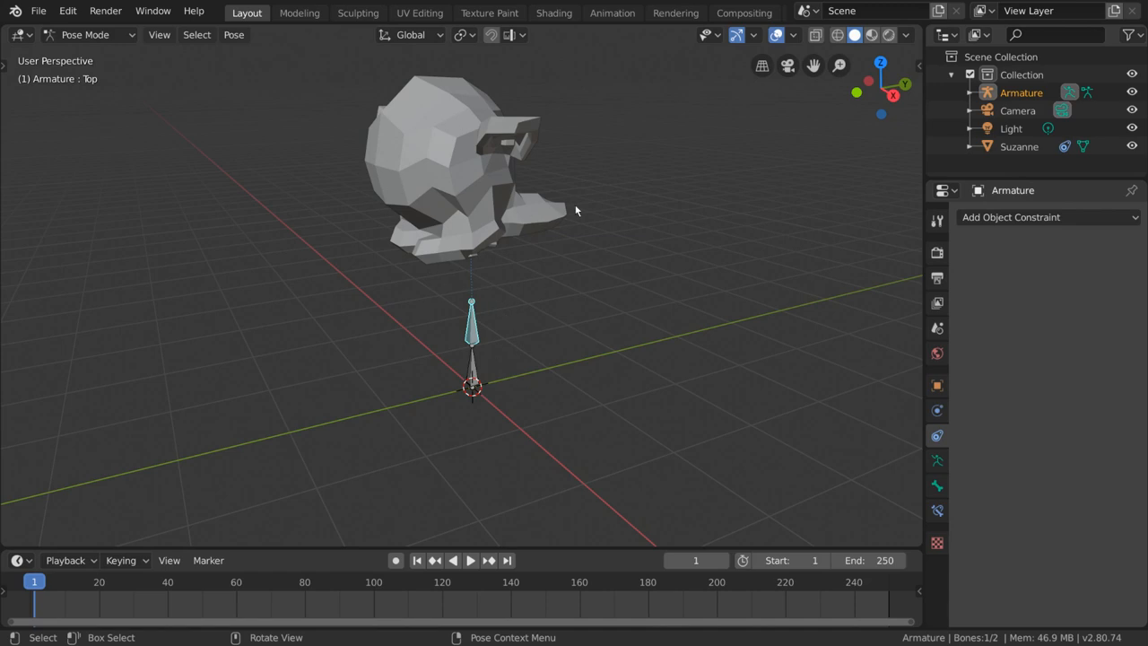
pyautogui.moveTo(487, 272)
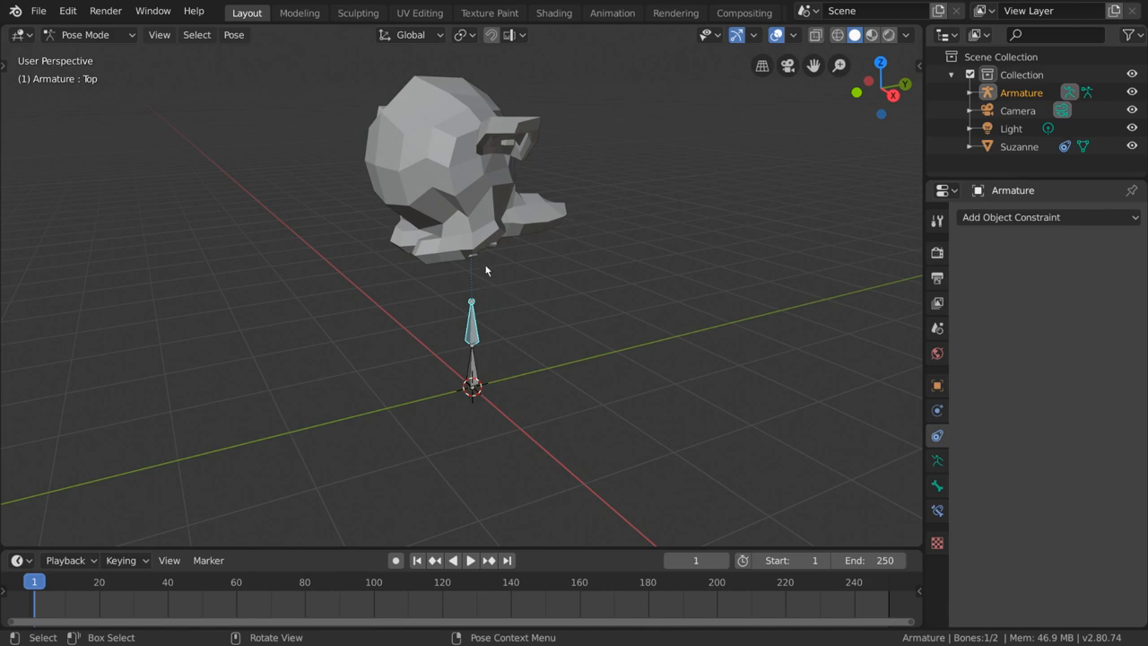
pyautogui.press('ctrl+tab')
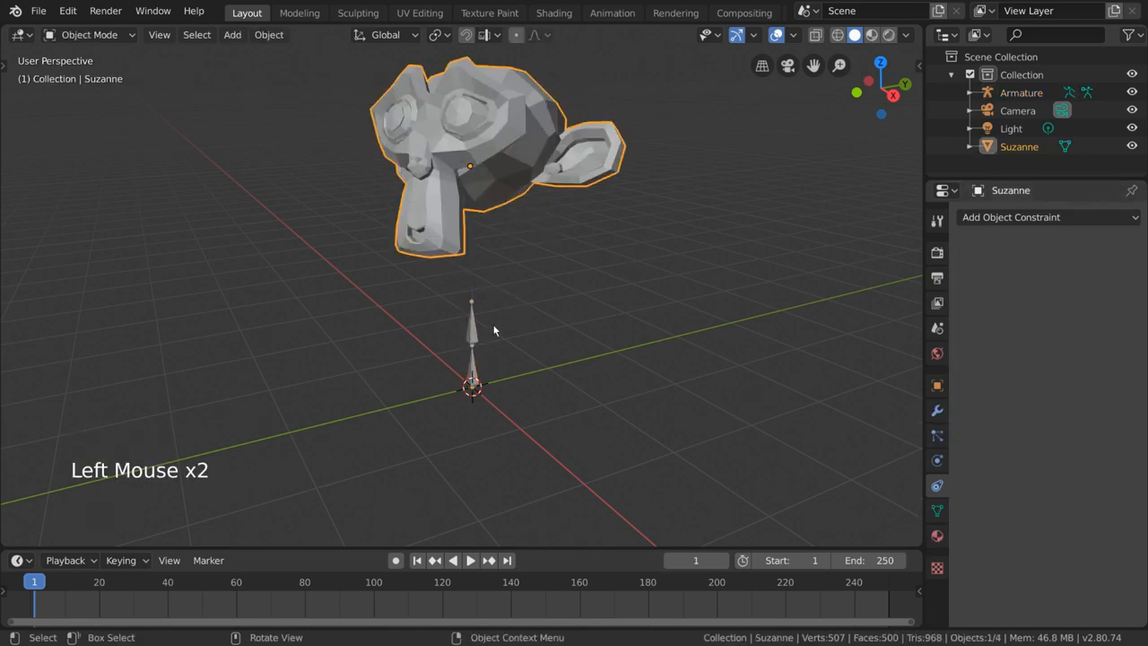
pyautogui.press('Ctrl+Tab')
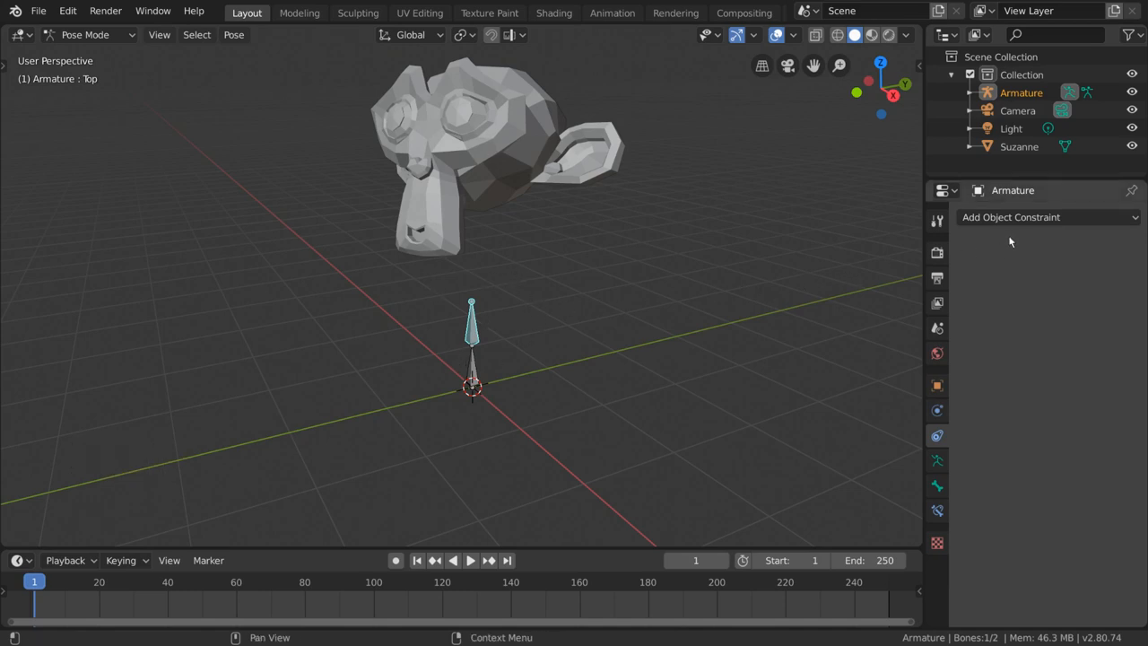
pyautogui.moveTo(937, 435)
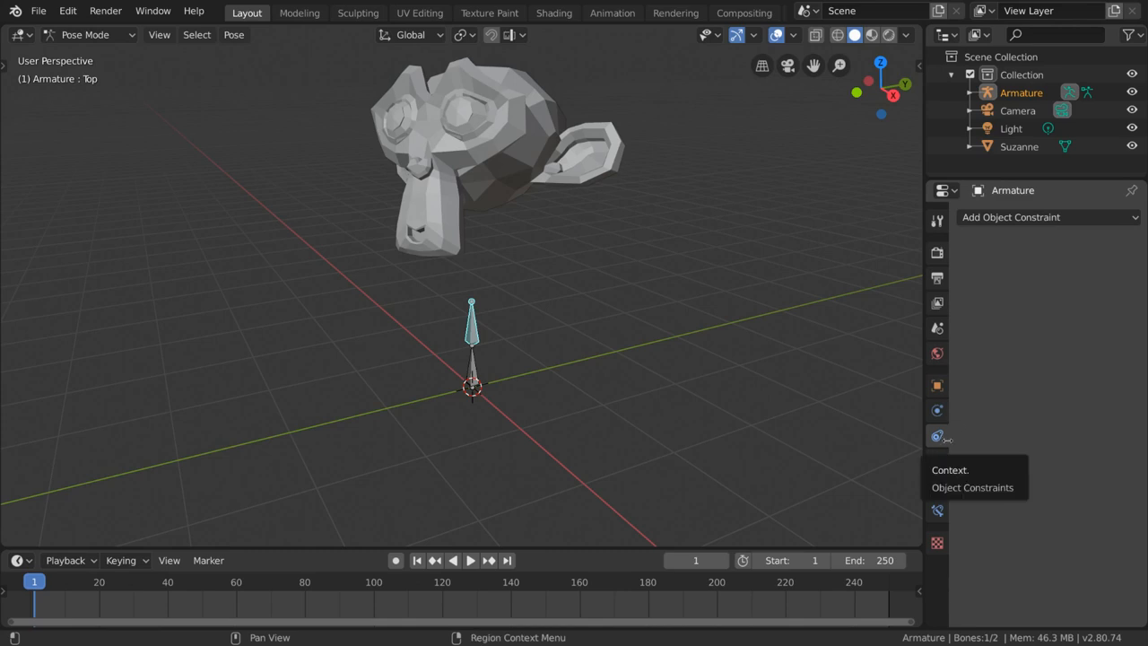
pyautogui.click(1047, 216)
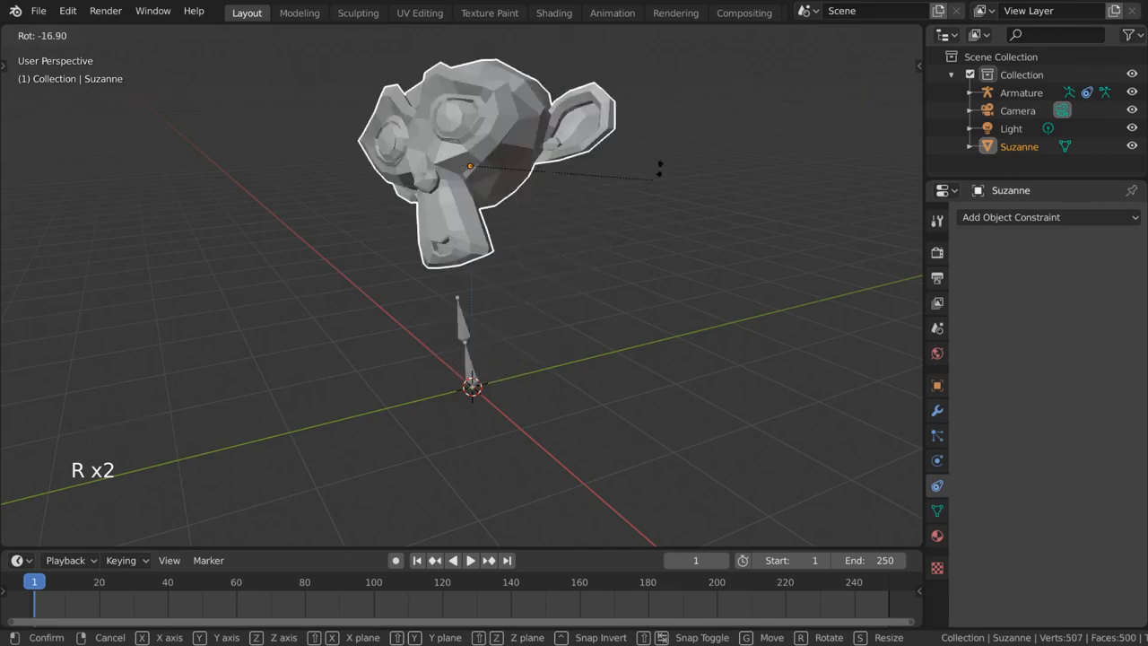
pyautogui.click(526, 316)
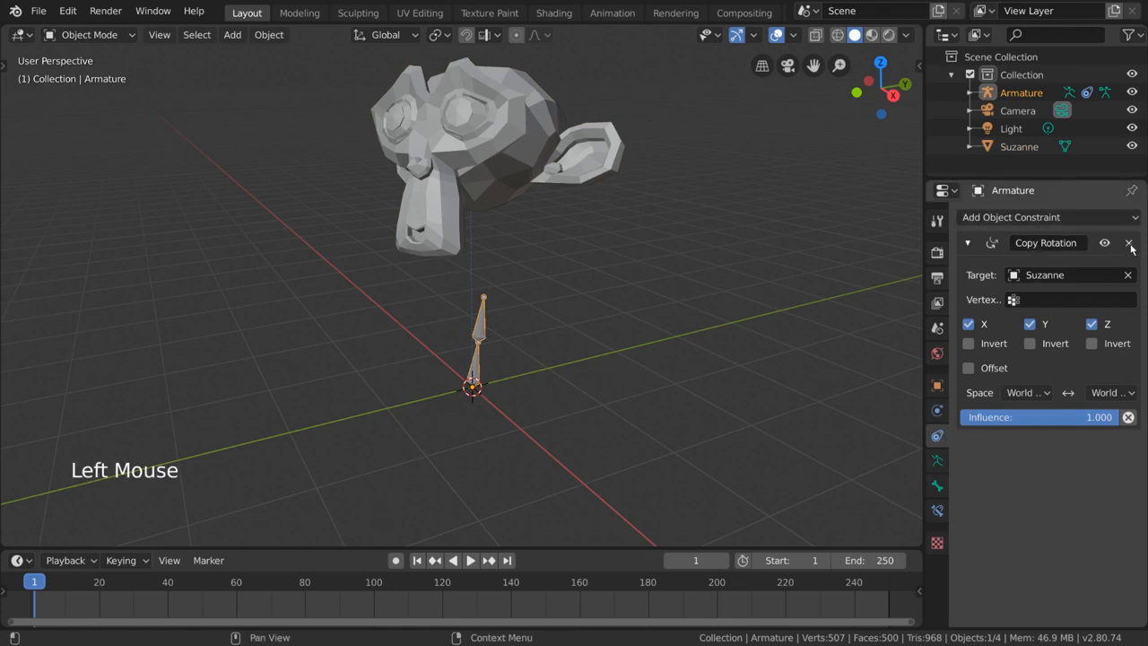
pyautogui.click(1130, 242)
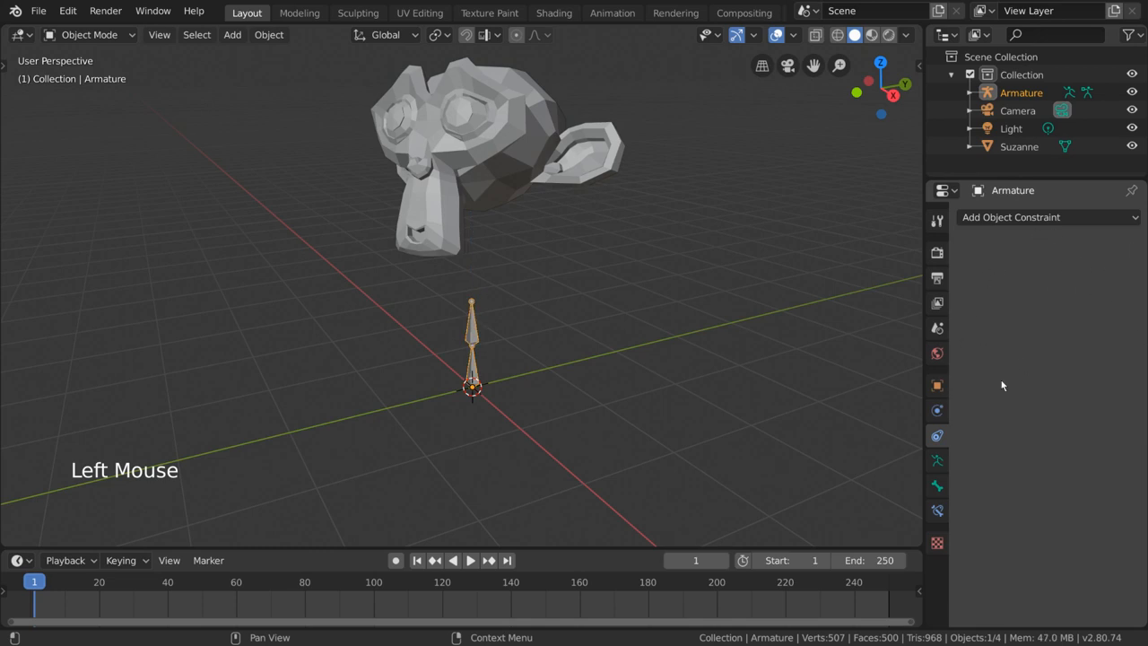
pyautogui.moveTo(937, 510)
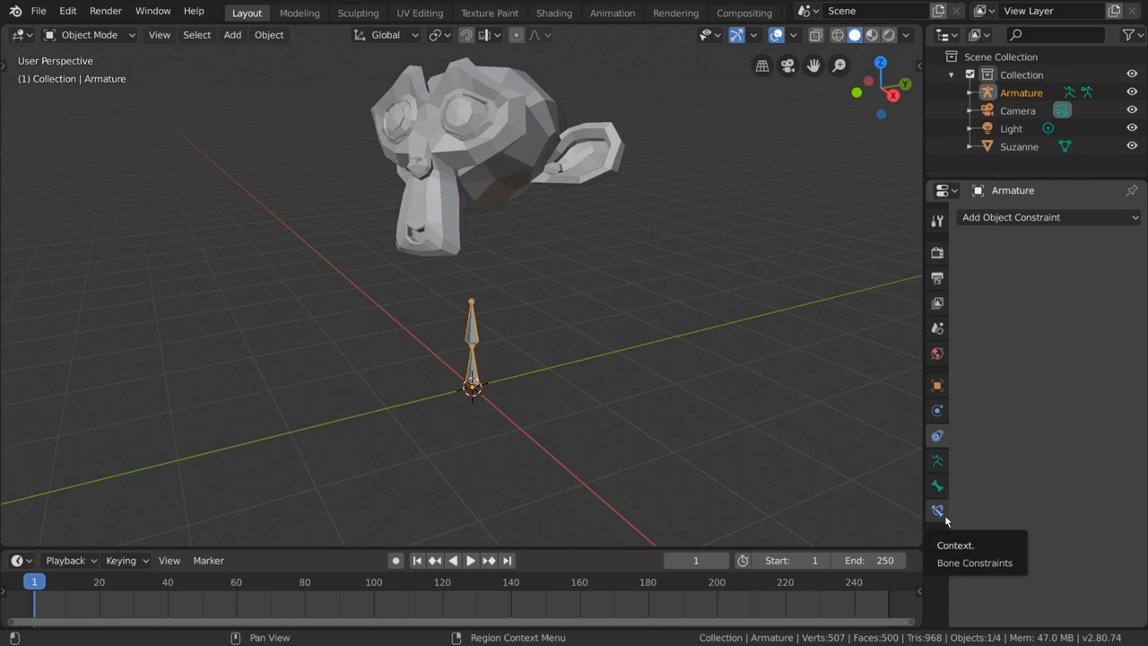
# Step: Put the armature in pose mode with Top active and browse bone constraint types
pyautogui.click(937, 510)
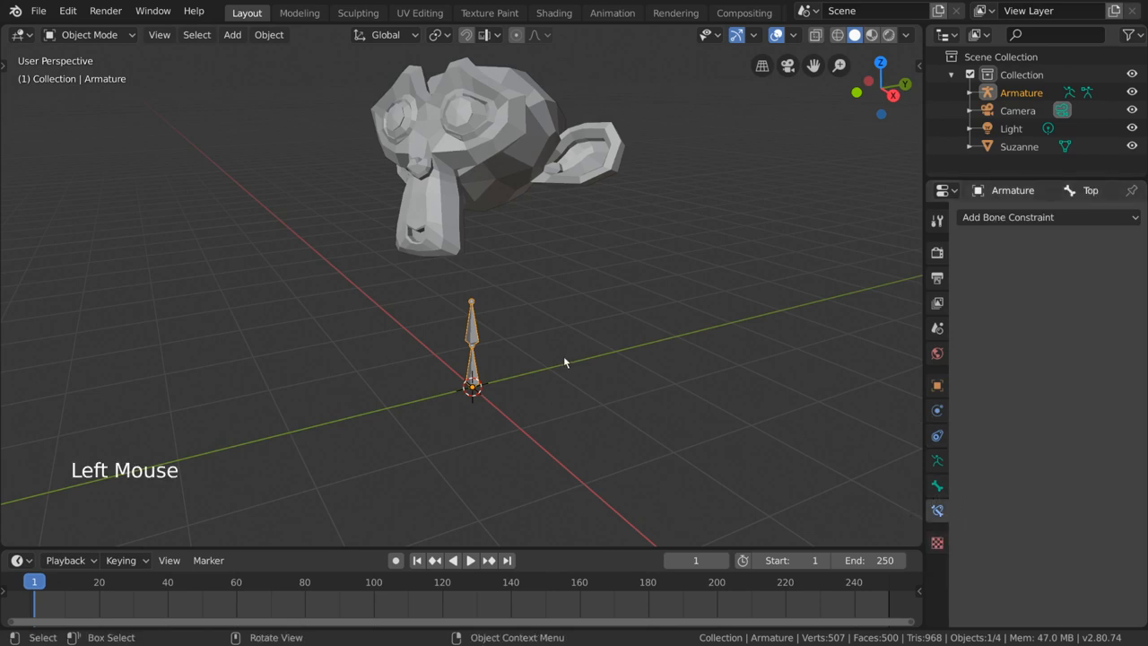
pyautogui.press('ctrl+tab')
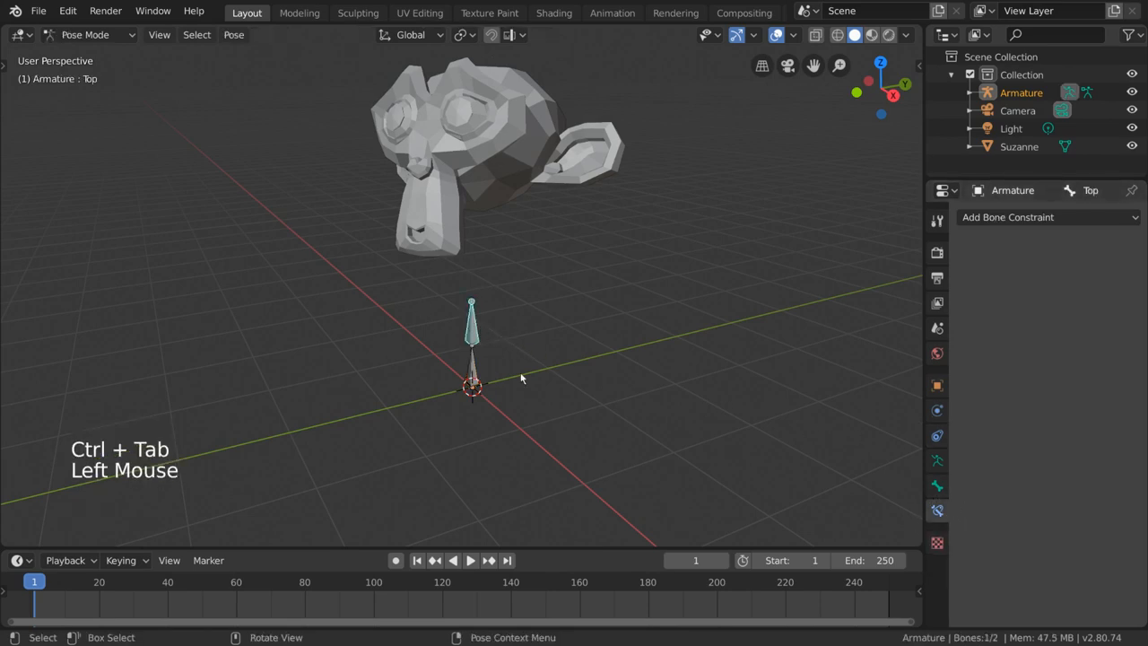
pyautogui.click(1048, 217)
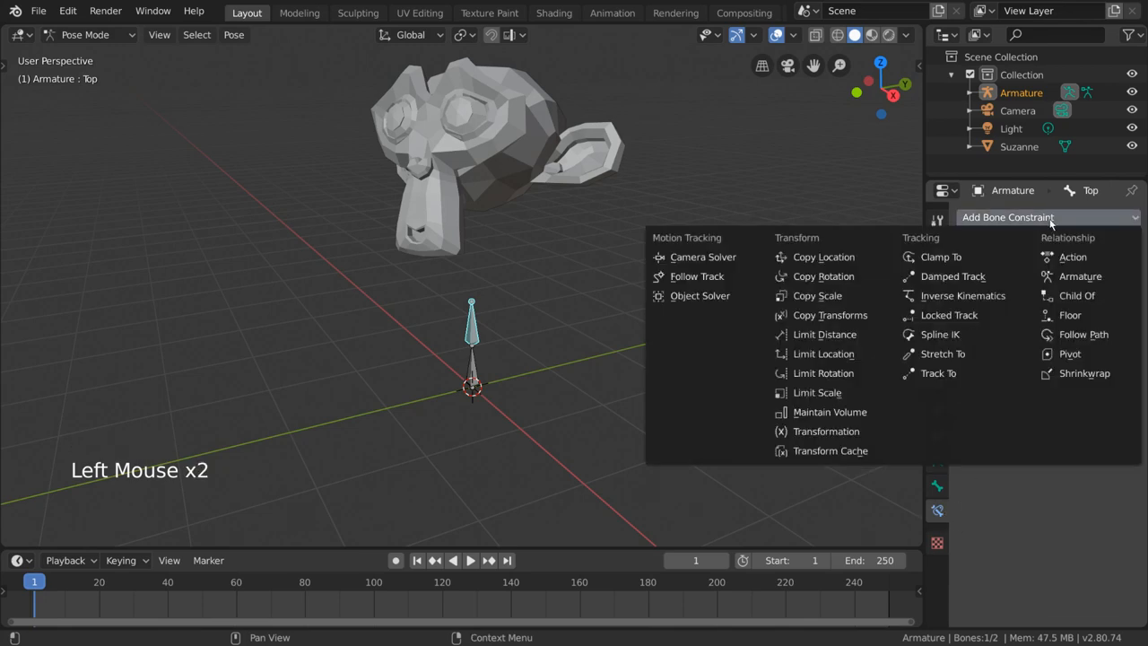
pyautogui.click(823, 277)
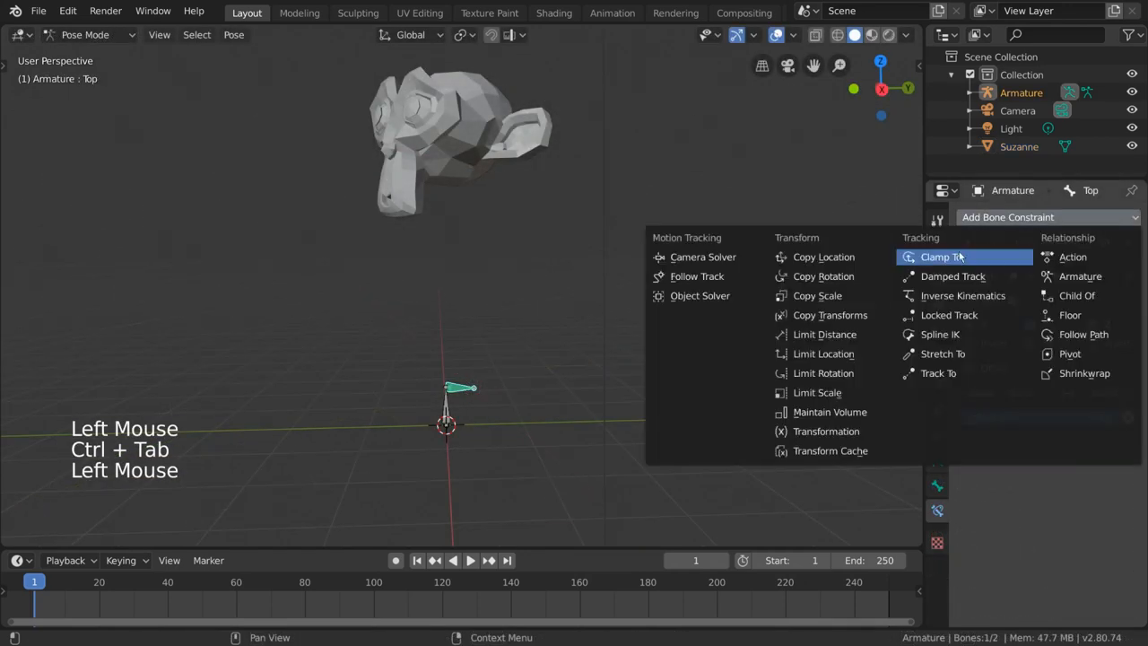
pyautogui.moveTo(823, 333)
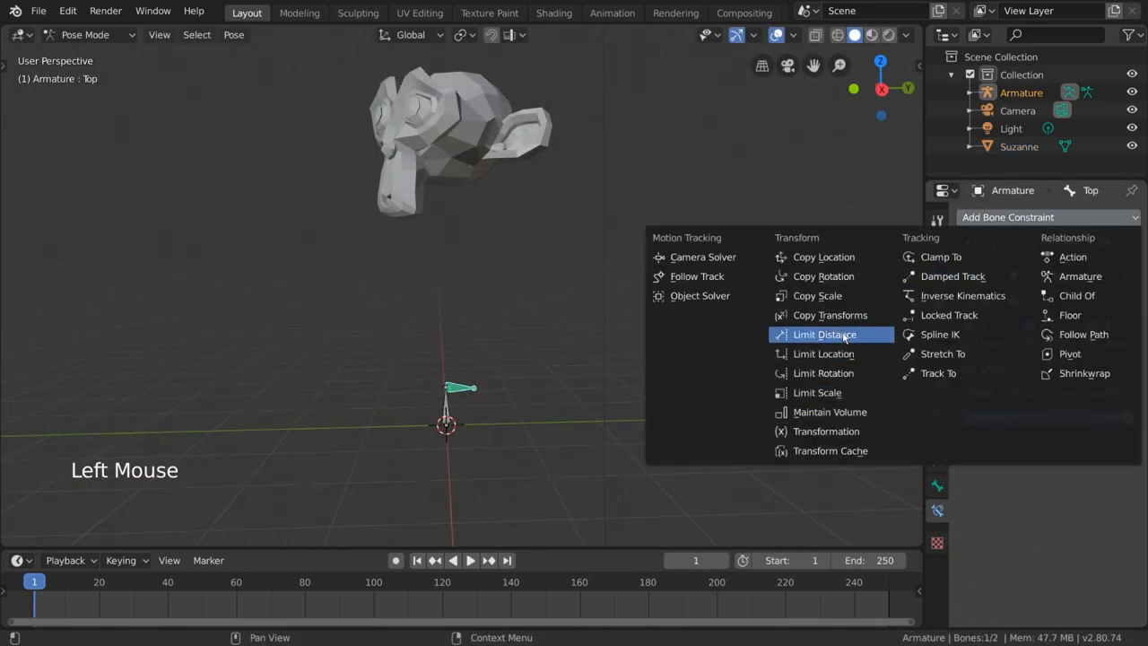
pyautogui.moveTo(830, 411)
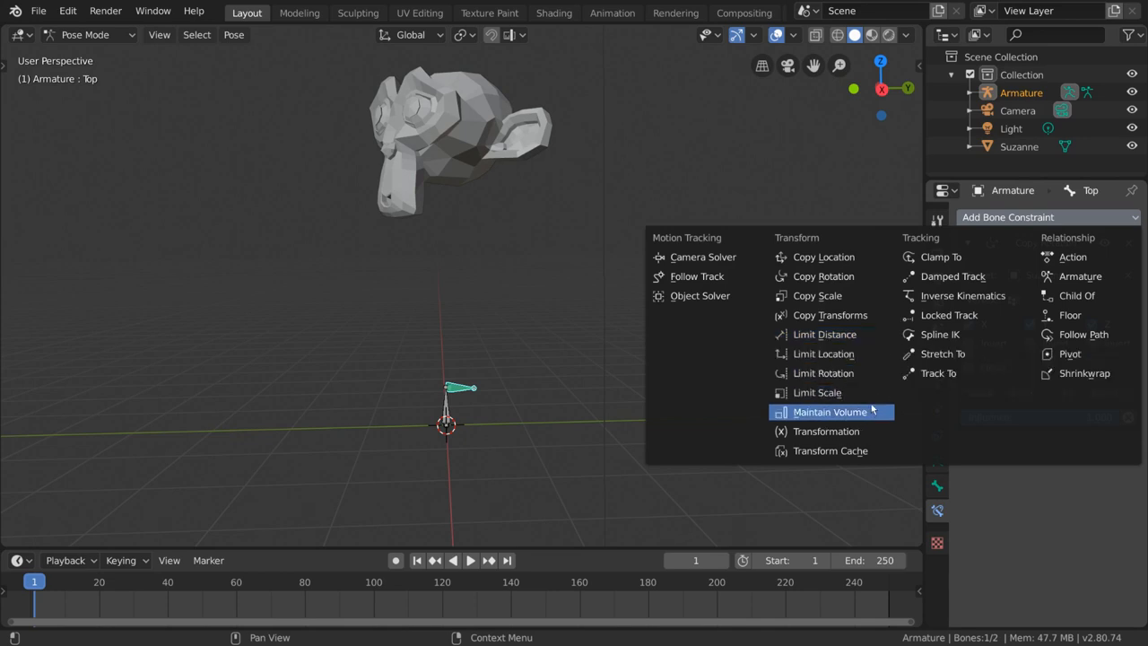
pyautogui.moveTo(825, 431)
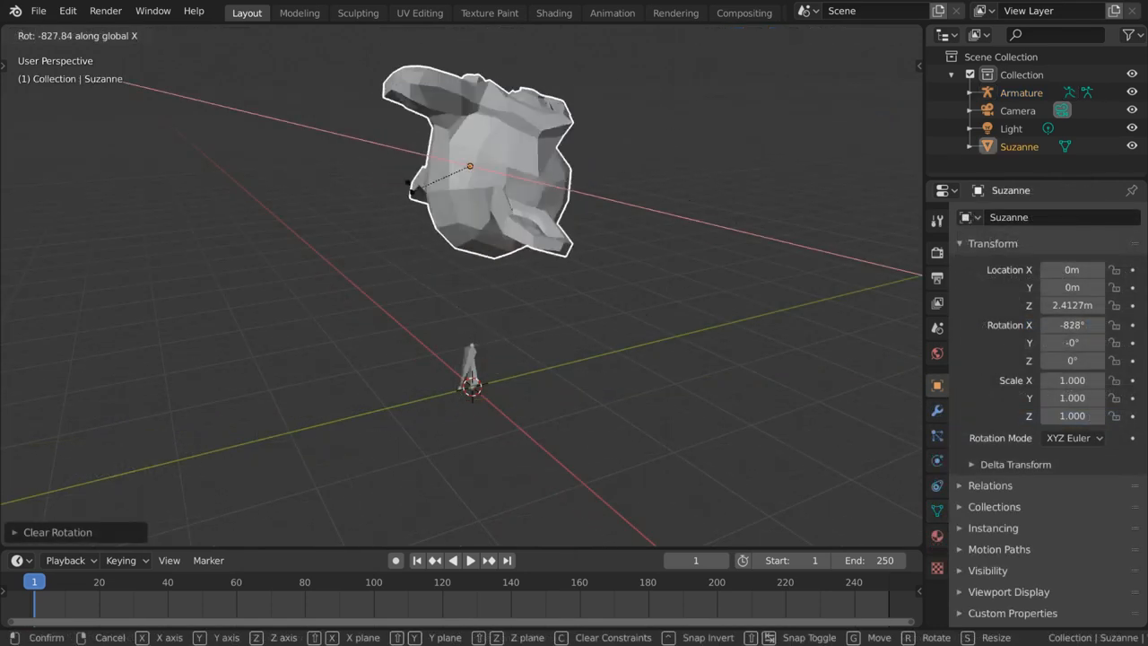
pyautogui.moveTo(687, 188)
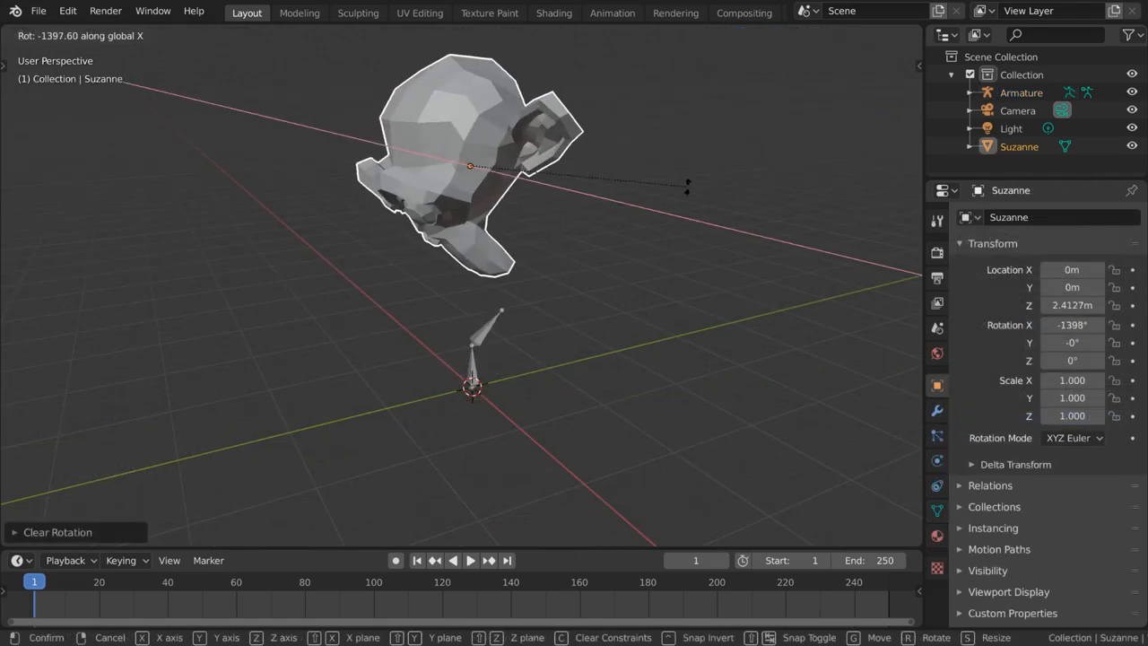